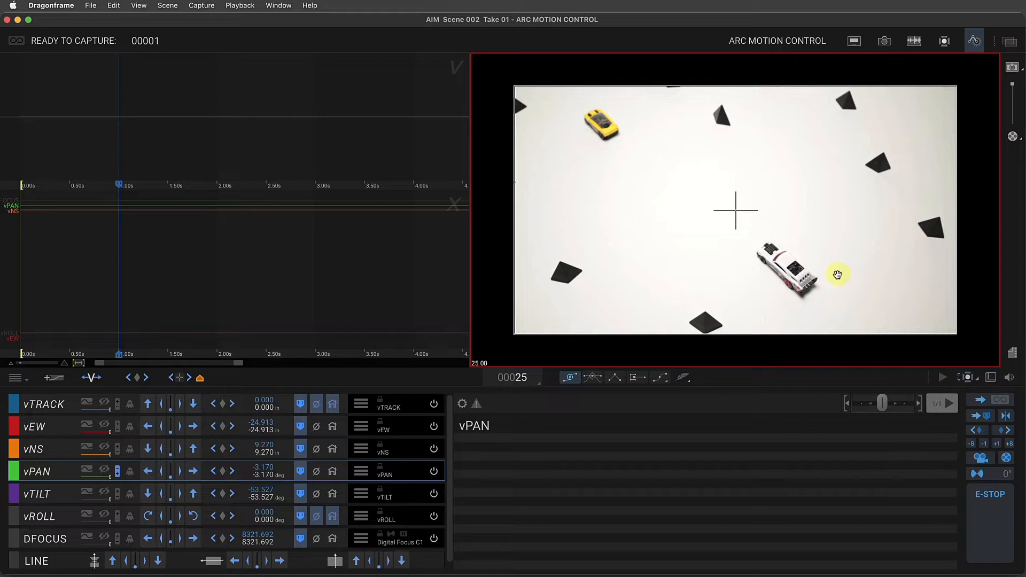
mouse_move(790, 265)
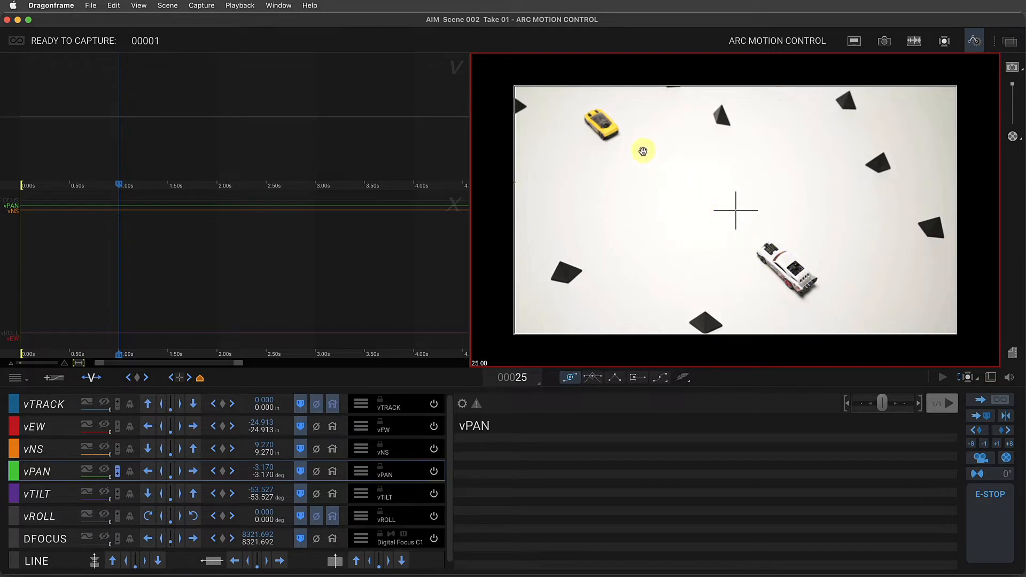
mouse_move(603, 126)
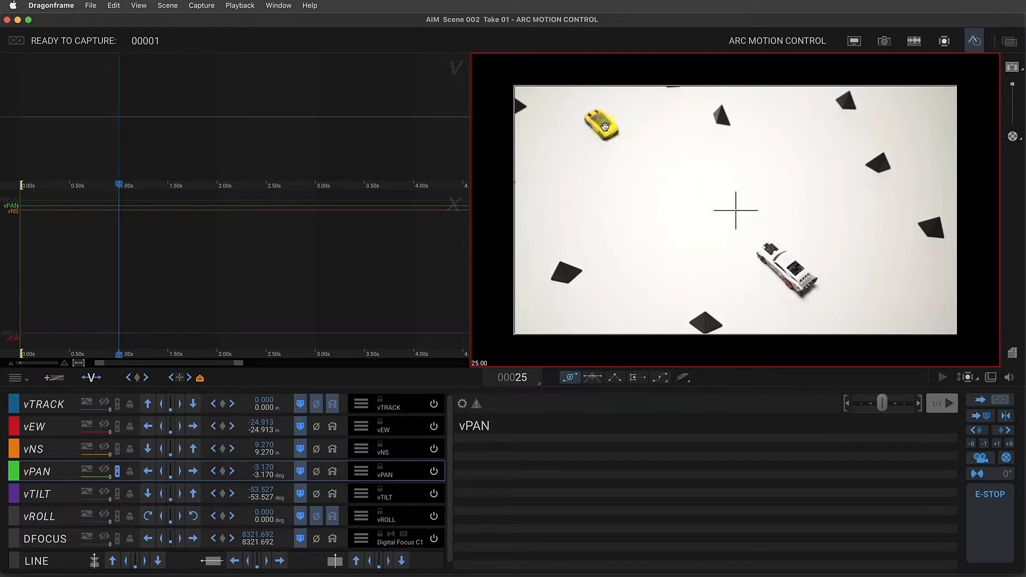
mouse_move(815, 296)
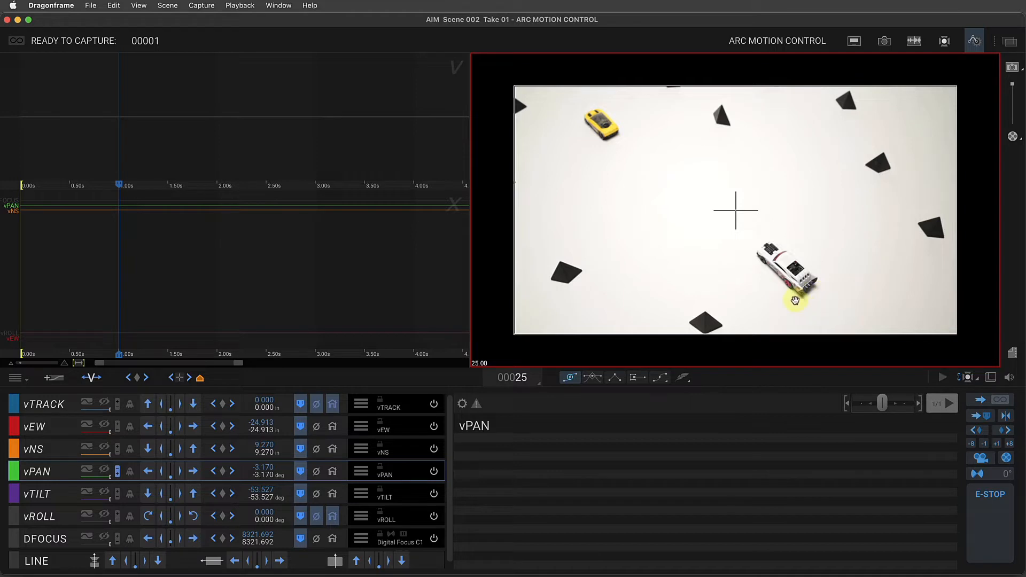
mouse_move(503, 83)
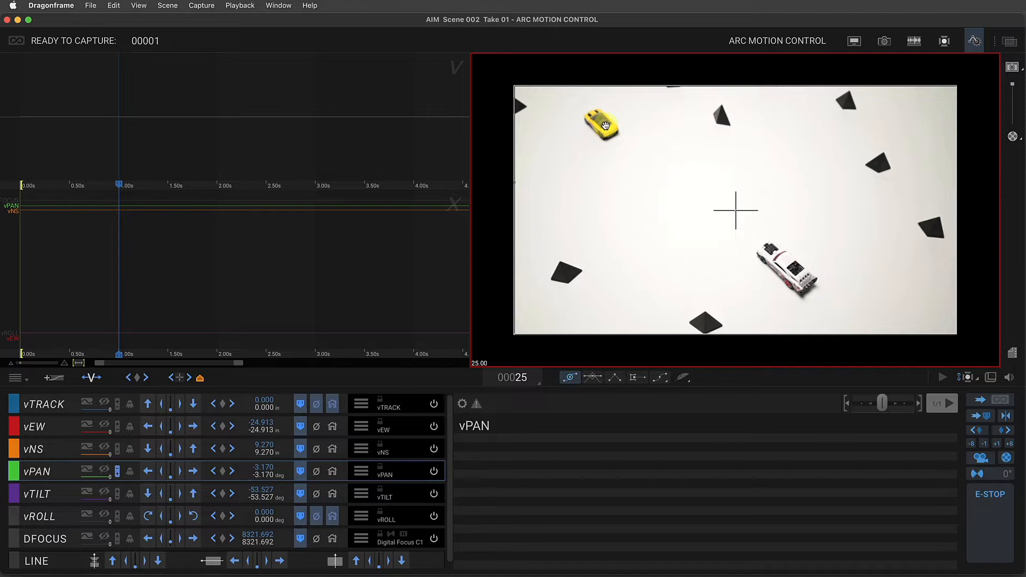
mouse_move(750, 228)
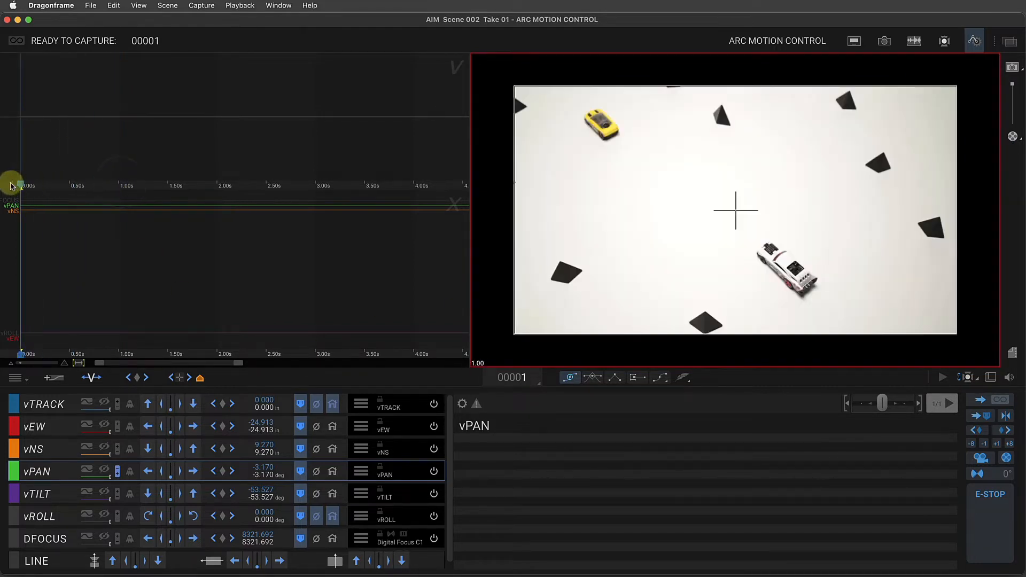
Add an AIM axis to the move from the axis command menu
left_click(14, 377)
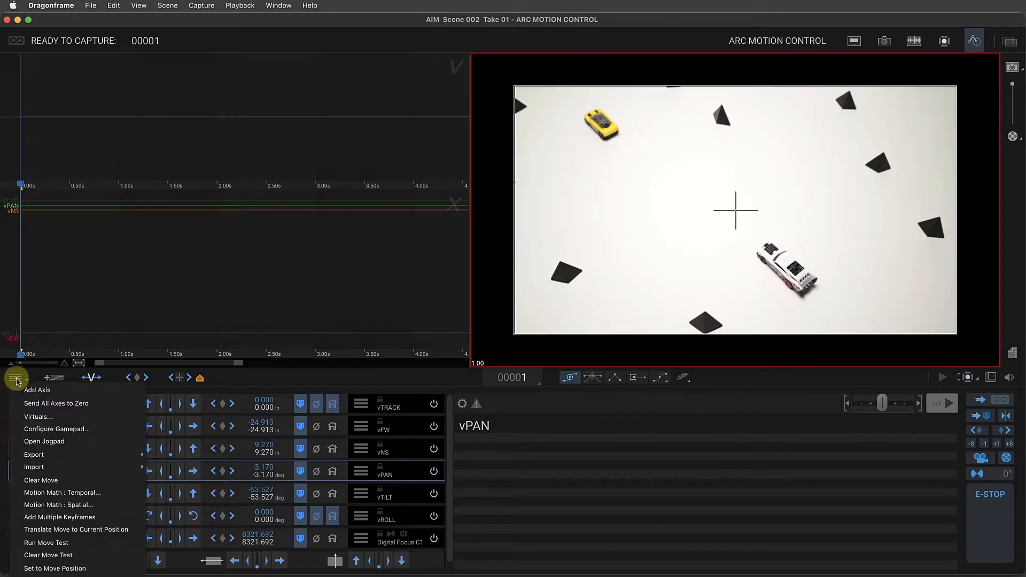
mouse_move(16, 382)
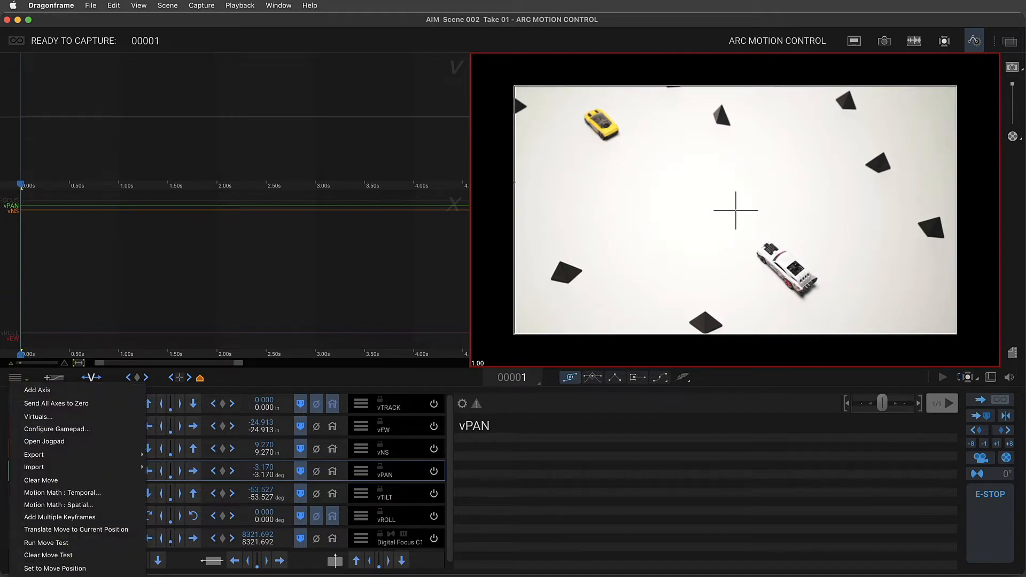
left_click(212, 519)
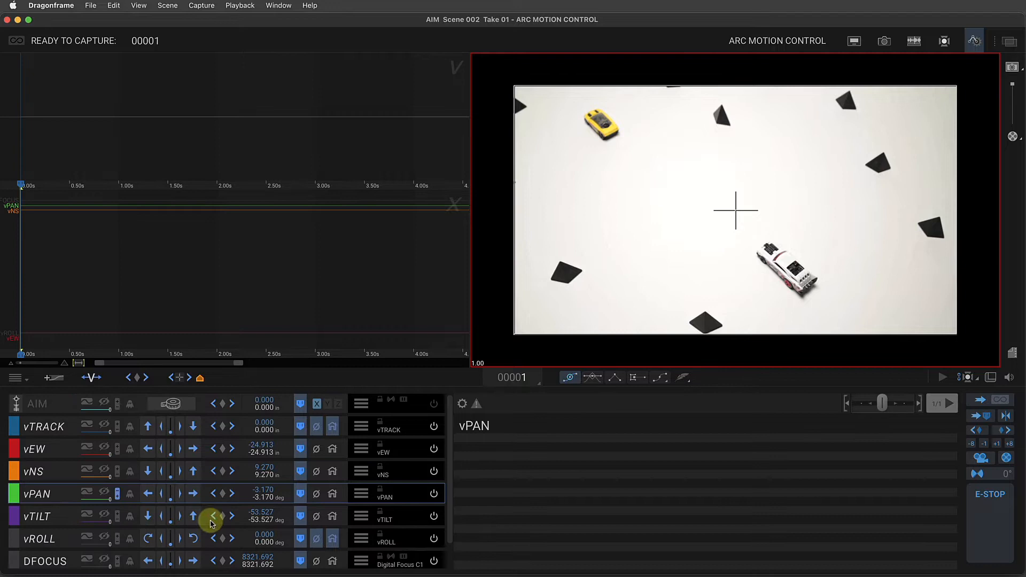
mouse_move(382, 421)
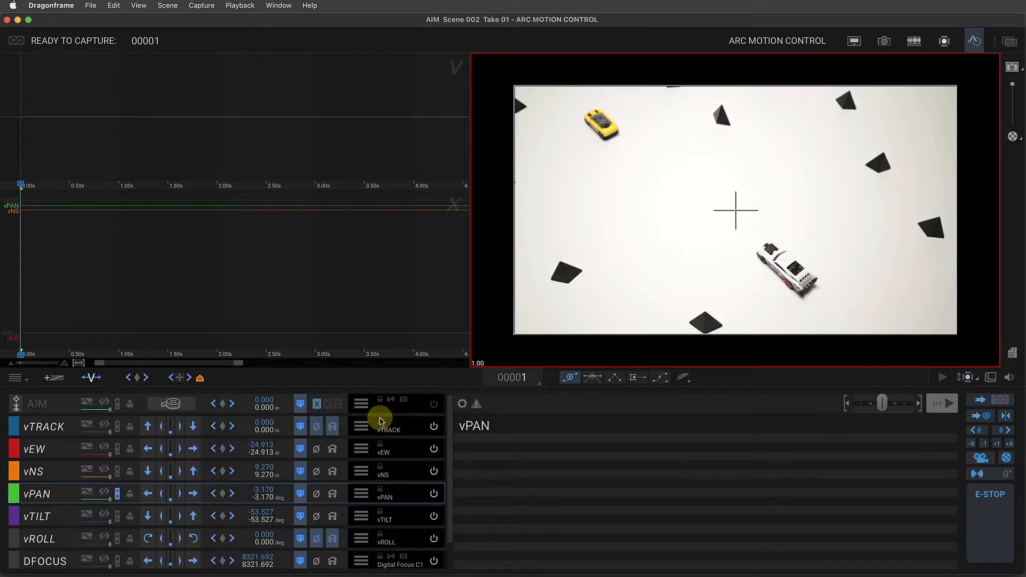
mouse_move(194, 471)
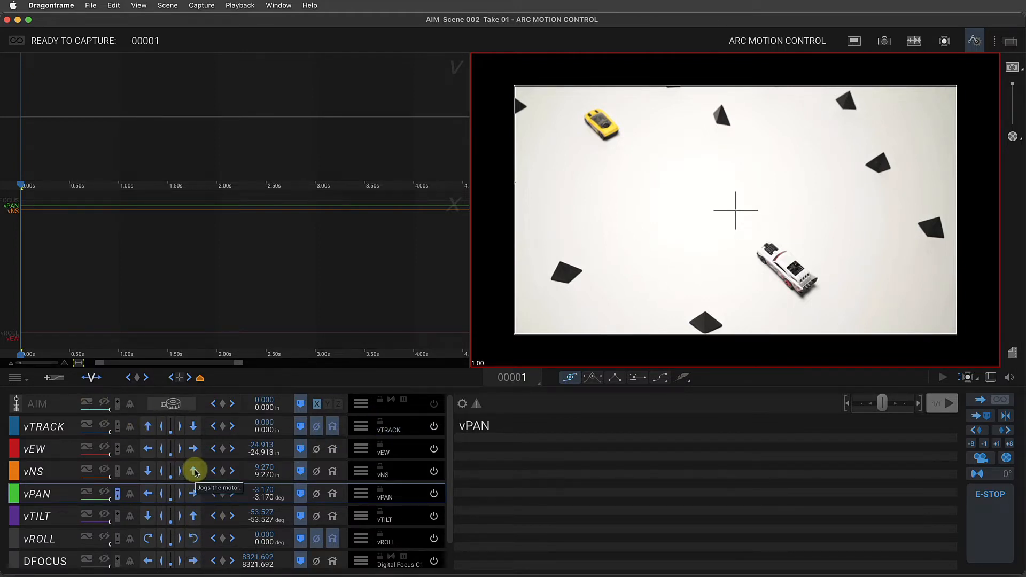
mouse_move(193, 492)
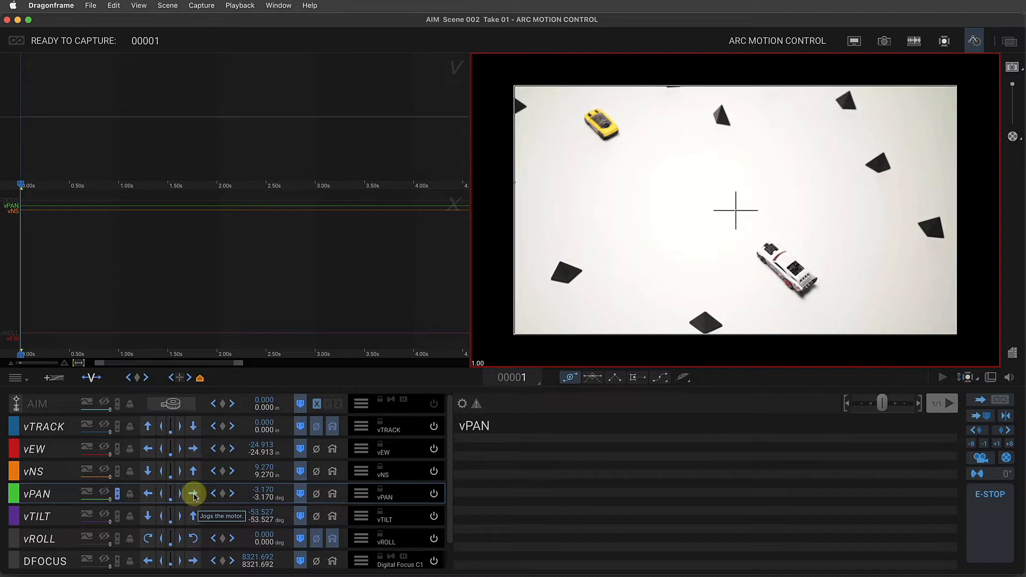
Jog the virtual pan and tilt axes until the white car sits at frame centre
left_click(194, 493)
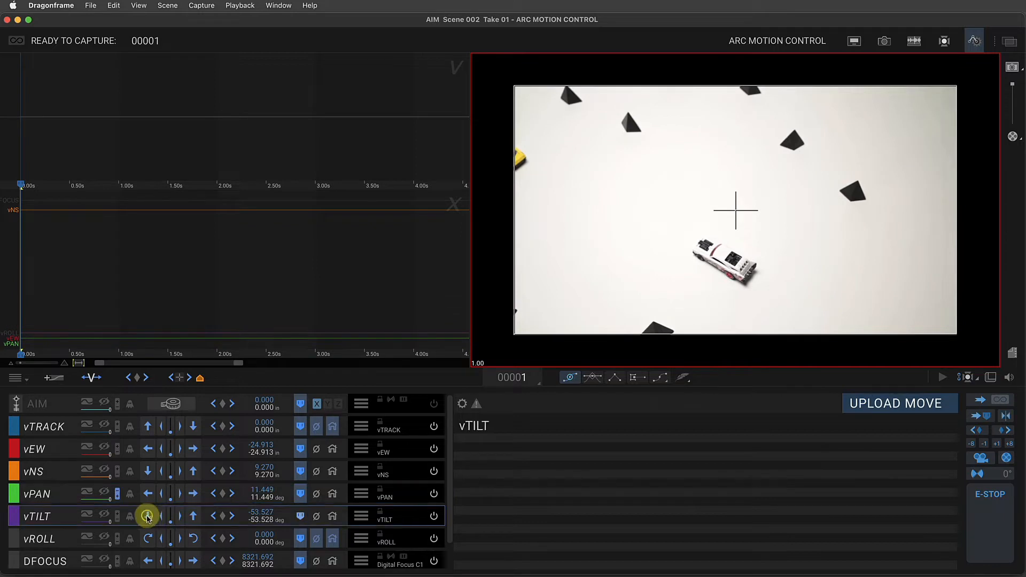
left_click(147, 515)
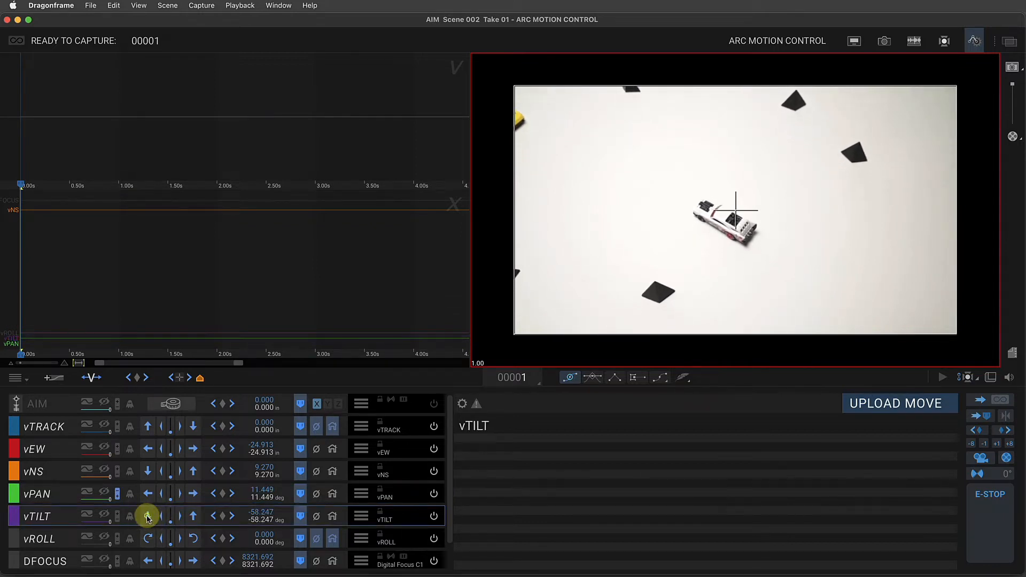
left_click(148, 518)
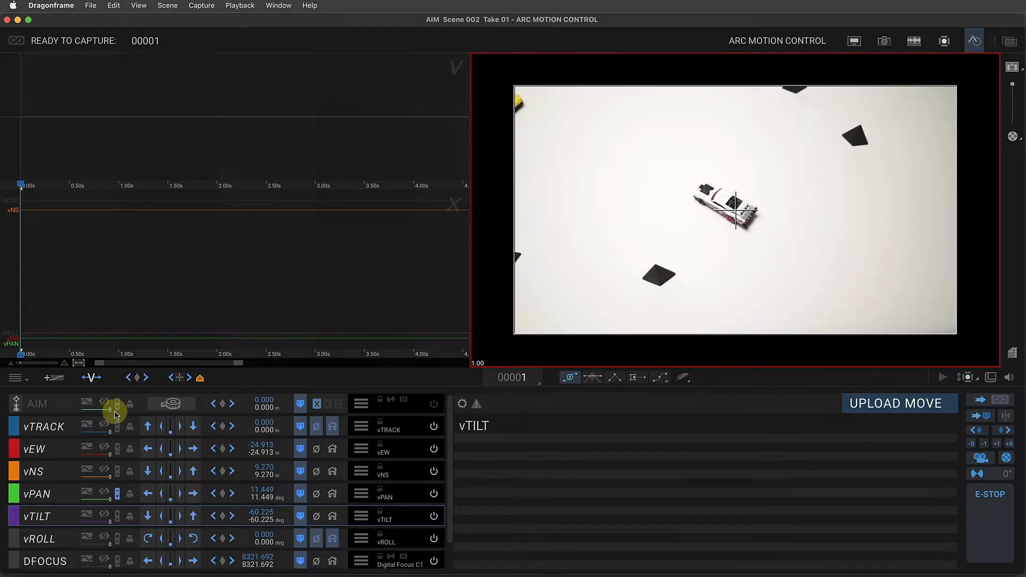
Lock the aim point onto the white car, giving the AIM axis -22.547 in
left_click(171, 404)
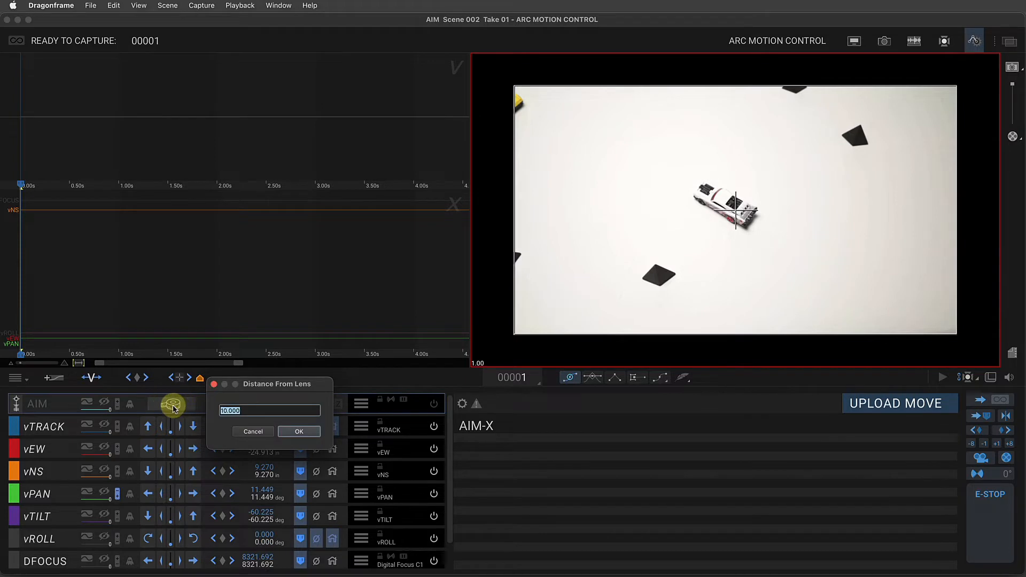
left_click(298, 430)
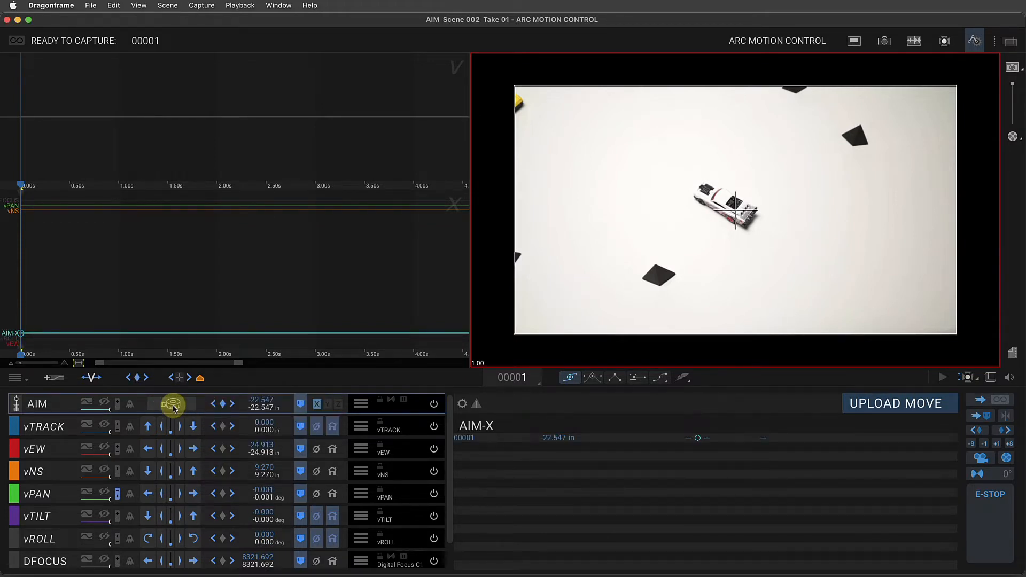
mouse_move(659, 429)
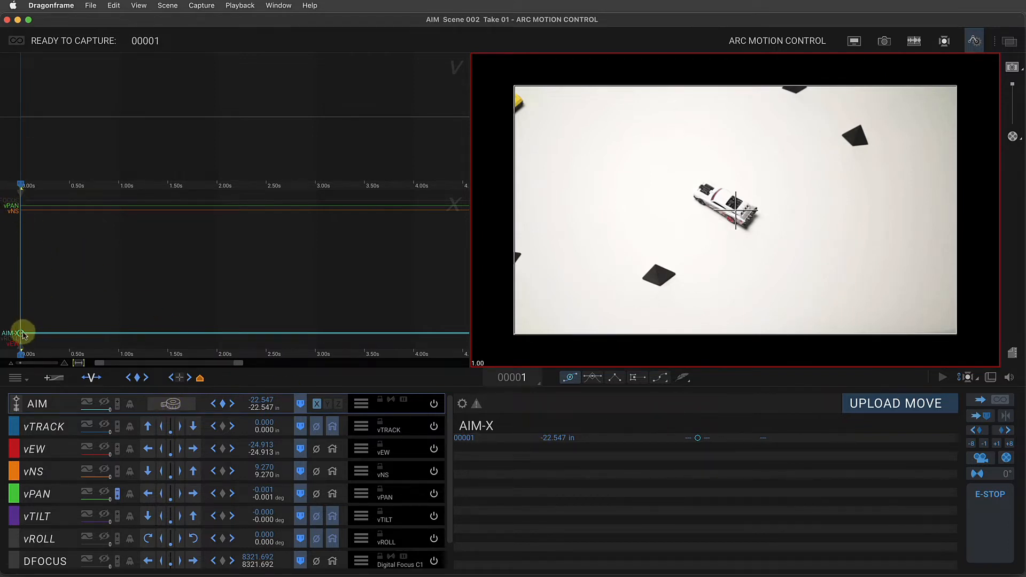
mouse_move(51, 219)
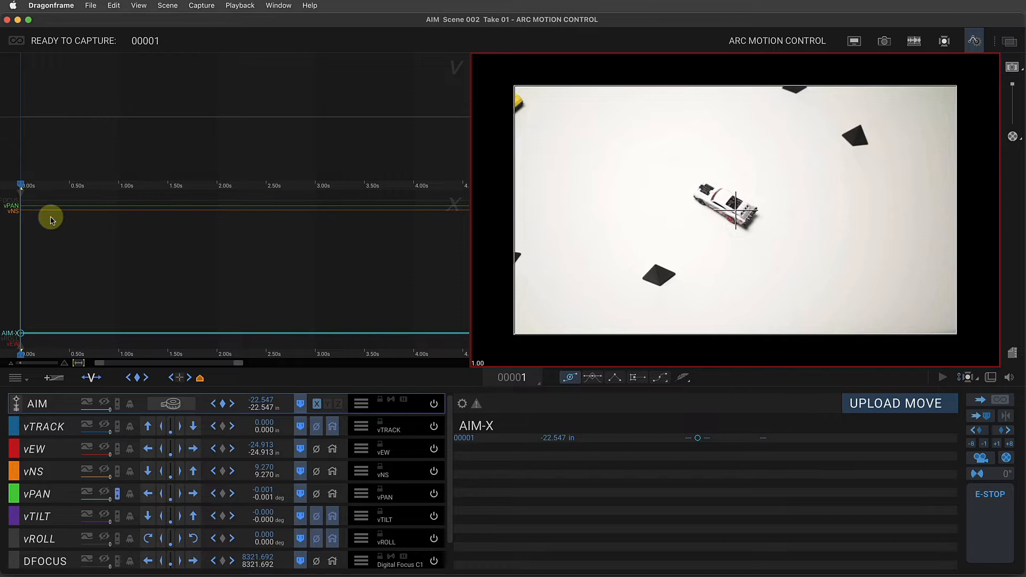
mouse_move(531, 117)
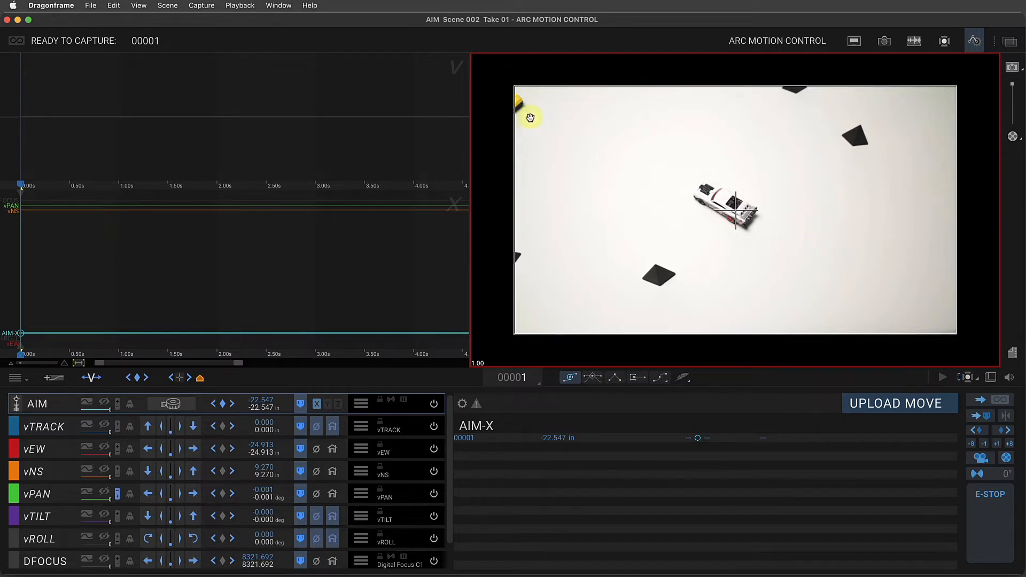
mouse_move(25, 182)
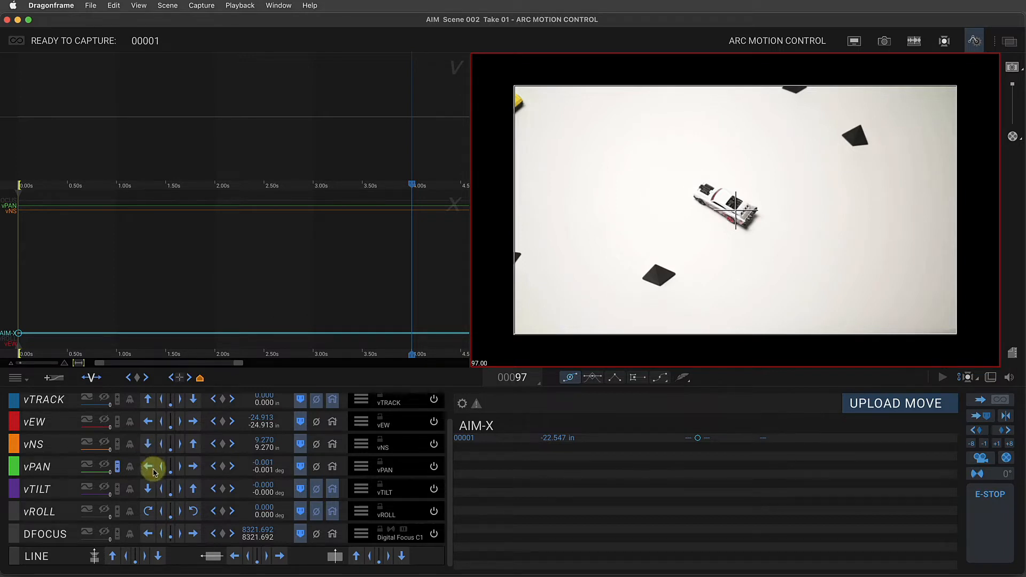
Jog pan and tilt at frame 97 until the yellow car is centred, near -36.5° pan and 18.6° tilt
left_click(149, 465)
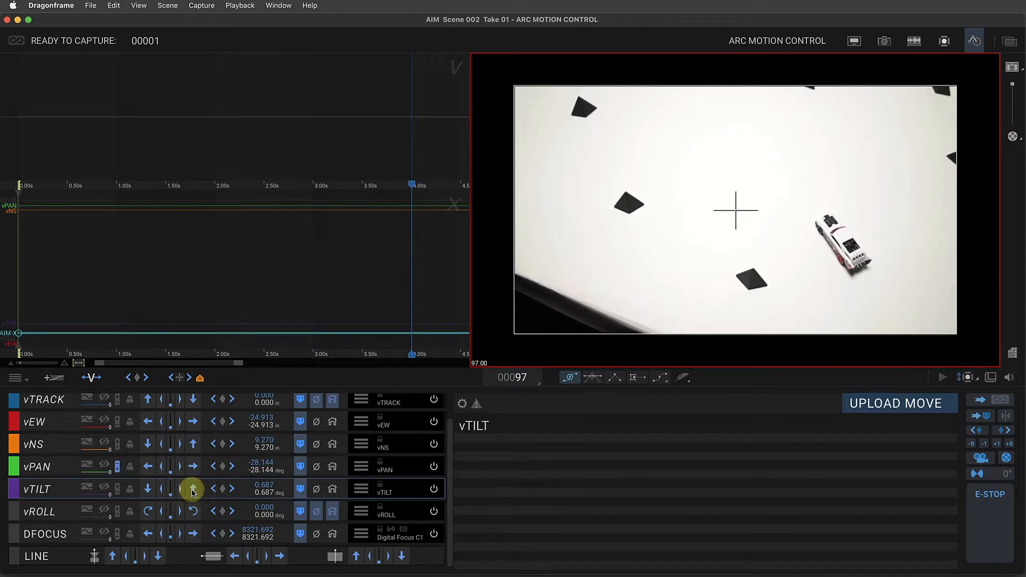
left_click(192, 490)
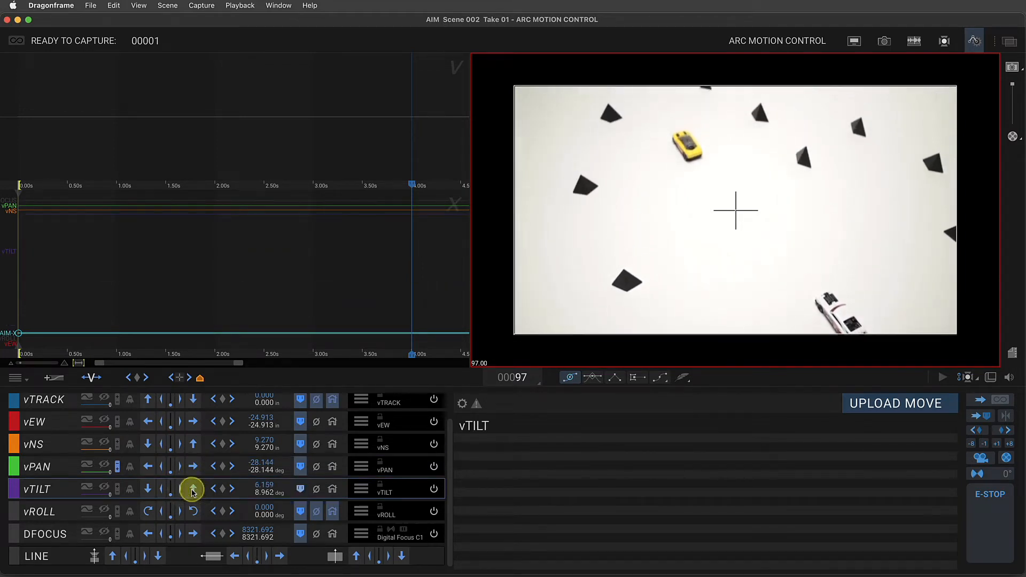
left_click(191, 489)
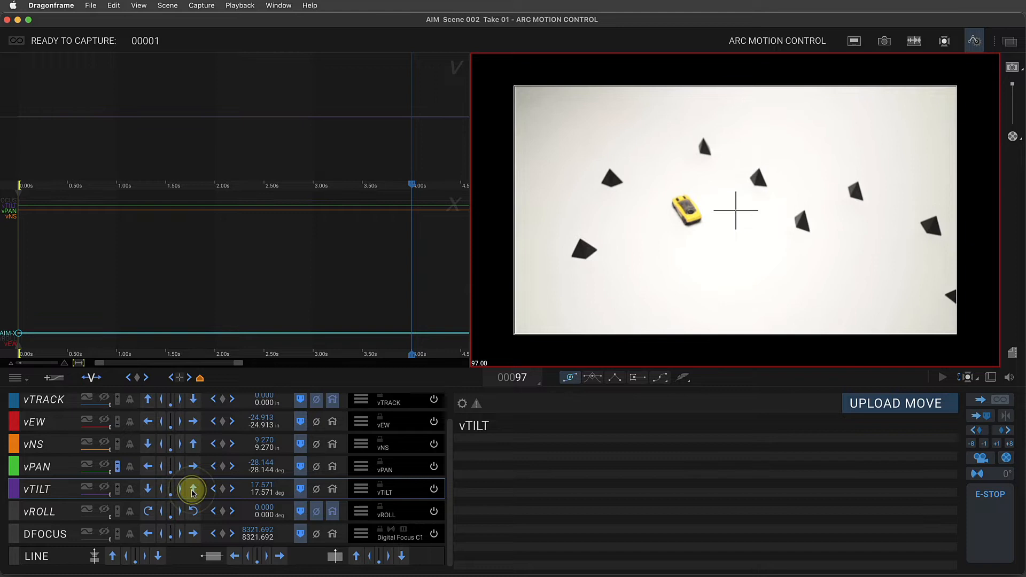
left_click(148, 466)
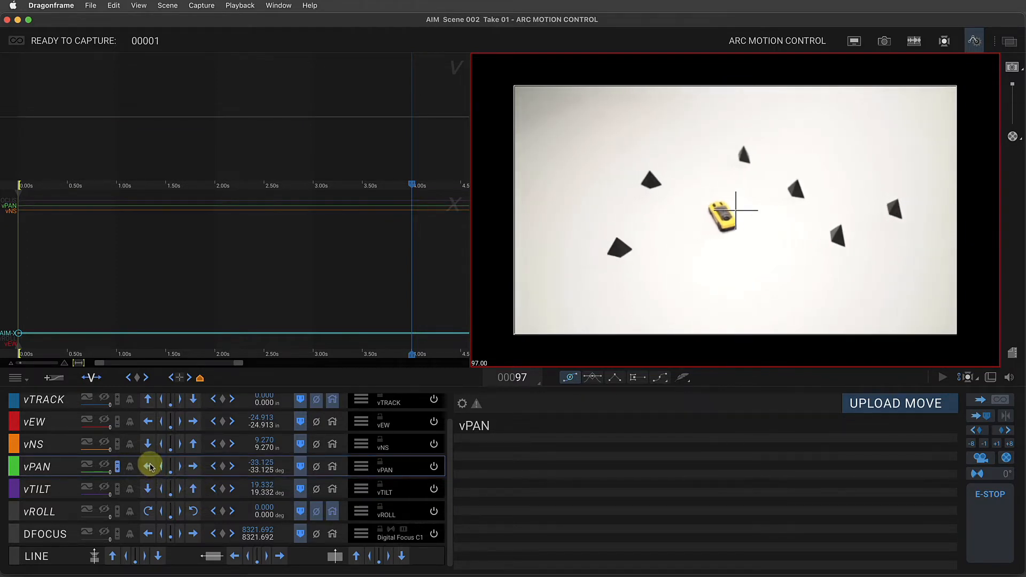
left_click(192, 467)
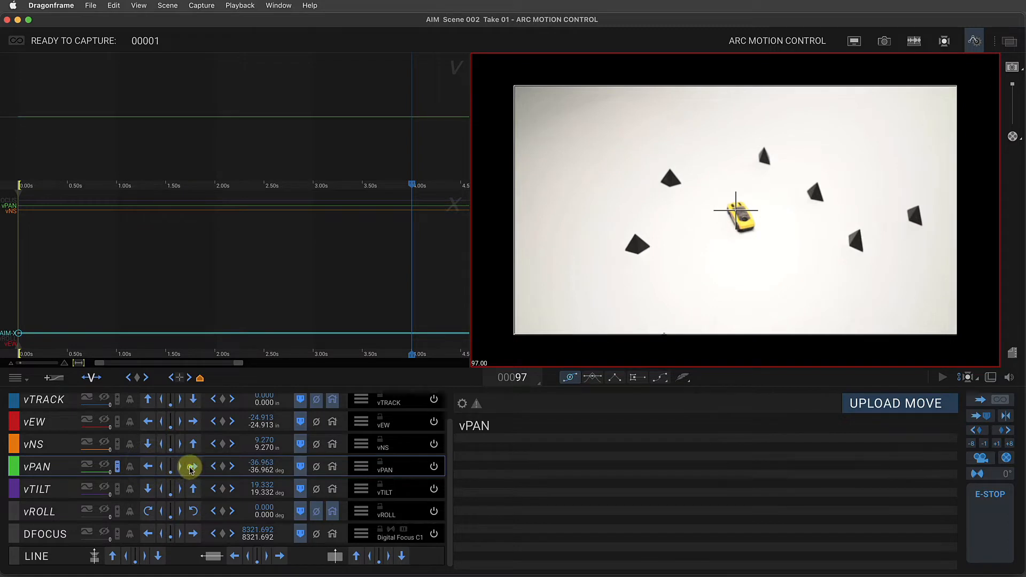
left_click(148, 491)
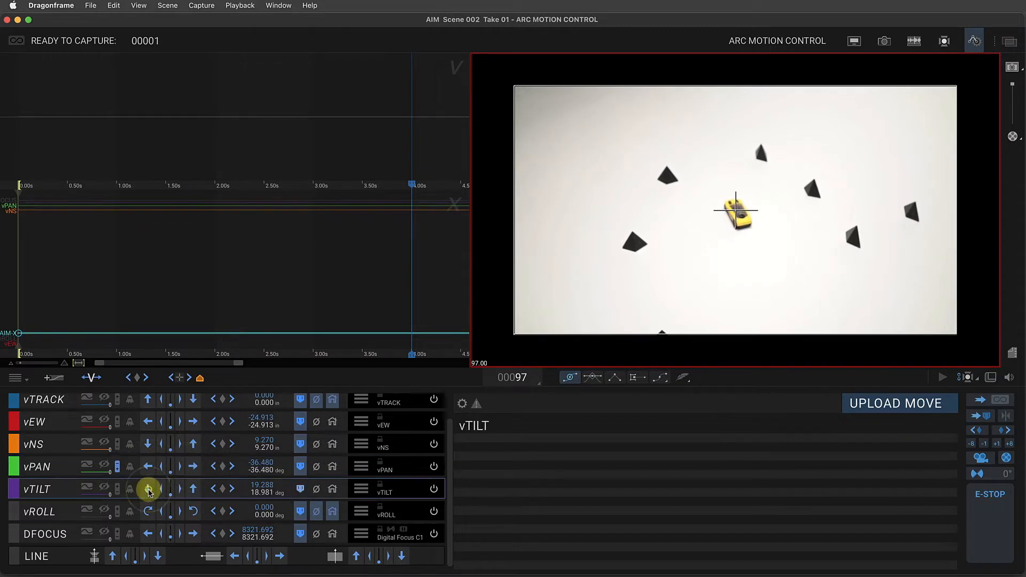
left_click(149, 488)
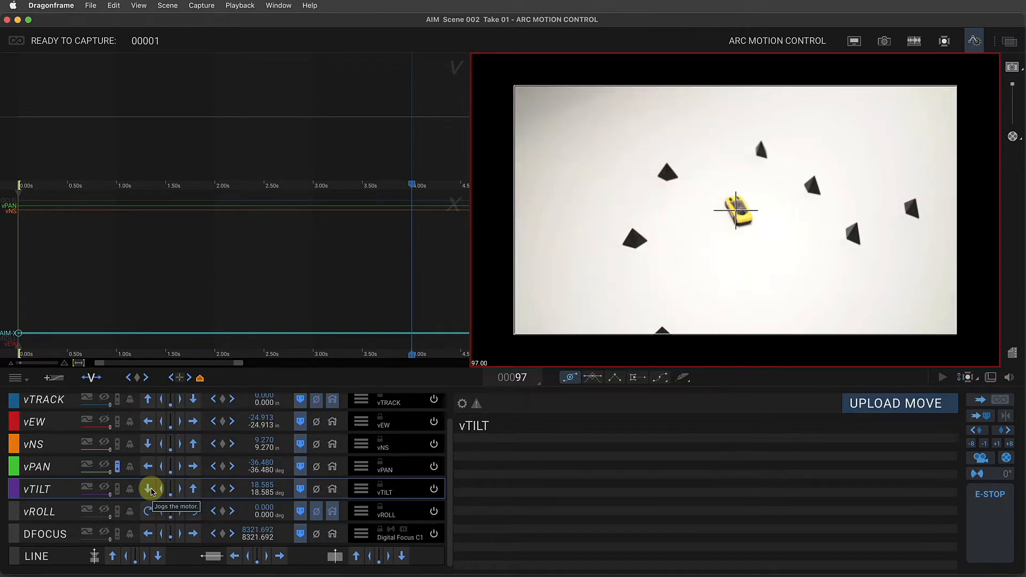
mouse_move(188, 394)
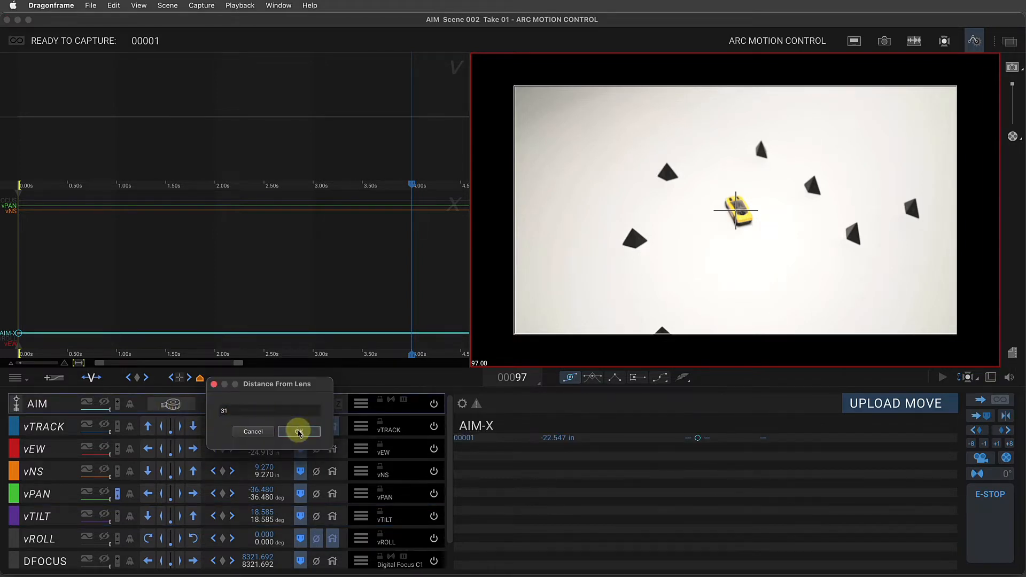
Confirm the 31 aim distance, keying AIM-X at -34.714 in on frame 97
left_click(298, 430)
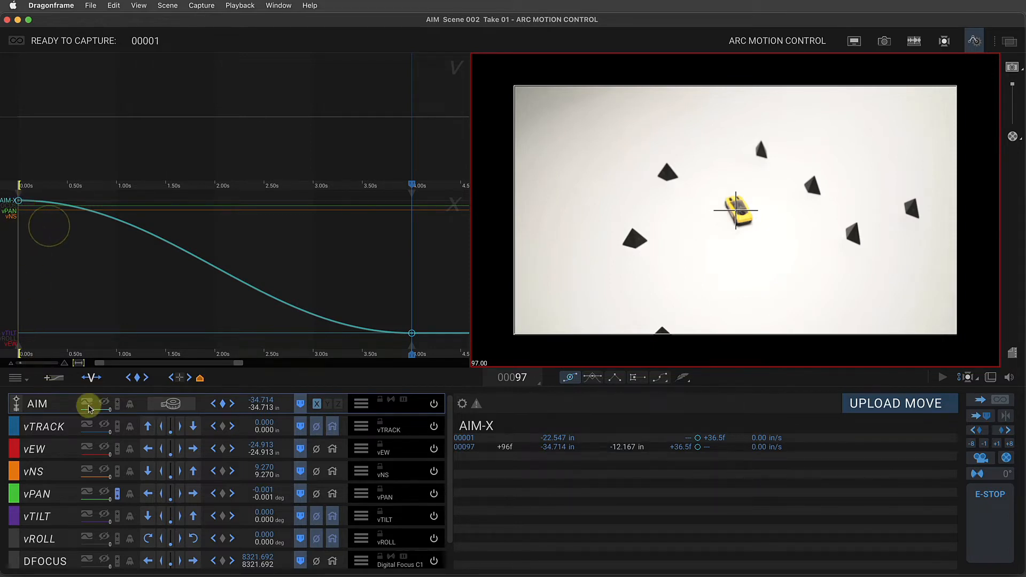
Make the first AIM-X keyframe linear so the move starts at full speed
left_click(89, 404)
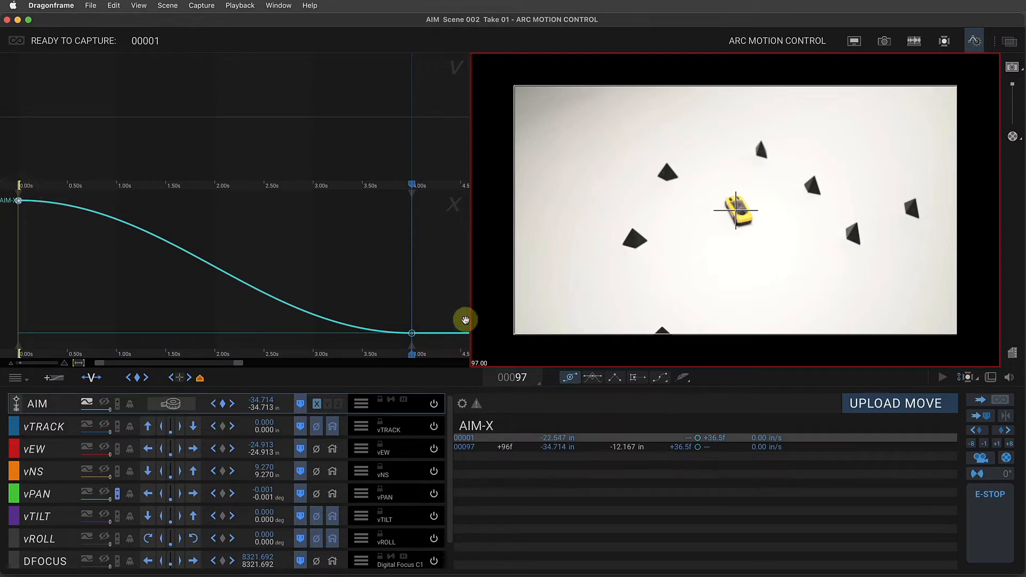
left_click(623, 378)
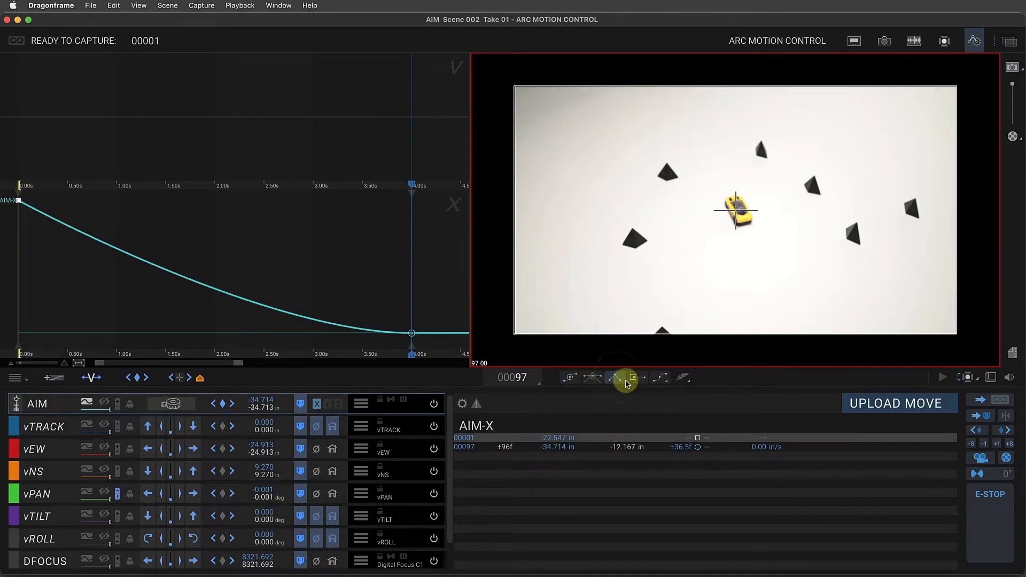
mouse_move(617, 379)
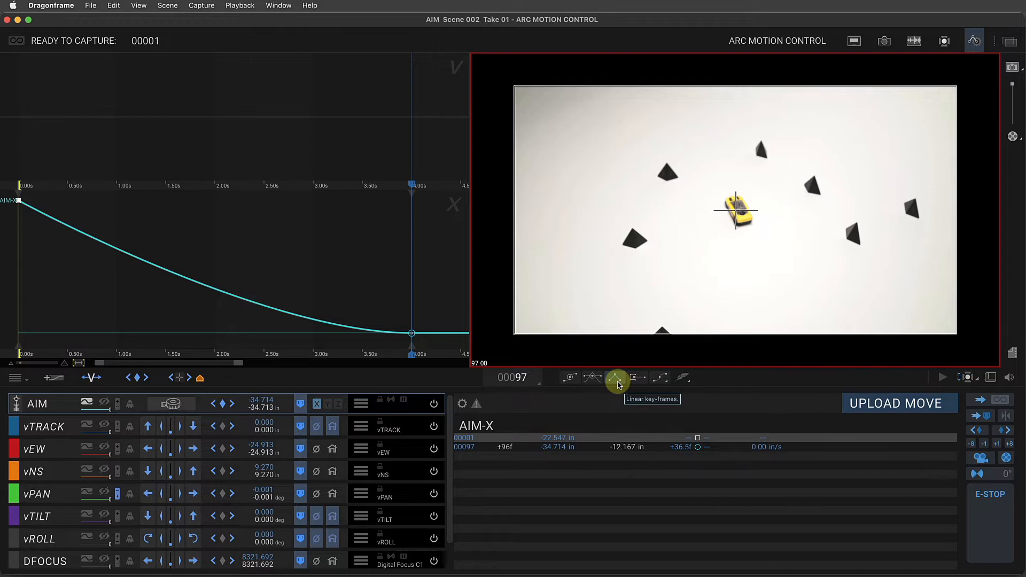
mouse_move(5, 197)
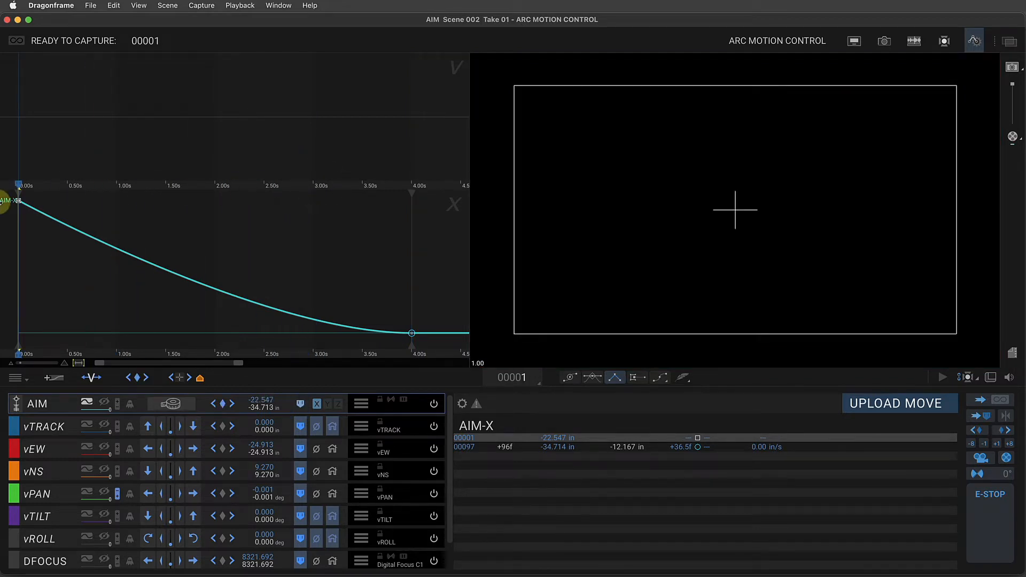
Return to frame 1 and send the pan and tilt axes to zero
left_click(299, 403)
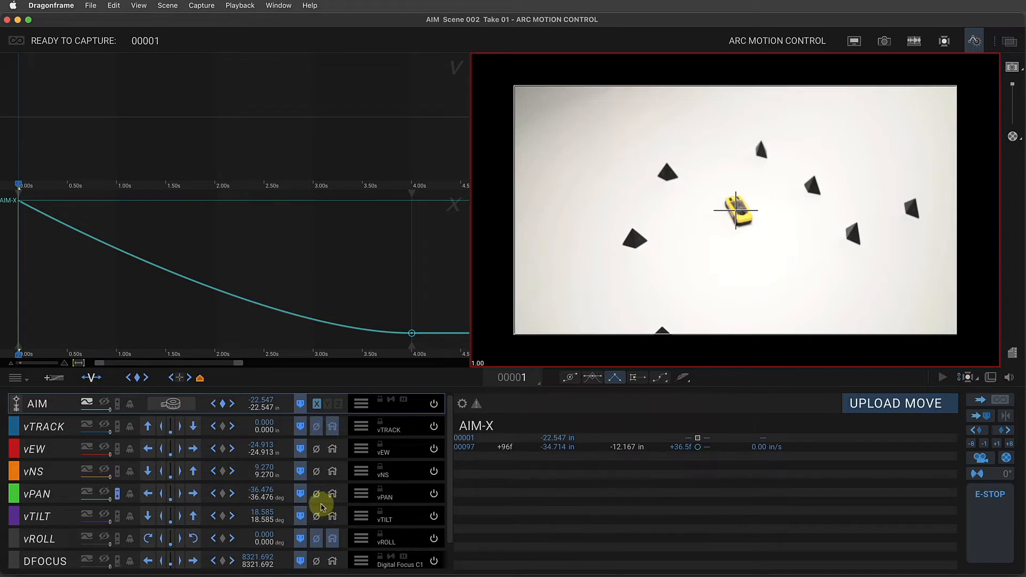
left_click(321, 516)
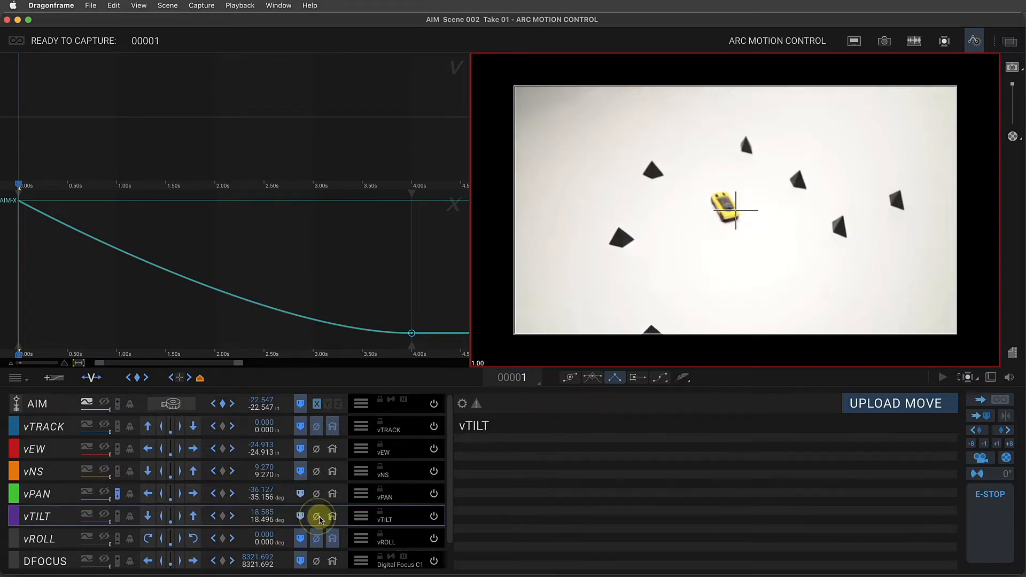
left_click(333, 516)
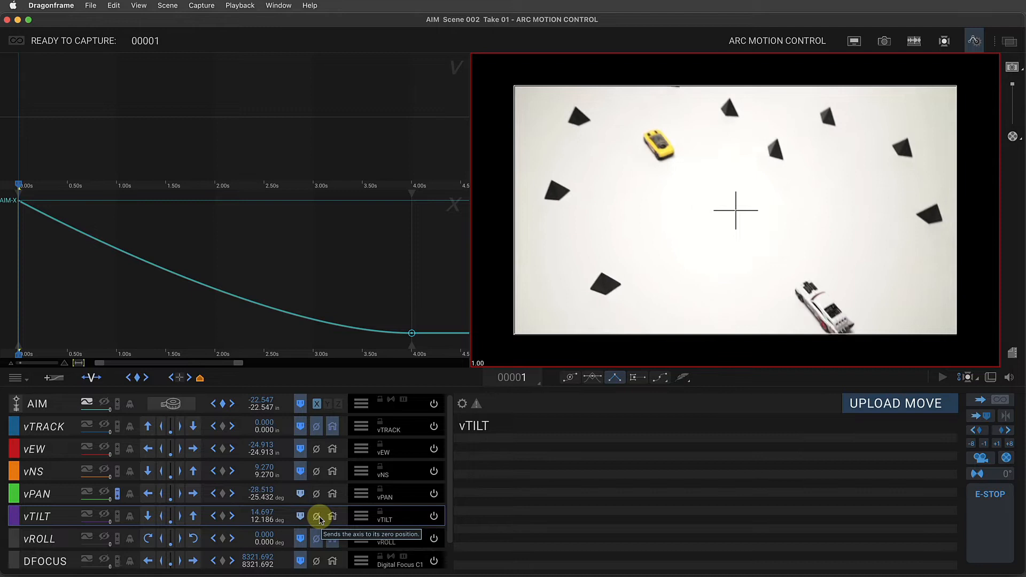
left_click(316, 516)
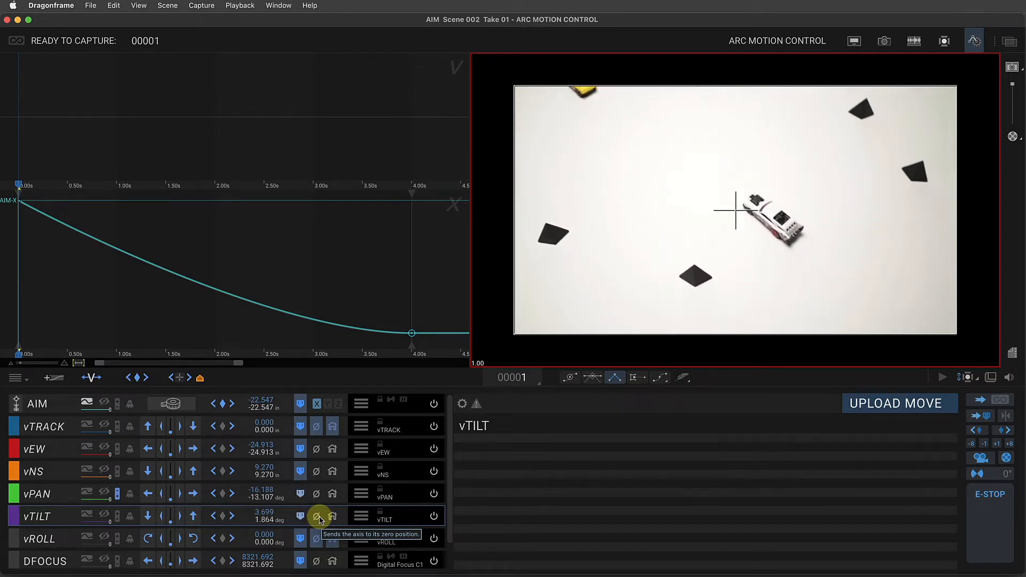
left_click(317, 516)
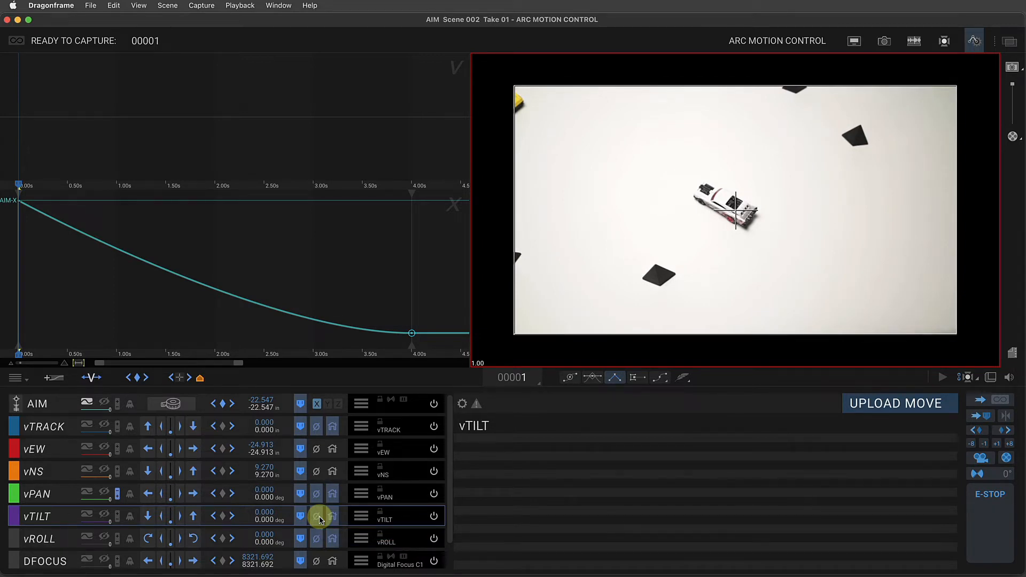
mouse_move(205, 439)
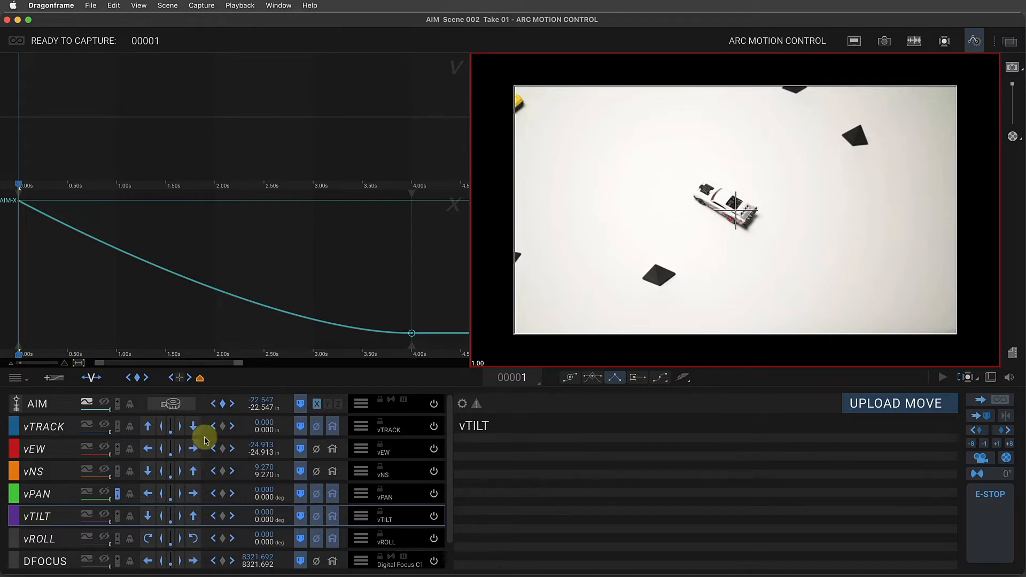
Jog the camera along the north–south axis toward the white car
left_click(147, 472)
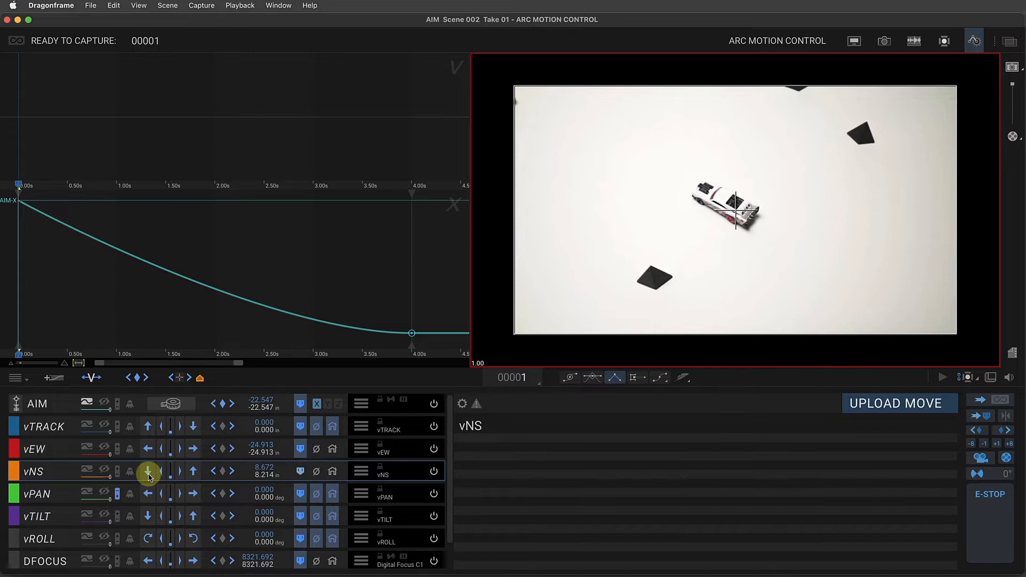
left_click(149, 474)
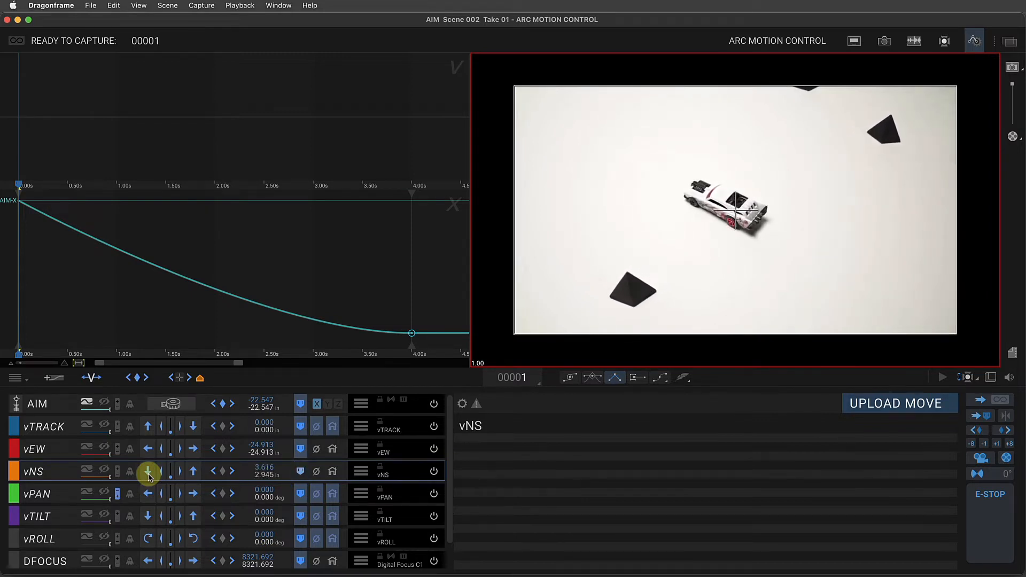
left_click(148, 471)
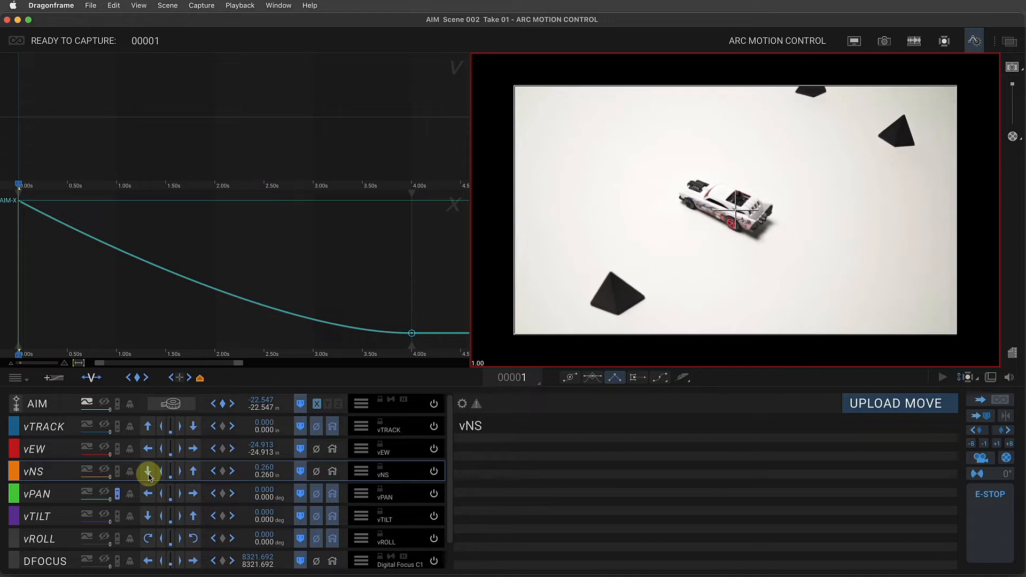
left_click(148, 472)
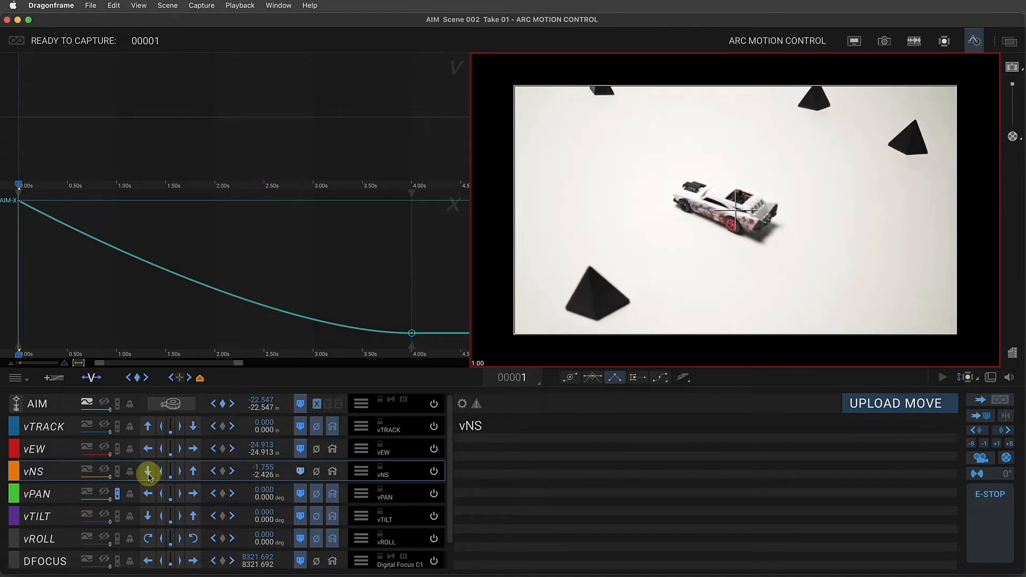
left_click(147, 472)
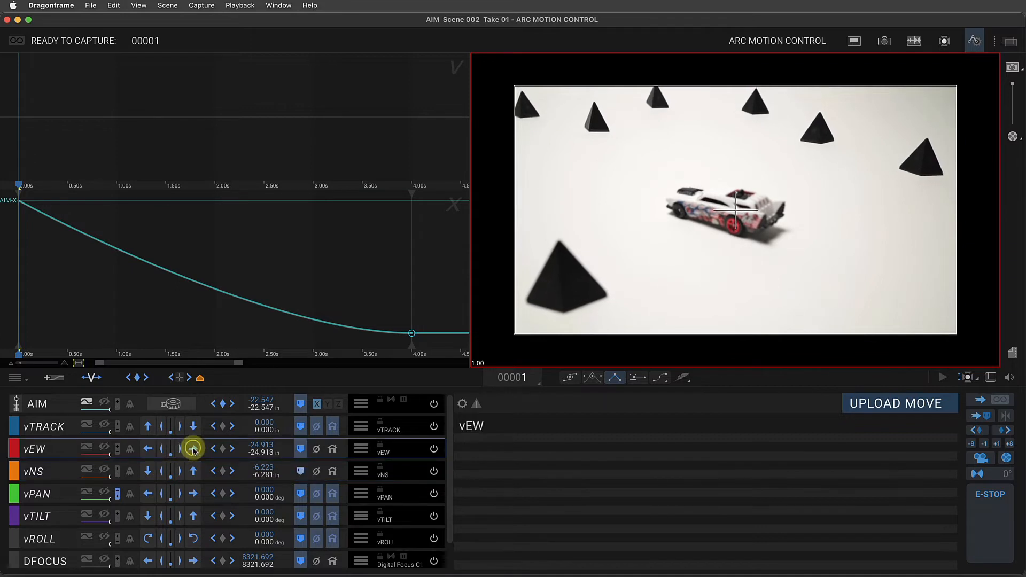
Jog east–west to -17.563 in and tilt to about -1.3° to frame the car low and close
left_click(193, 447)
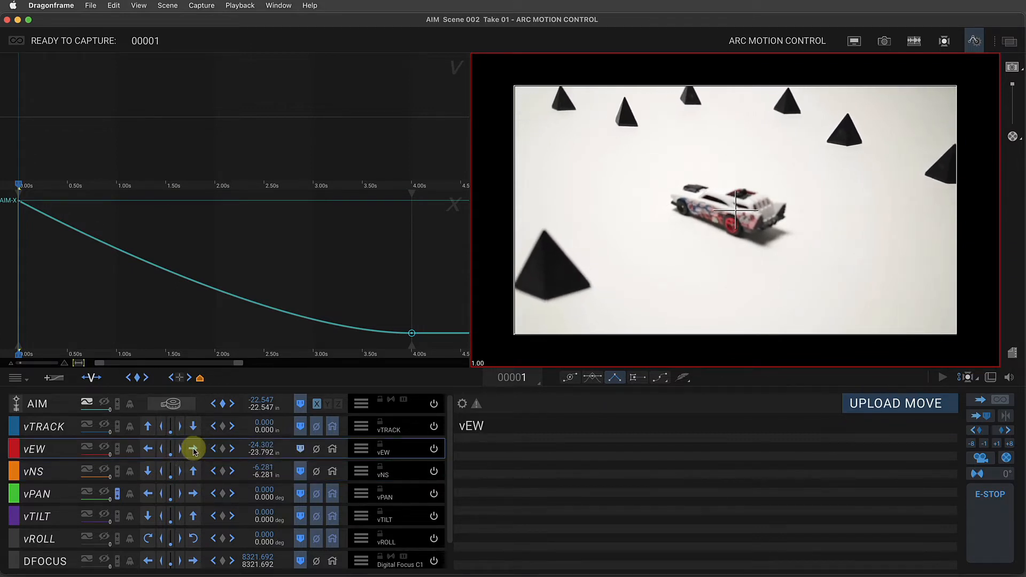
left_click(193, 449)
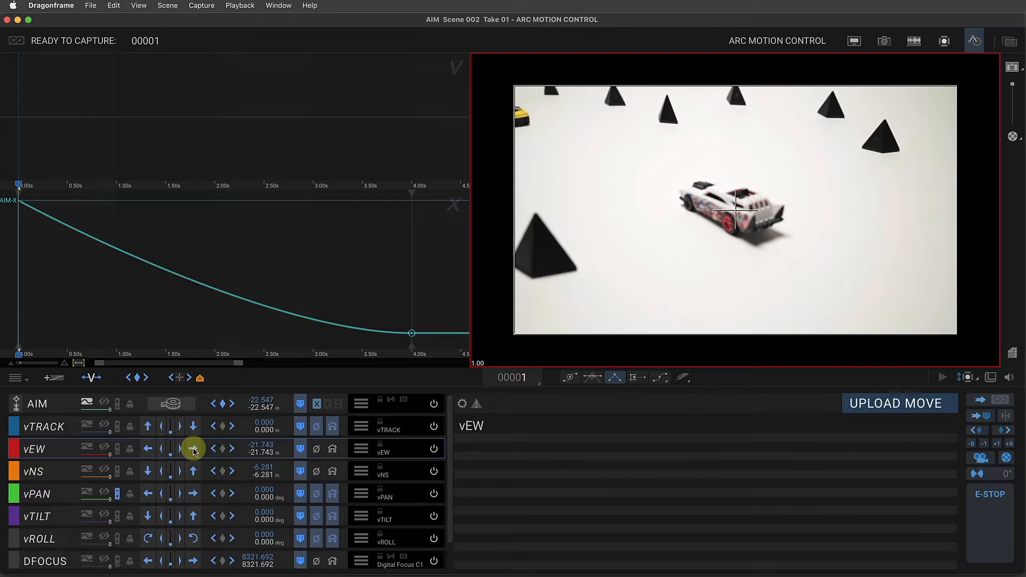
left_click(192, 449)
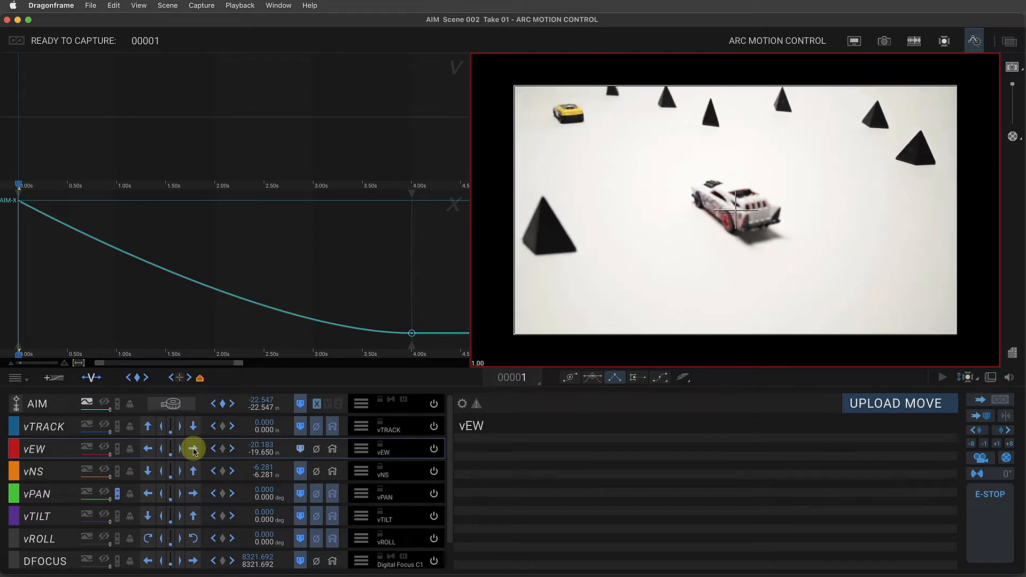
left_click(193, 450)
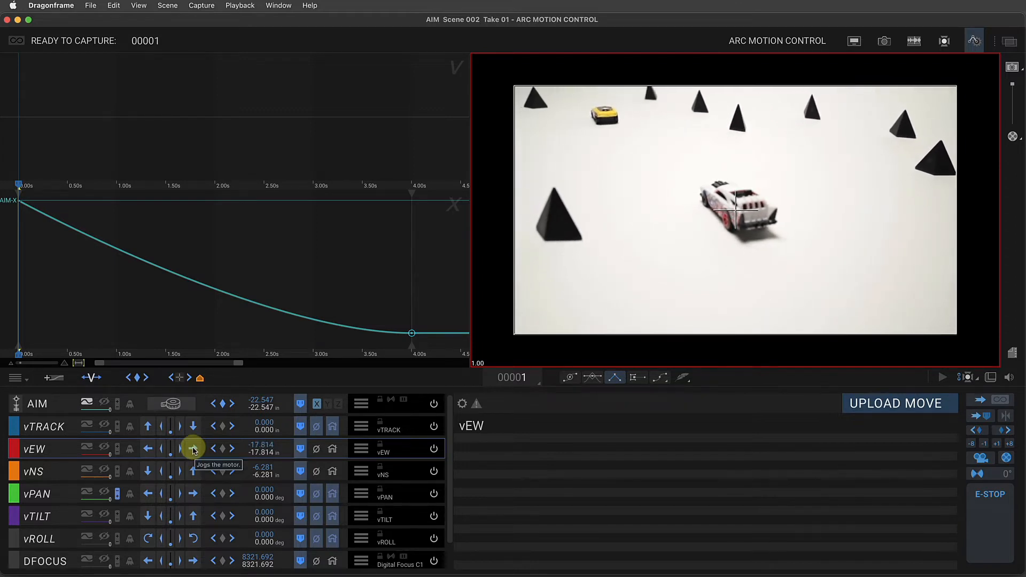
left_click(193, 450)
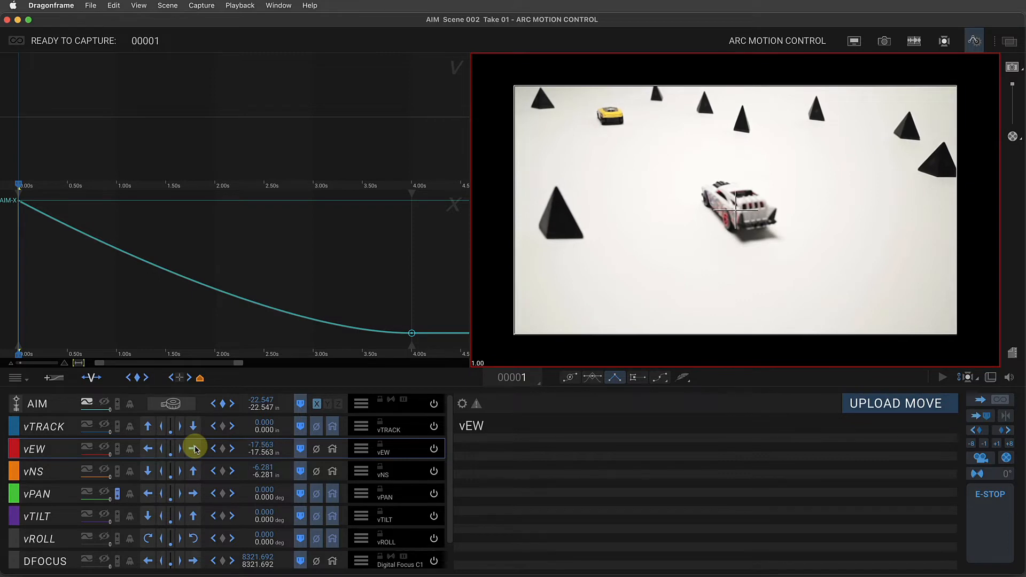
mouse_move(195, 450)
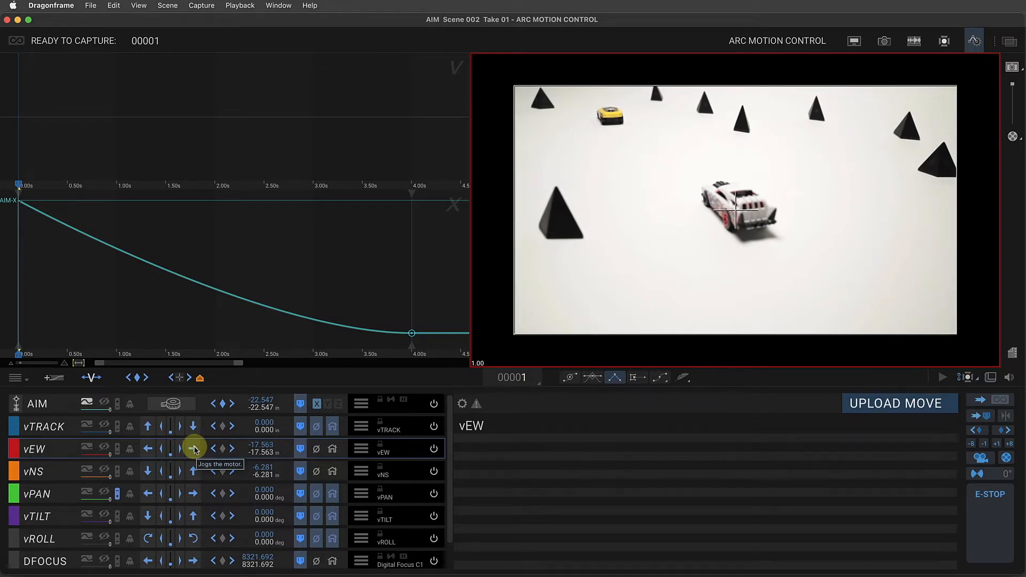
mouse_move(175, 527)
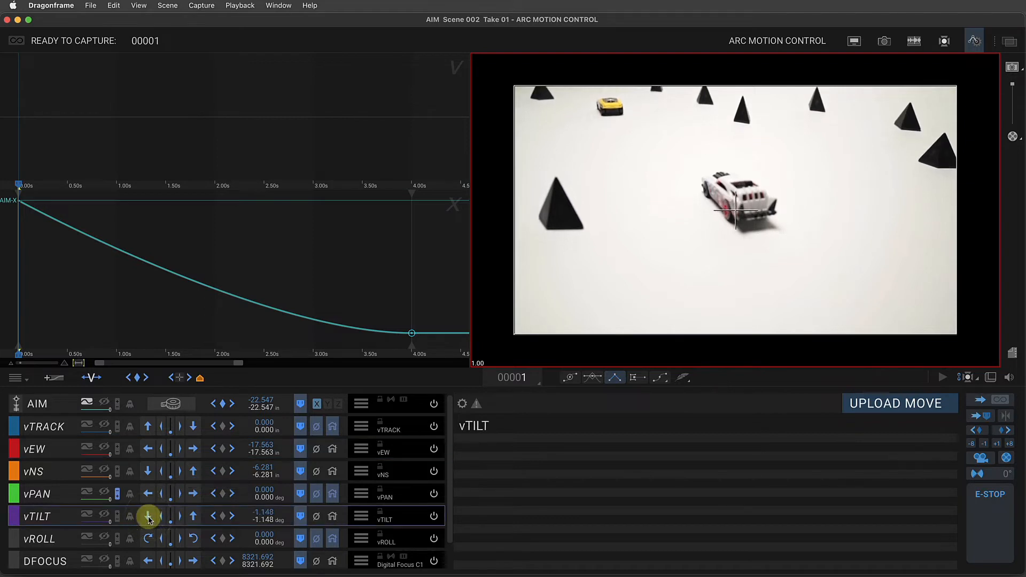
left_click(147, 516)
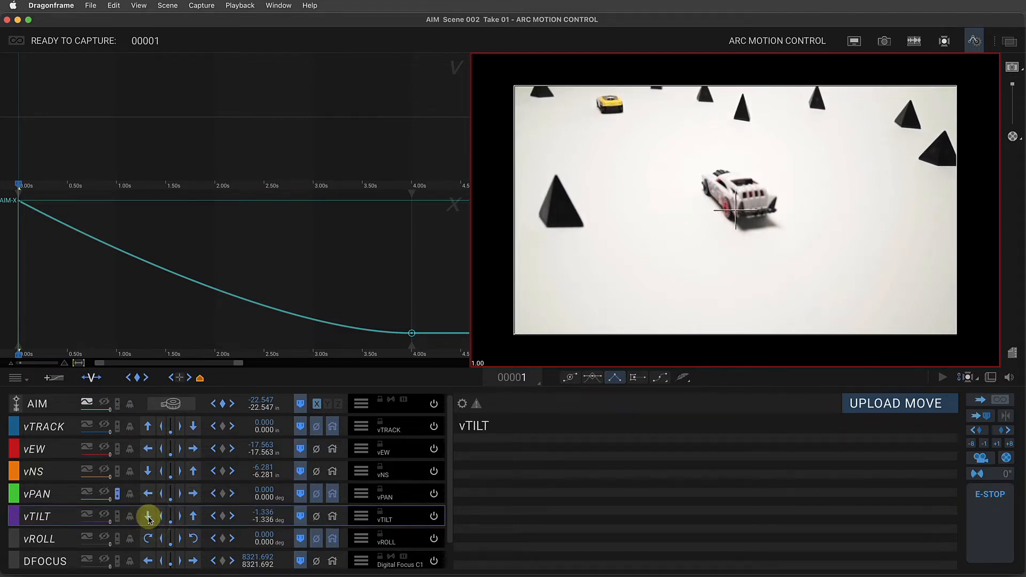
Pull digital focus to 7519.351 so the white car is sharp at frame 1
left_click(45, 560)
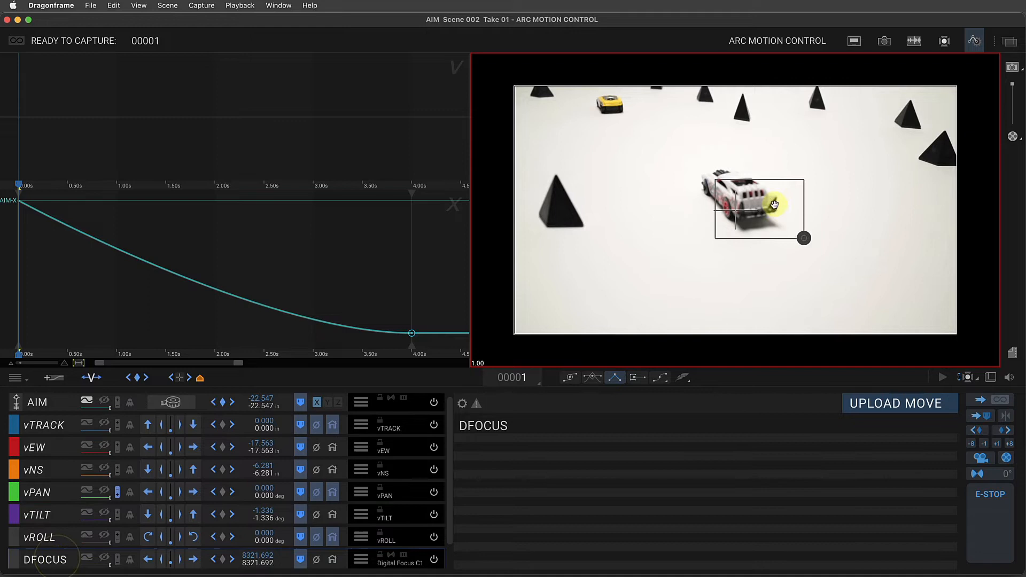
left_click(148, 559)
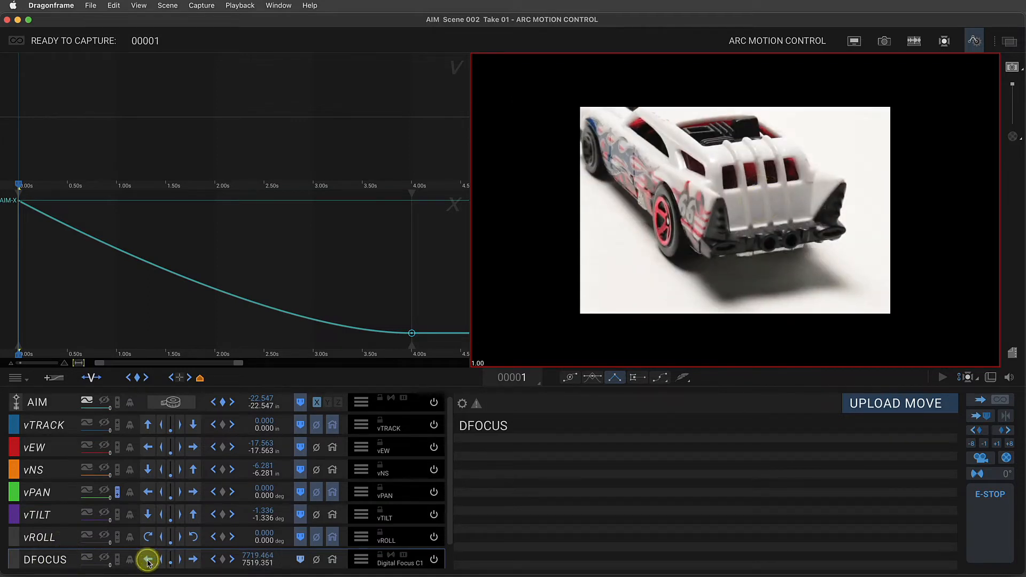
left_click(148, 559)
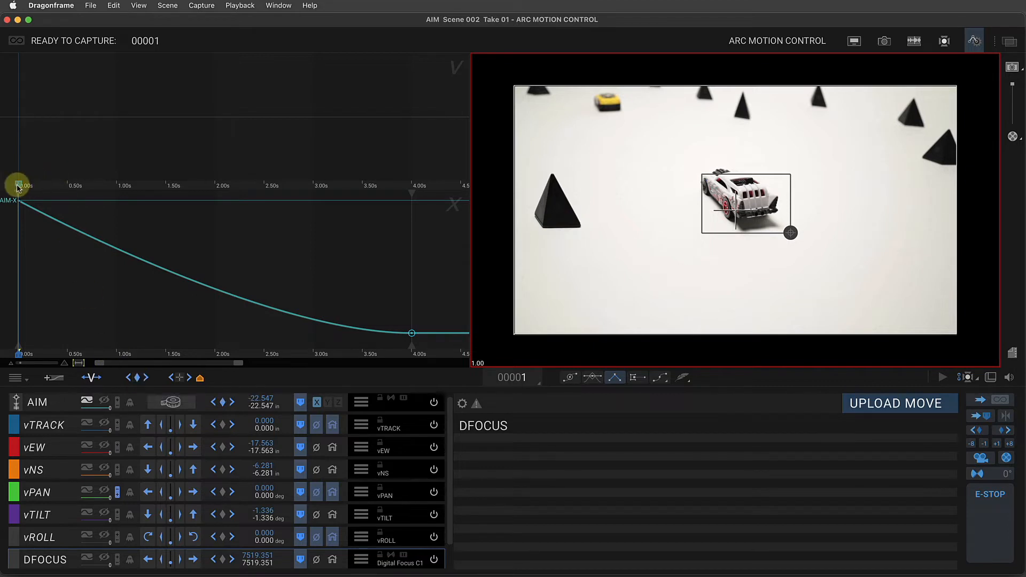
mouse_move(135, 377)
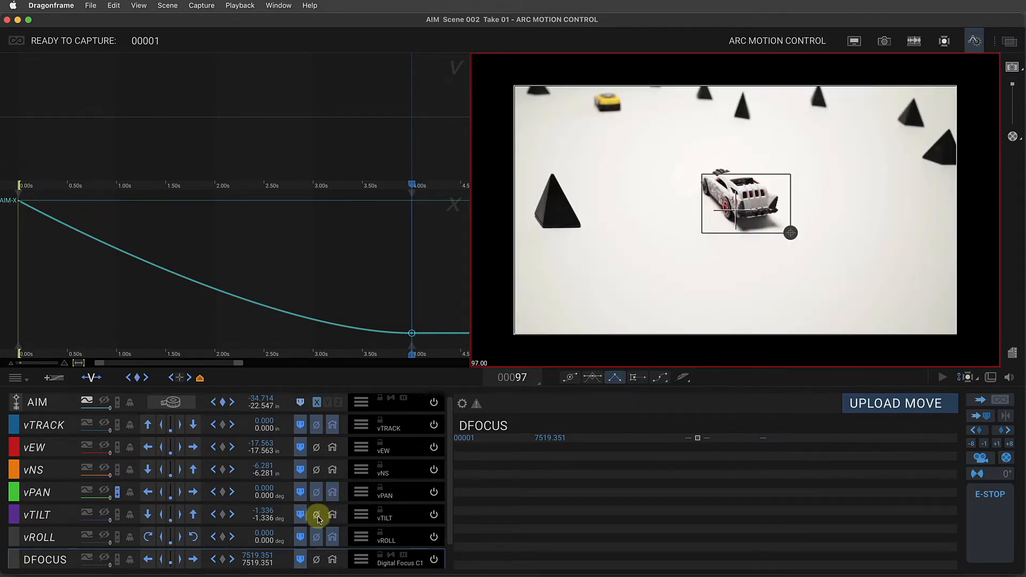
Send the aim axis to its key and zero pan and tilt at frame 97, revealing the yellow car
left_click(316, 500)
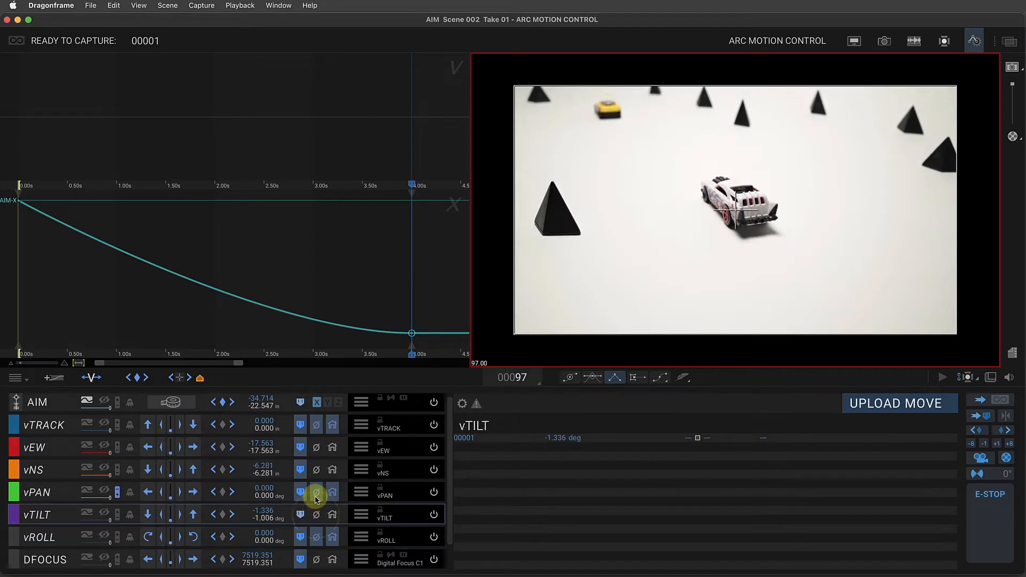
left_click(317, 495)
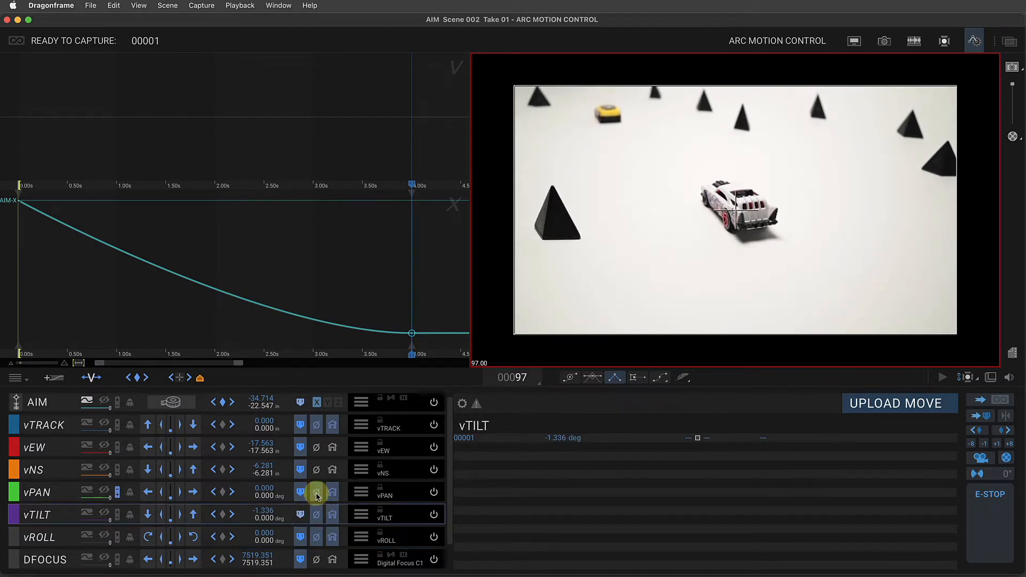
mouse_move(316, 494)
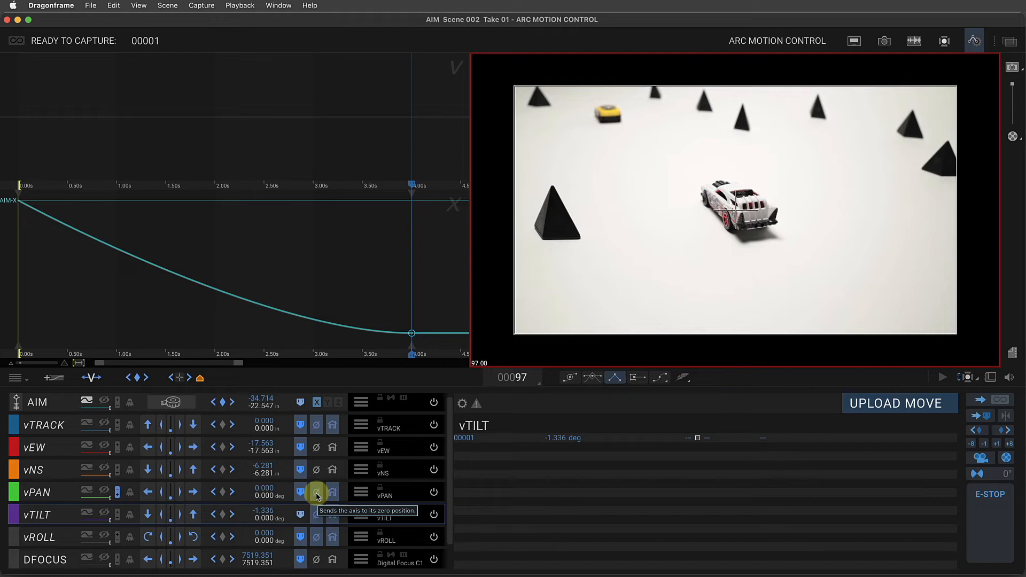
left_click(316, 402)
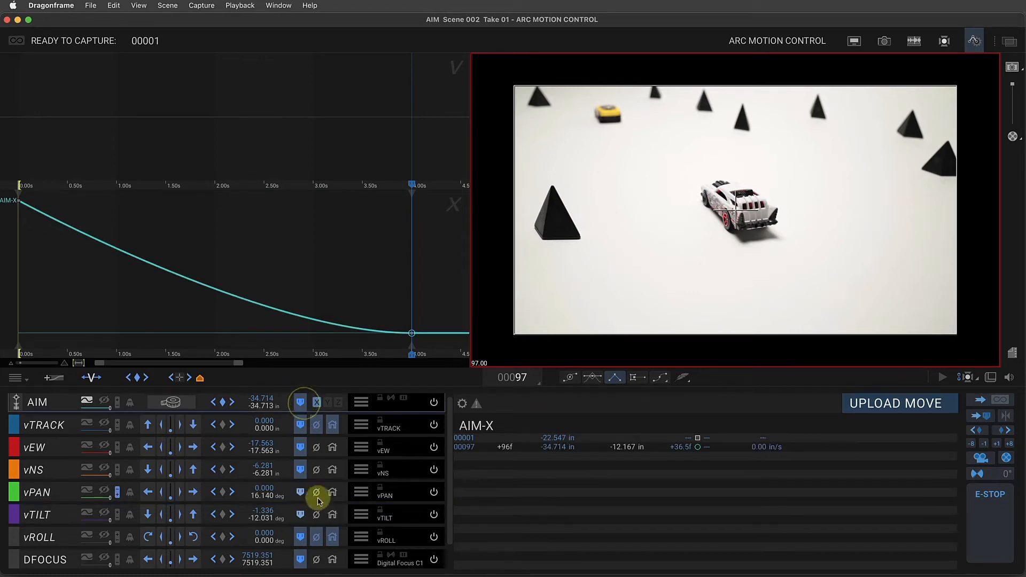
left_click(316, 514)
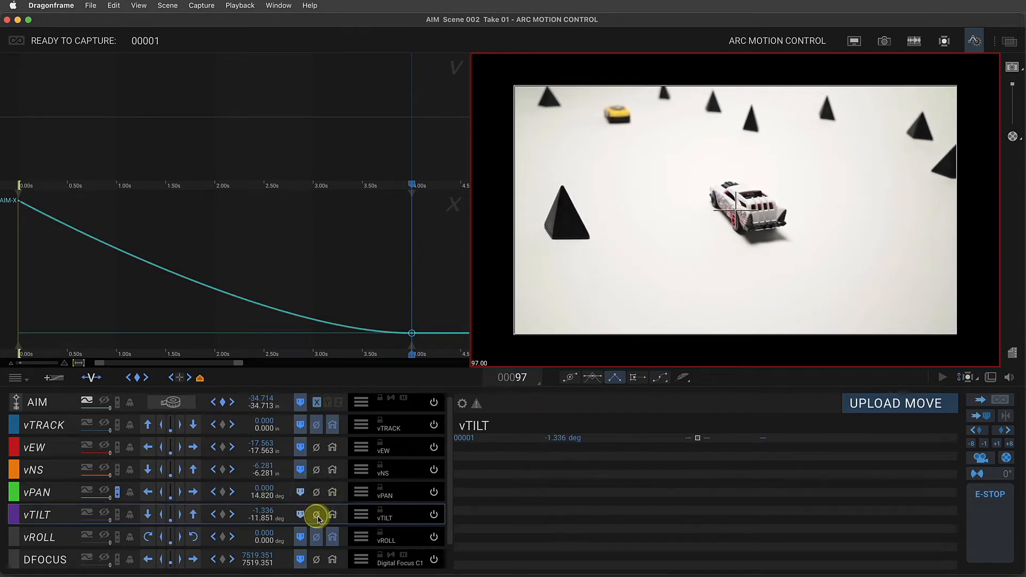
left_click(316, 516)
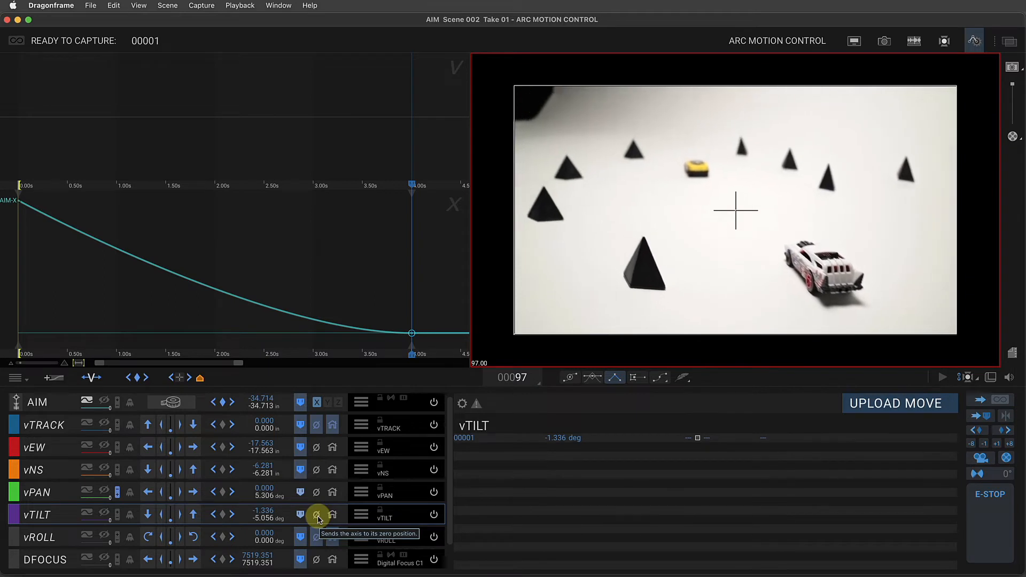
left_click(316, 515)
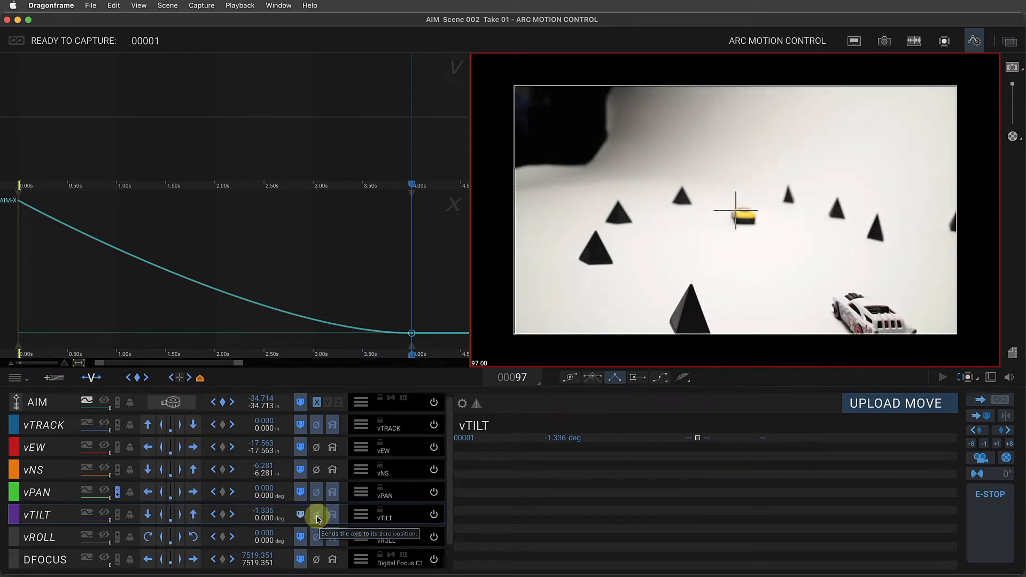
mouse_move(774, 228)
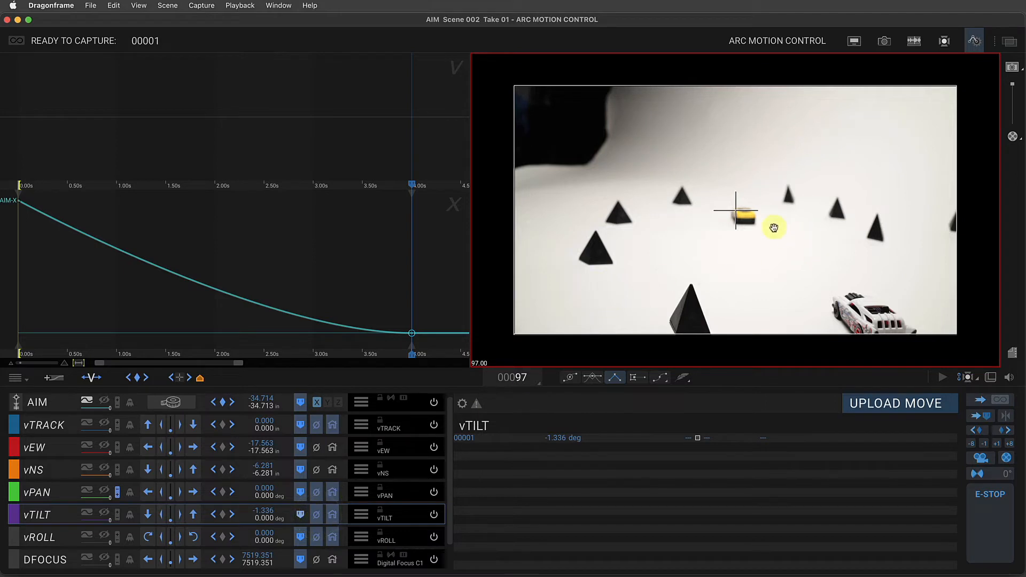
mouse_move(77, 497)
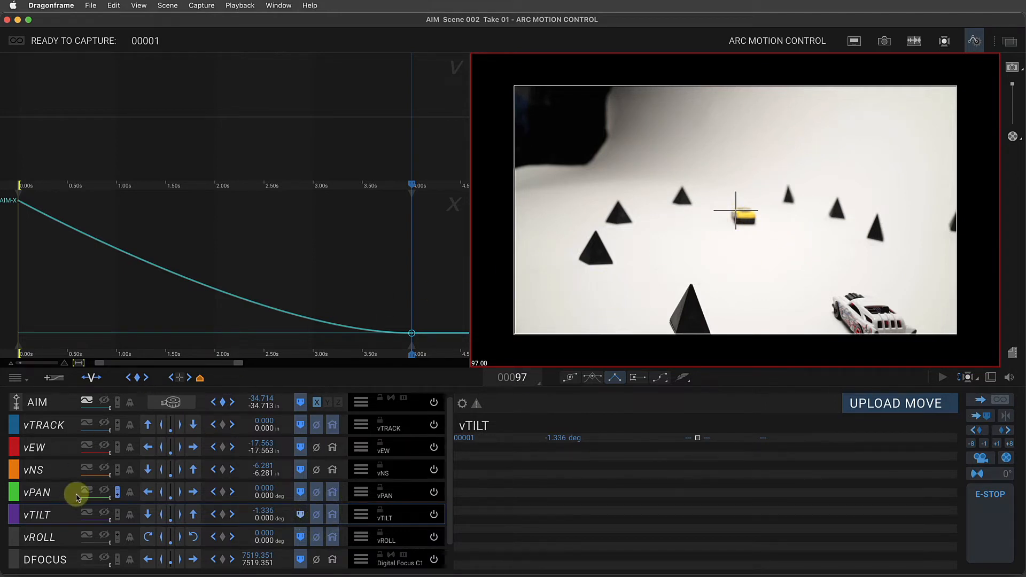
mouse_move(149, 447)
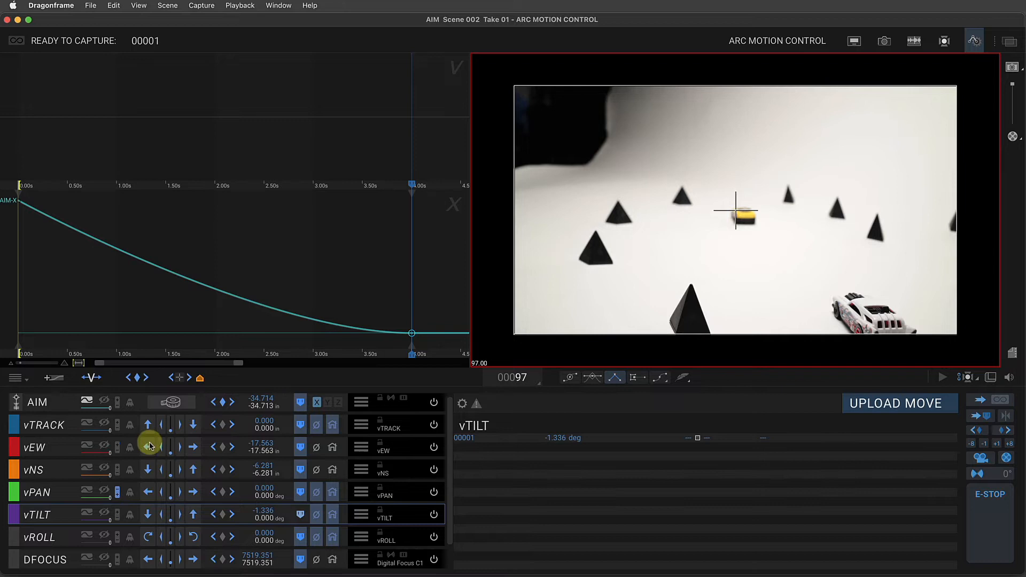
Jog the east-west axis to about -44 in, bringing the camera close to the yellow car
left_click(147, 447)
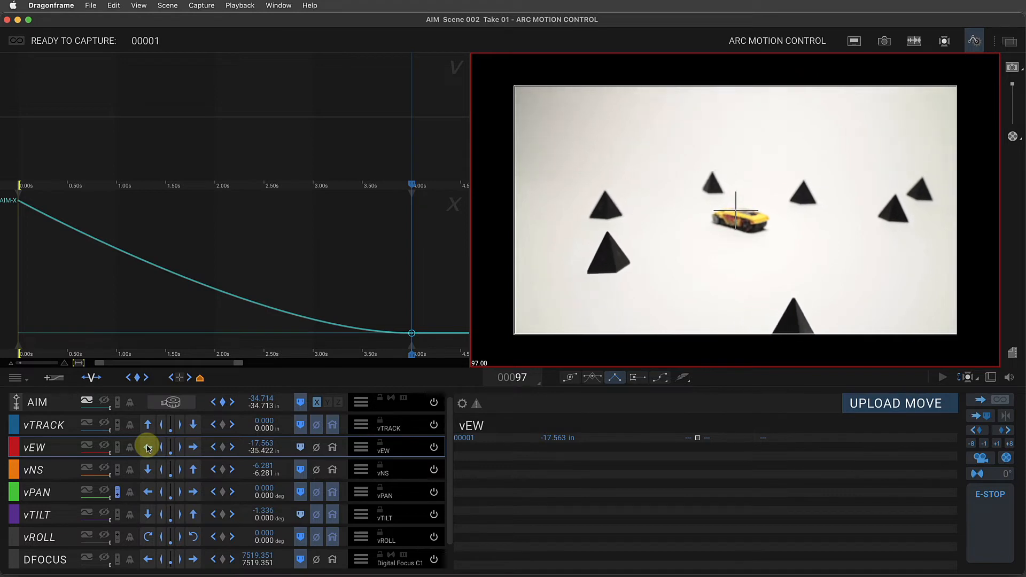
left_click(146, 447)
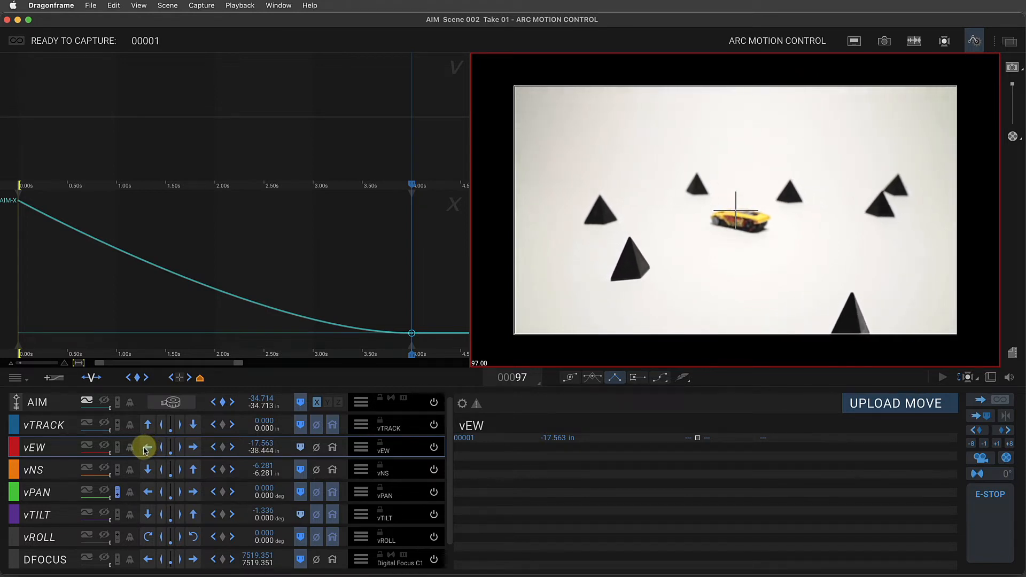
left_click(146, 448)
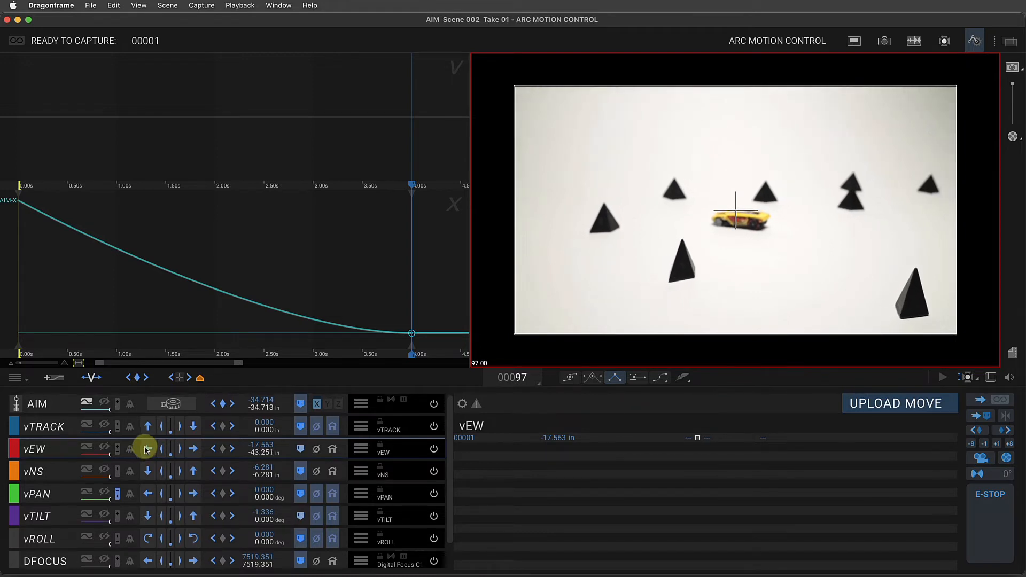
left_click(147, 426)
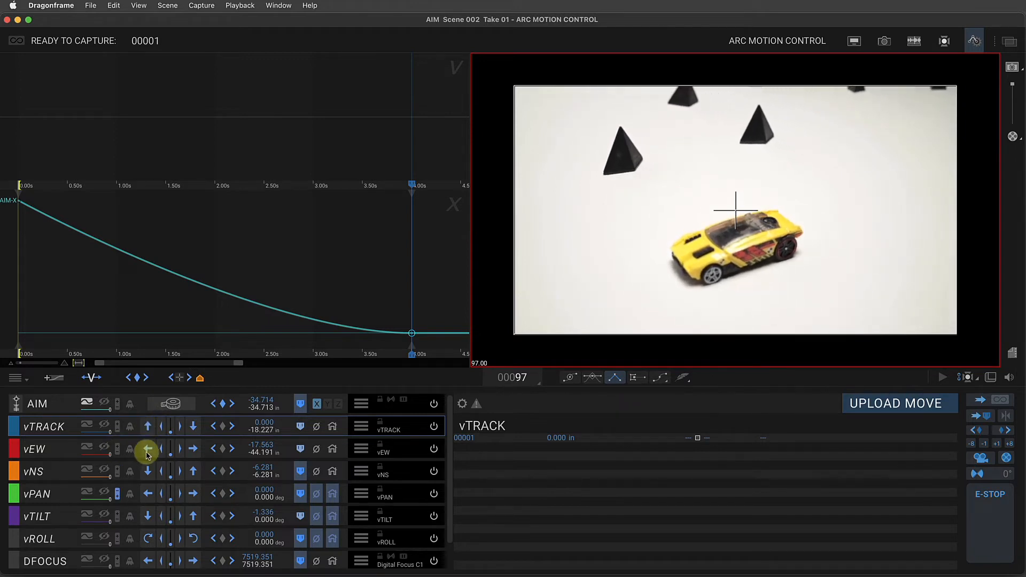
Jog the camera east-west and along the track toward the yellow car
left_click(147, 449)
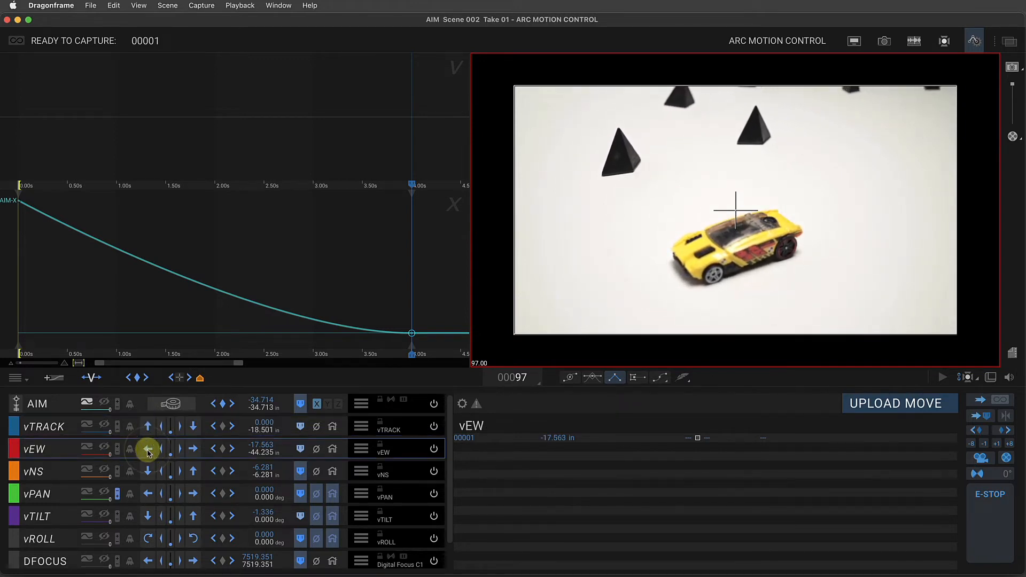
left_click(148, 447)
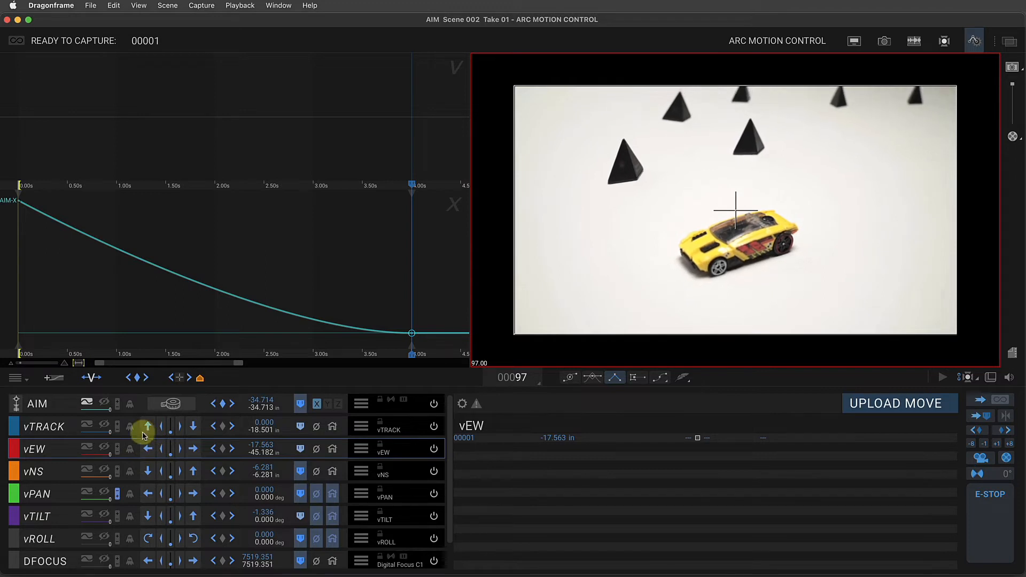
left_click(147, 426)
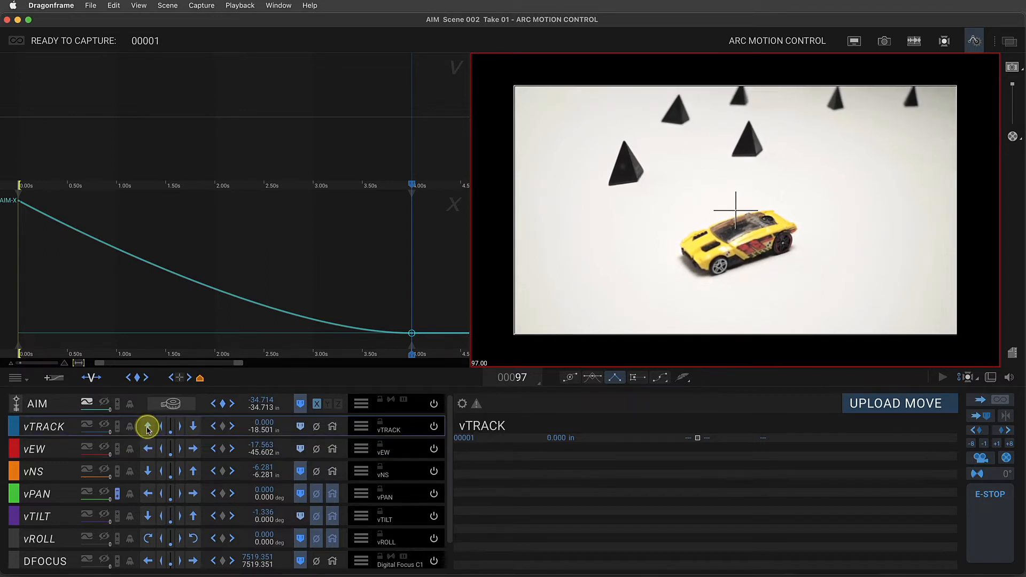
left_click(147, 427)
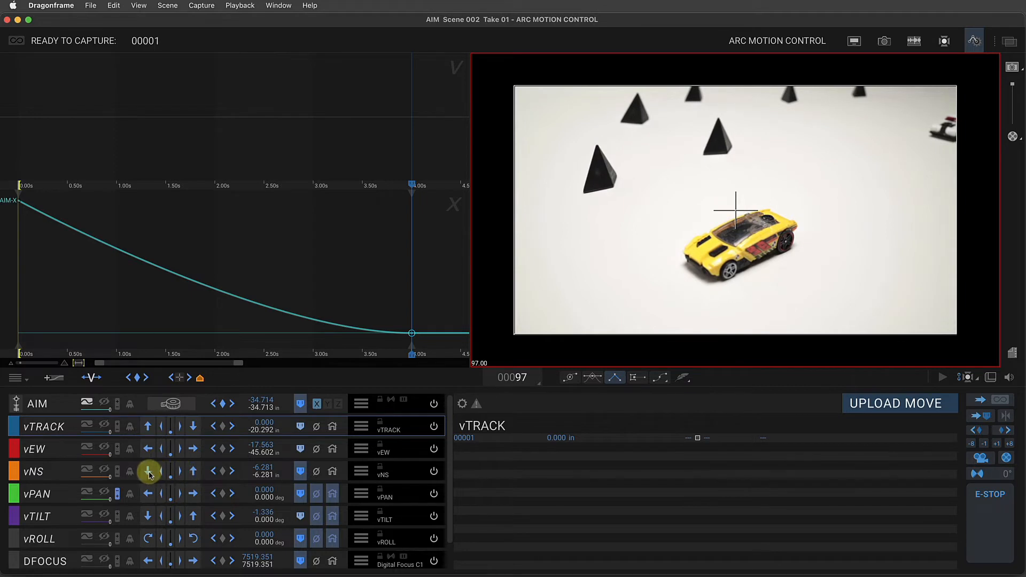
Jog north-south to -8.107 in and pan to 4.475° so the yellow car fills the view
left_click(149, 473)
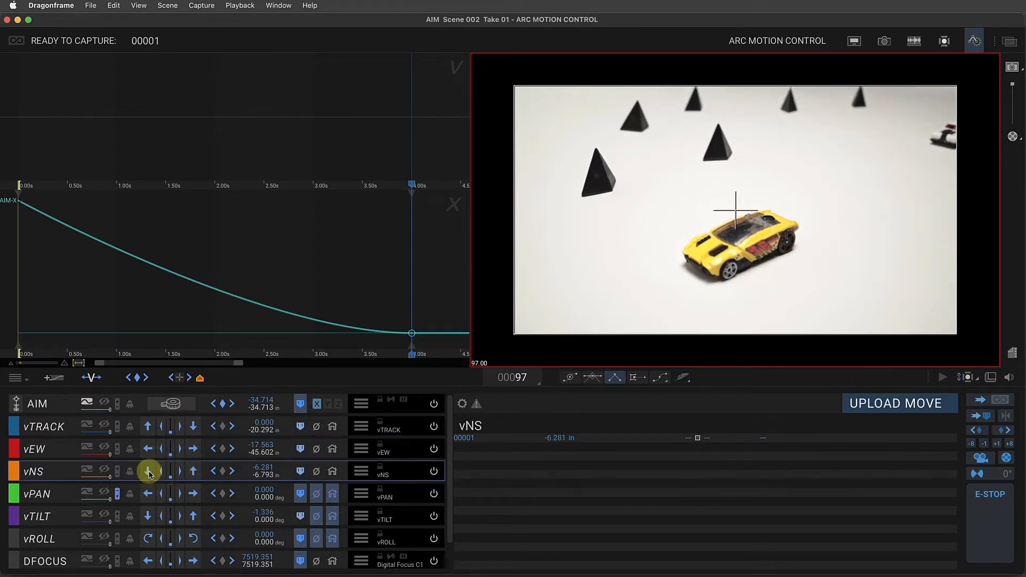
left_click(148, 471)
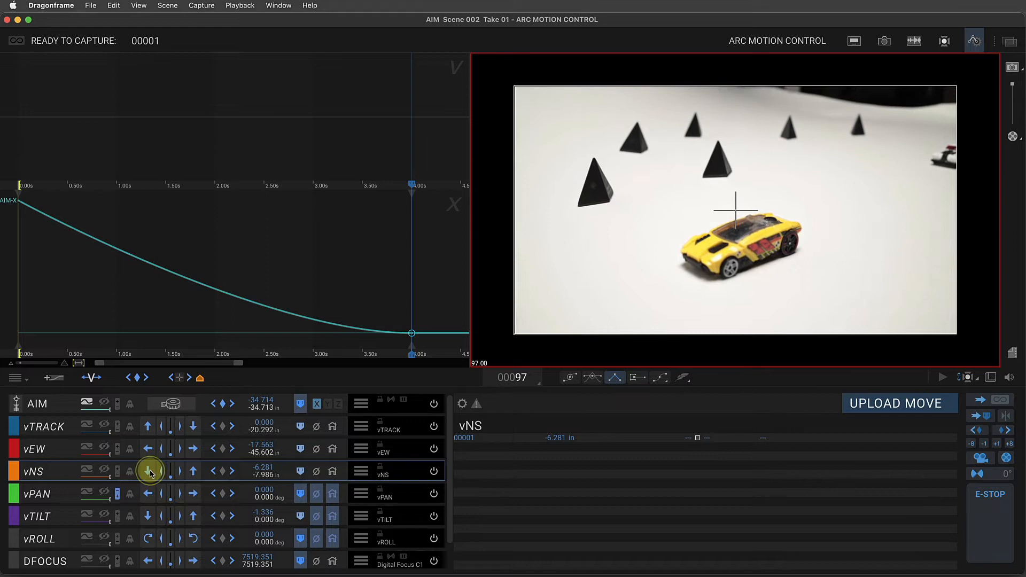
left_click(148, 471)
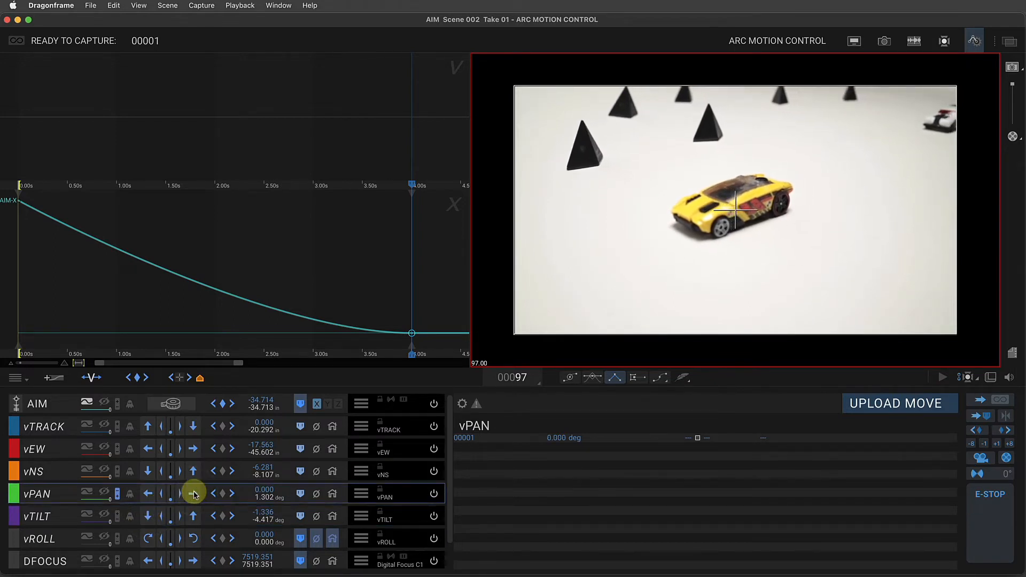
left_click(193, 493)
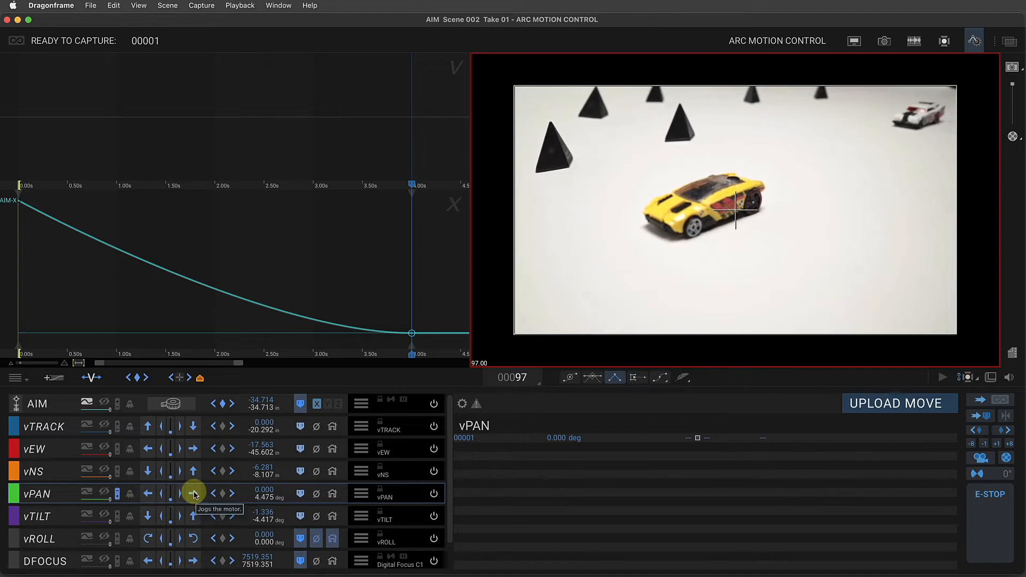
mouse_move(116, 517)
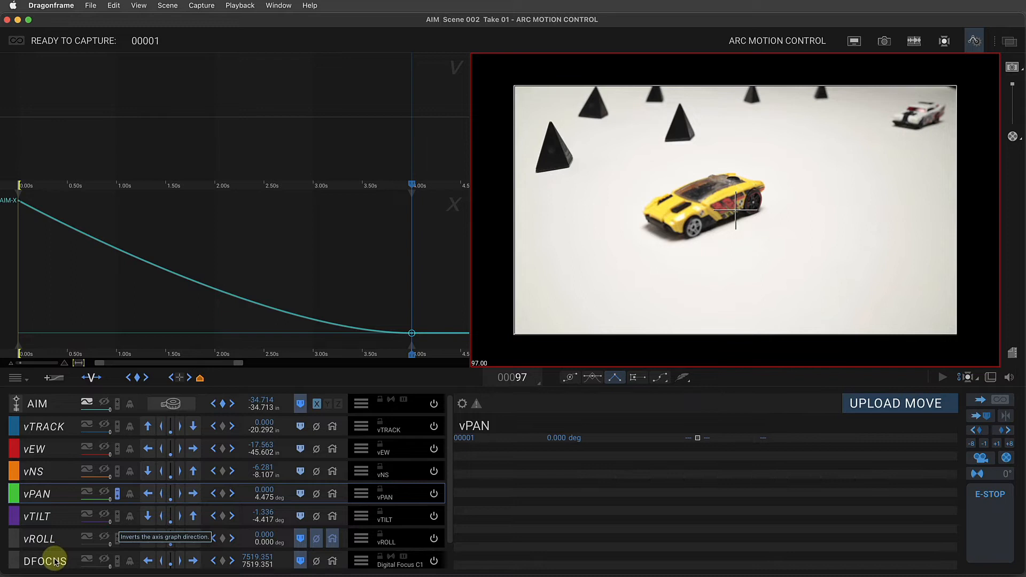
left_click(45, 558)
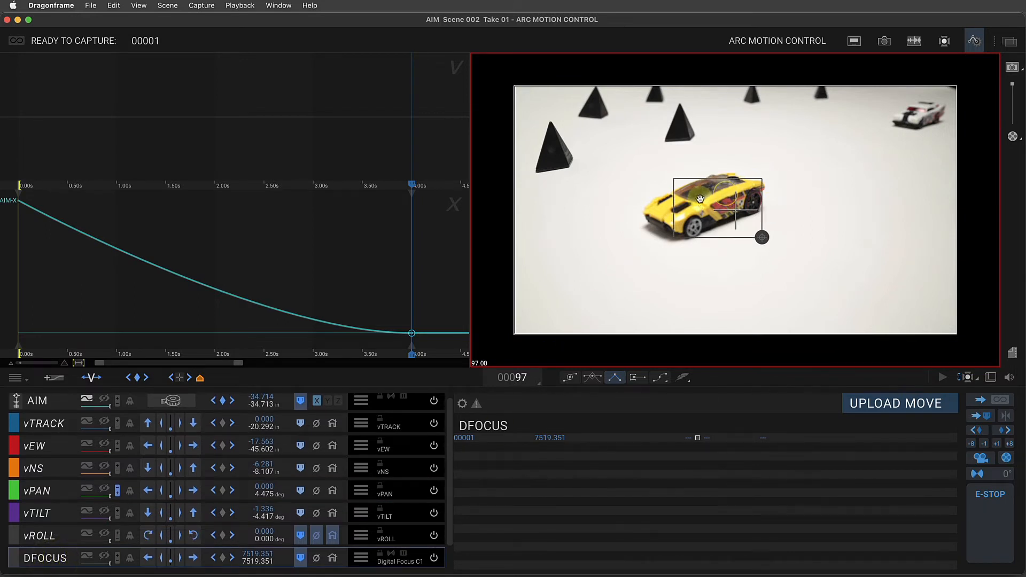
left_click(194, 557)
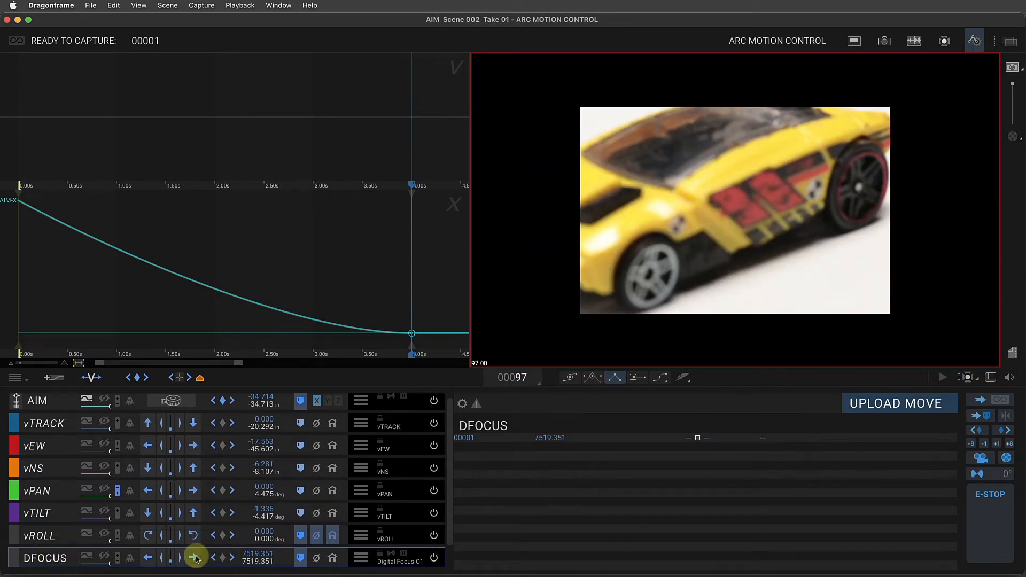
left_click(149, 556)
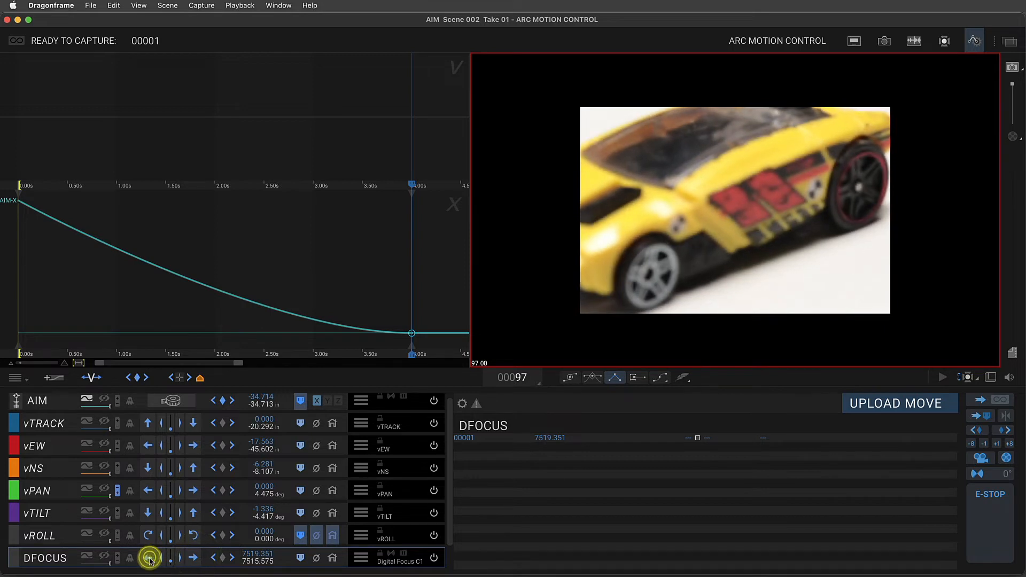
left_click(150, 558)
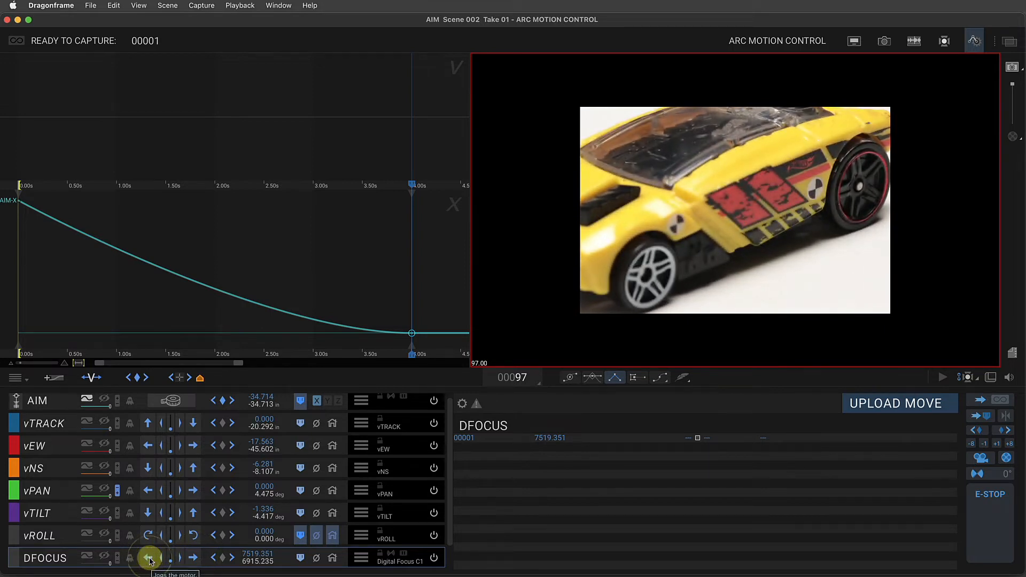
left_click(150, 558)
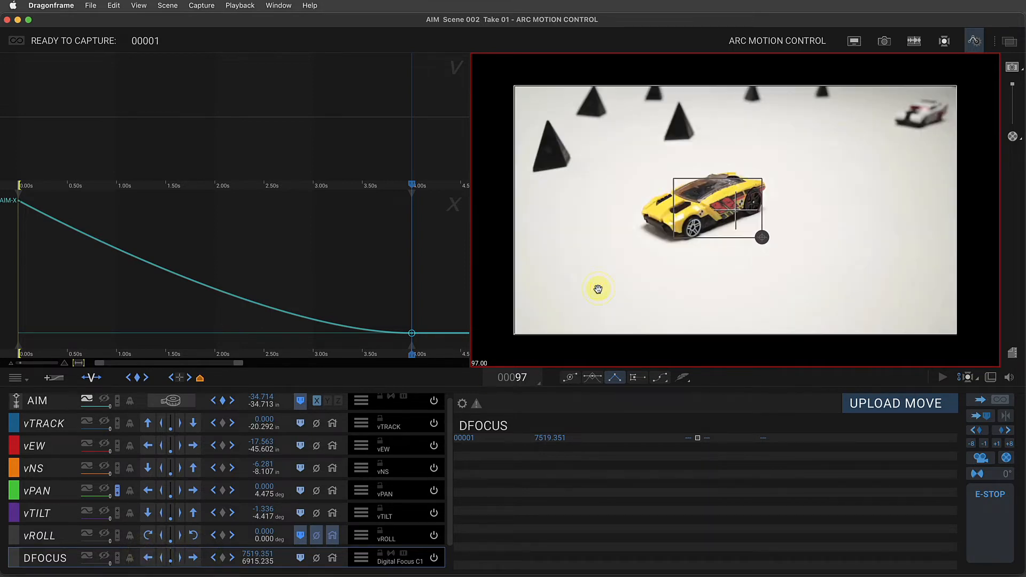
mouse_move(443, 302)
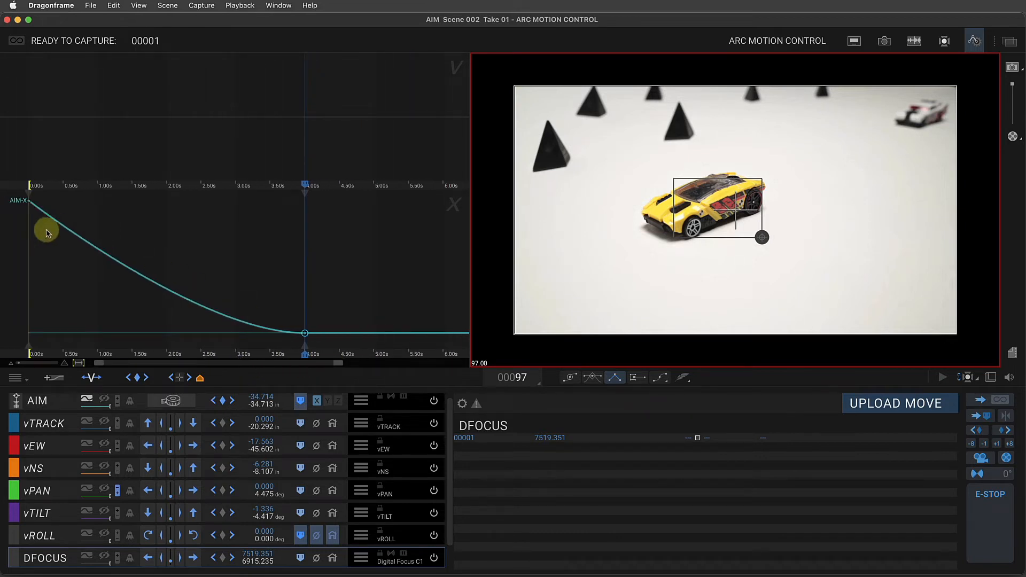
mouse_move(306, 333)
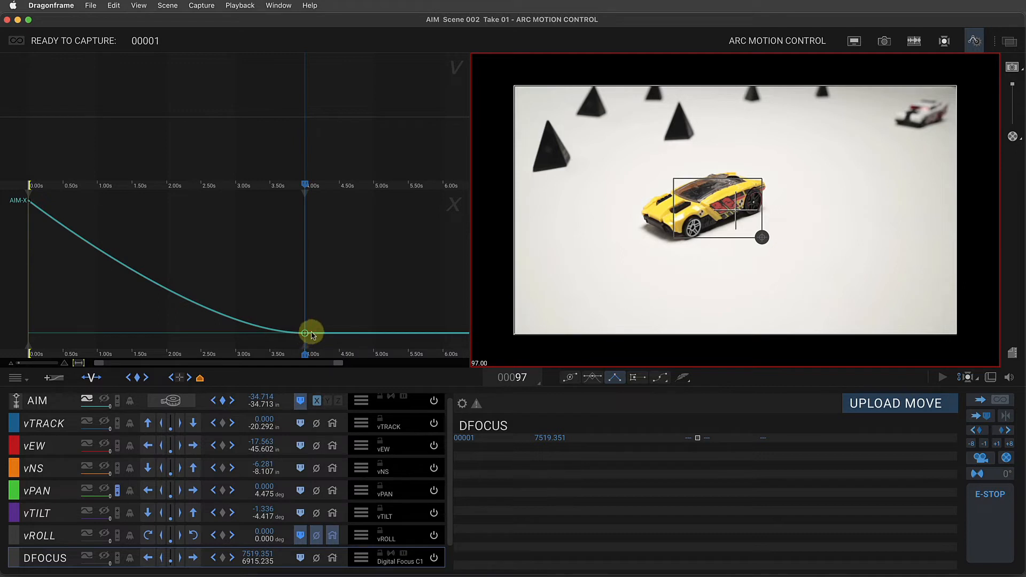
mouse_move(313, 364)
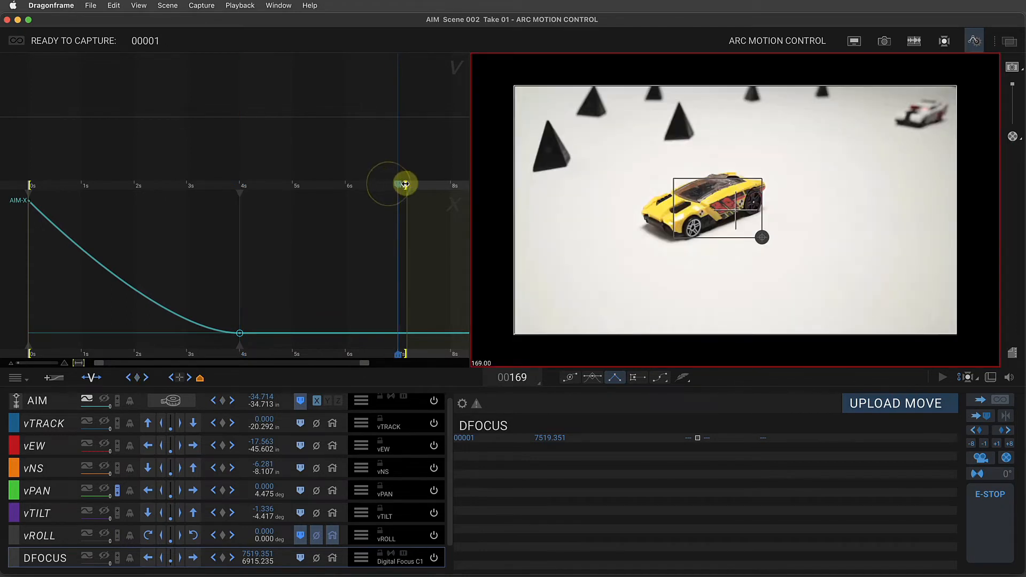
Stretch the move end to 8 s at frame 193 and set end keys there, holding focus 6915.235
left_click_drag(398, 185, 450, 185)
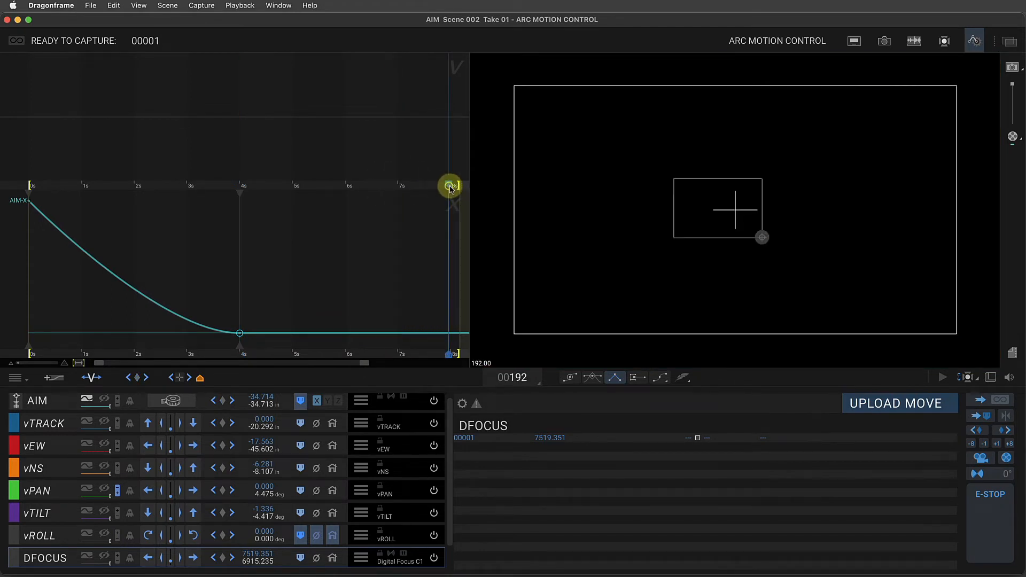
left_click(451, 185)
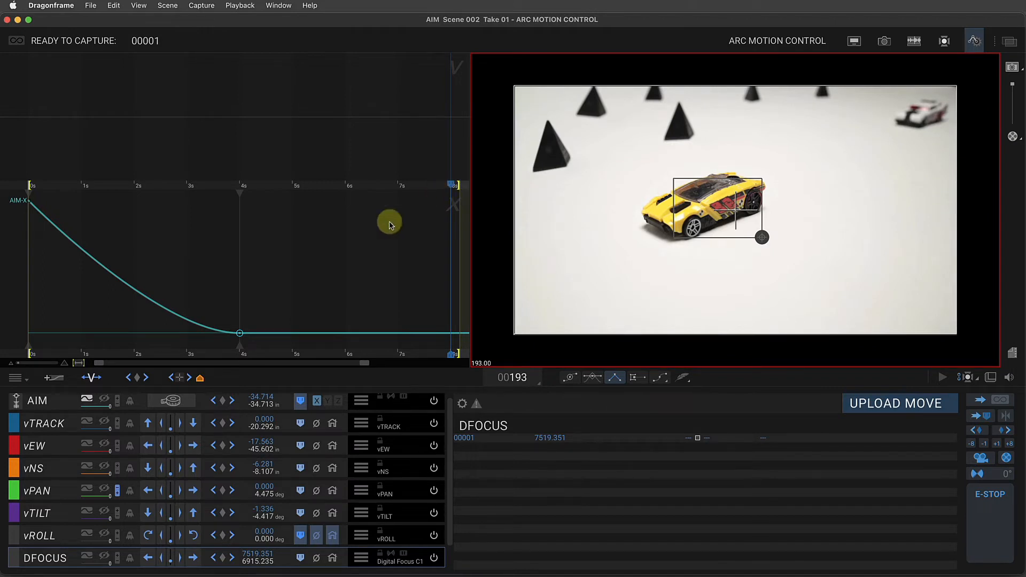
left_click(138, 377)
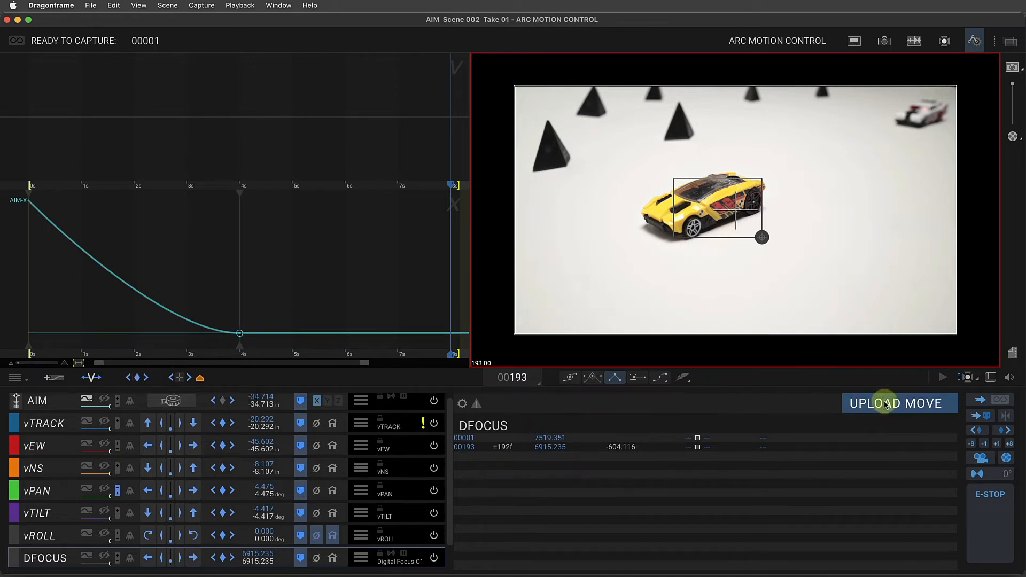
Run a live move test reversed over frames 196 to 1, returning the rig to its start
left_click(899, 403)
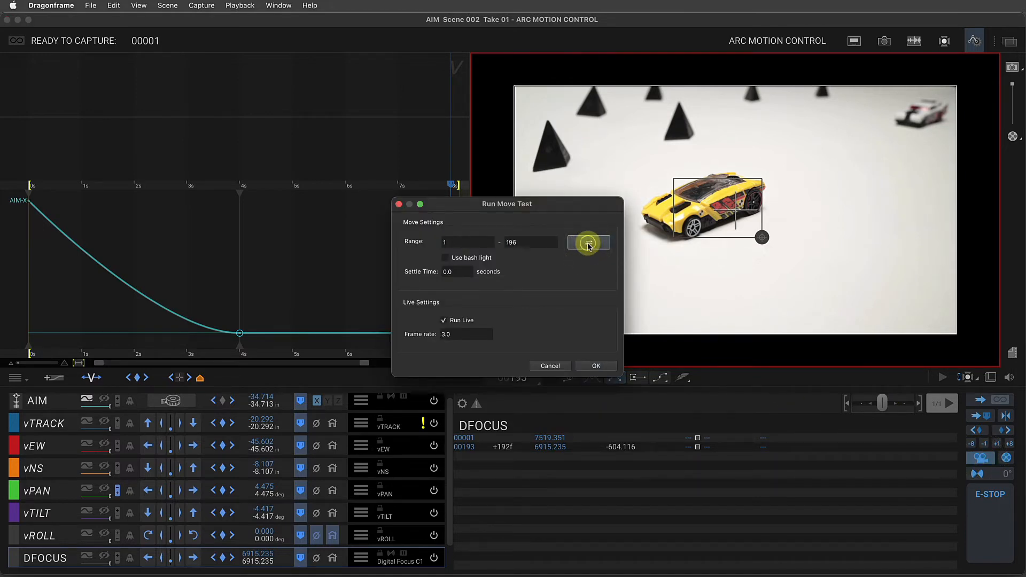
left_click(587, 243)
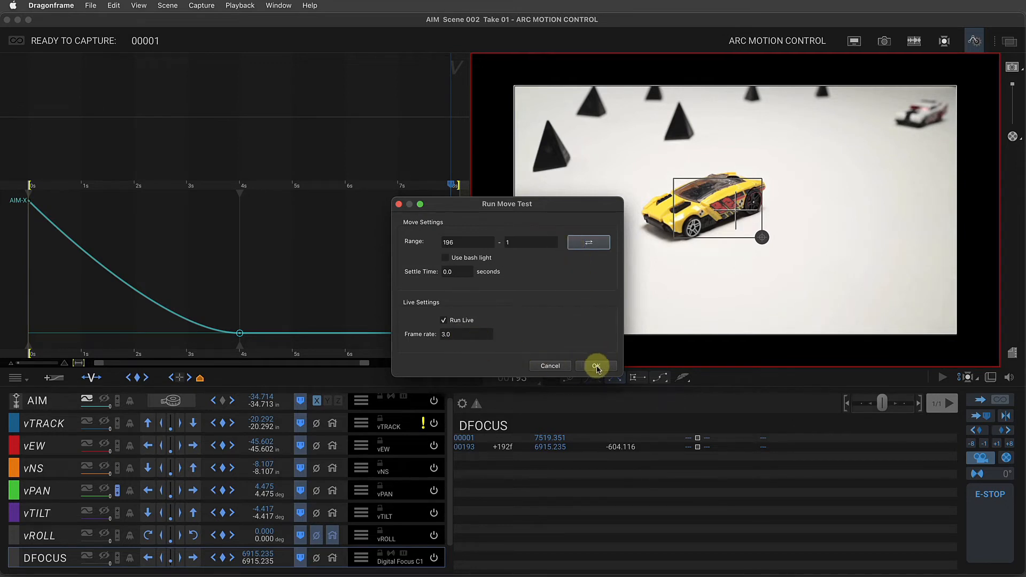
left_click(595, 366)
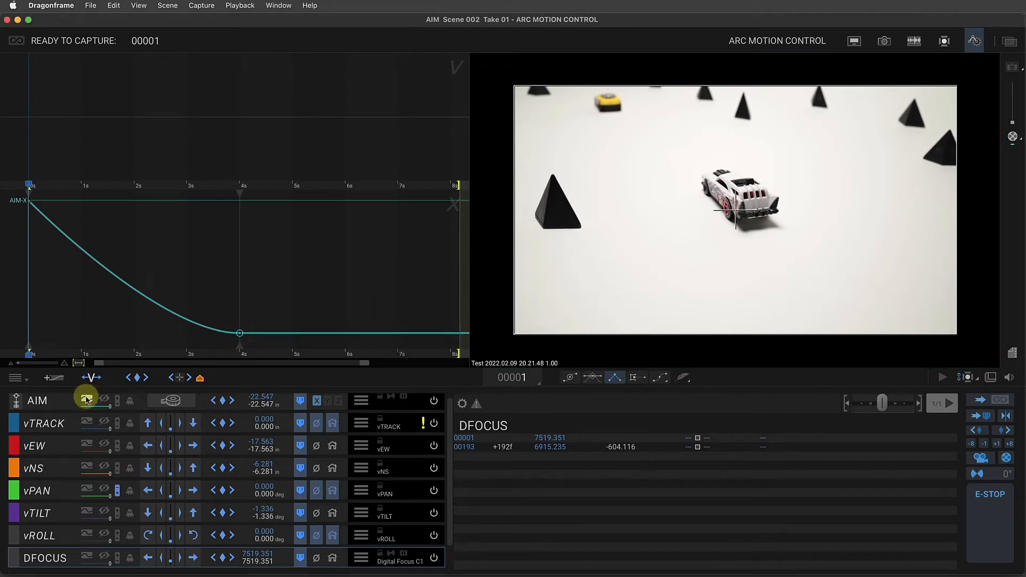
Display the AIM-X, vNS and vPAN curves together in the graph at frame 196
left_click(85, 399)
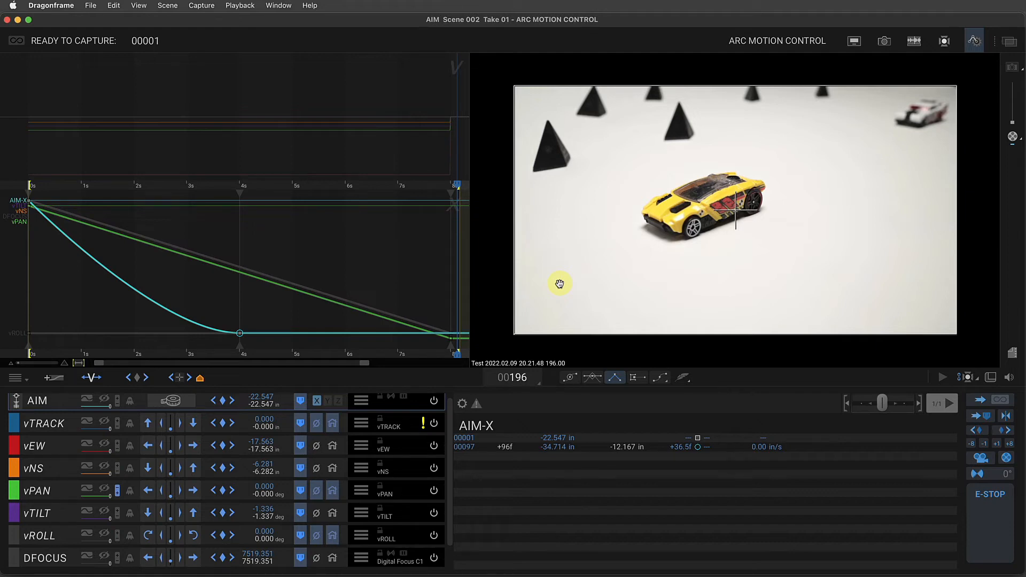
mouse_move(619, 288)
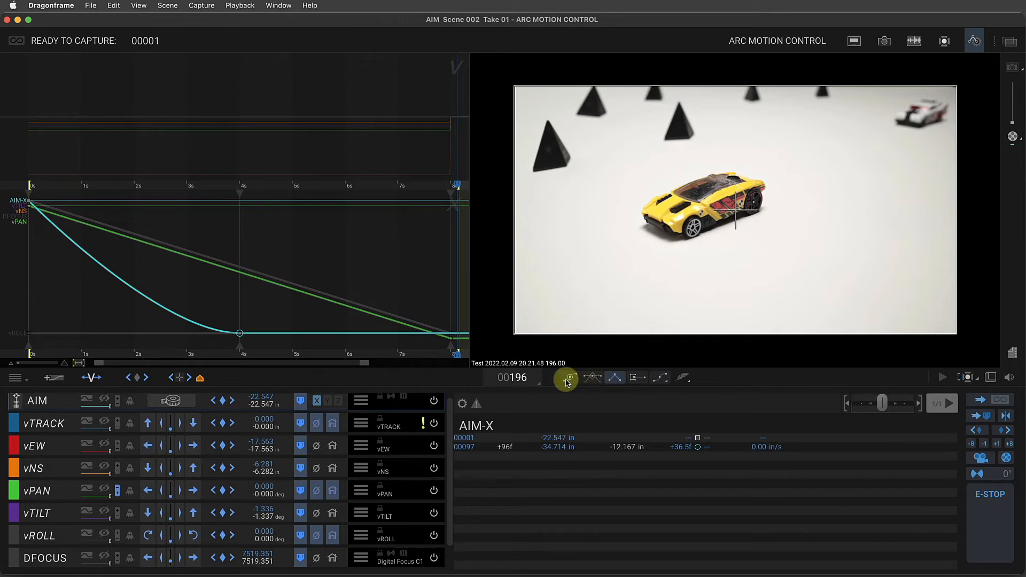
mouse_move(615, 376)
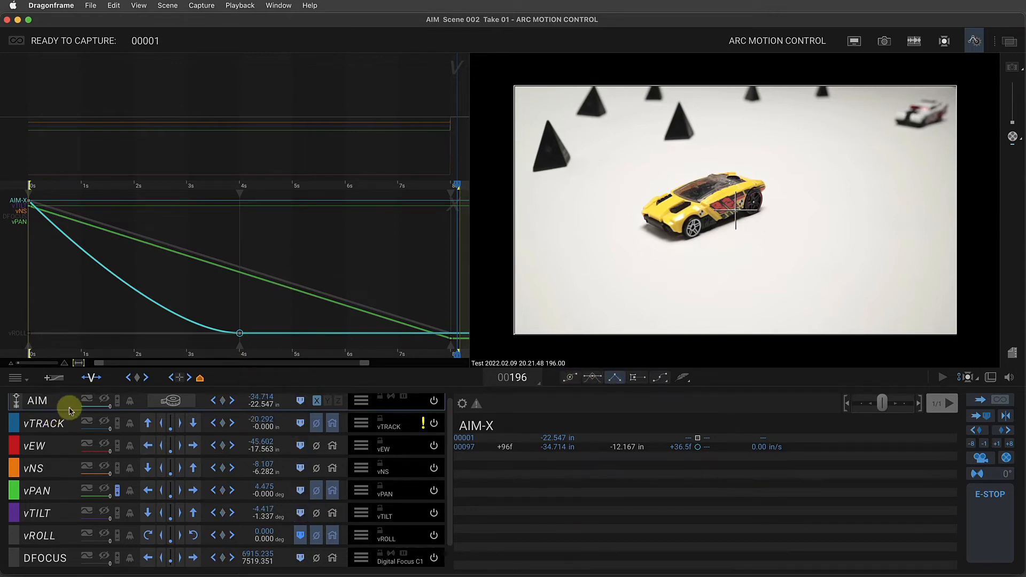
Hide AIM, select the vEW and vPAN keys and ease them into smooth S-curves with adjustable ease-out
left_click(104, 399)
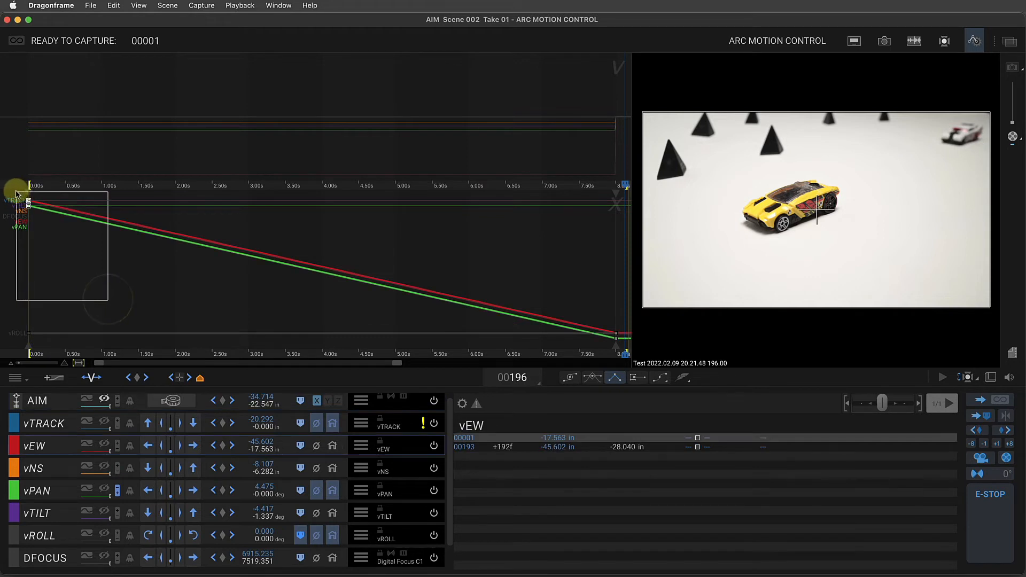
left_click(571, 377)
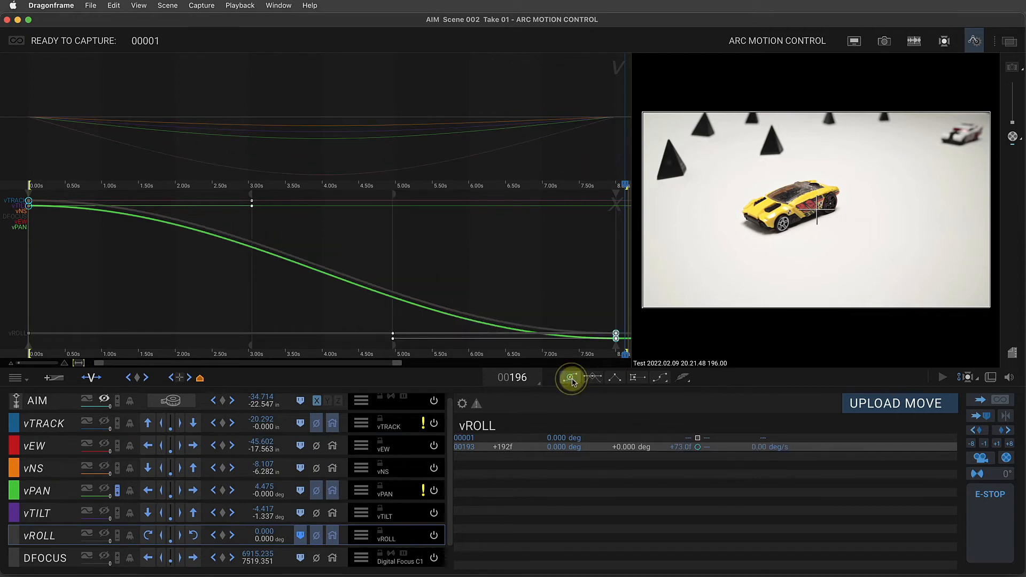
mouse_move(570, 377)
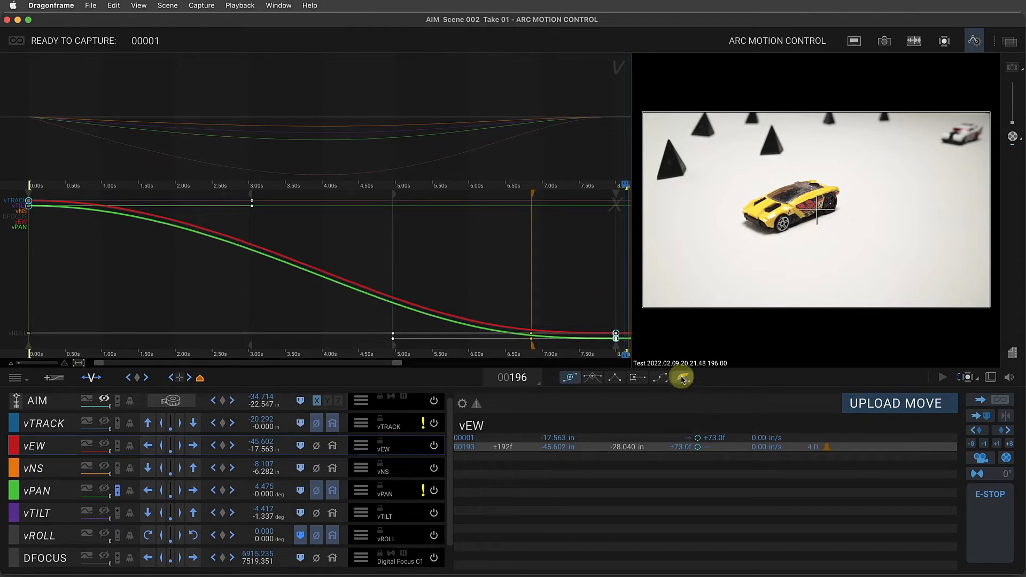
left_click(682, 377)
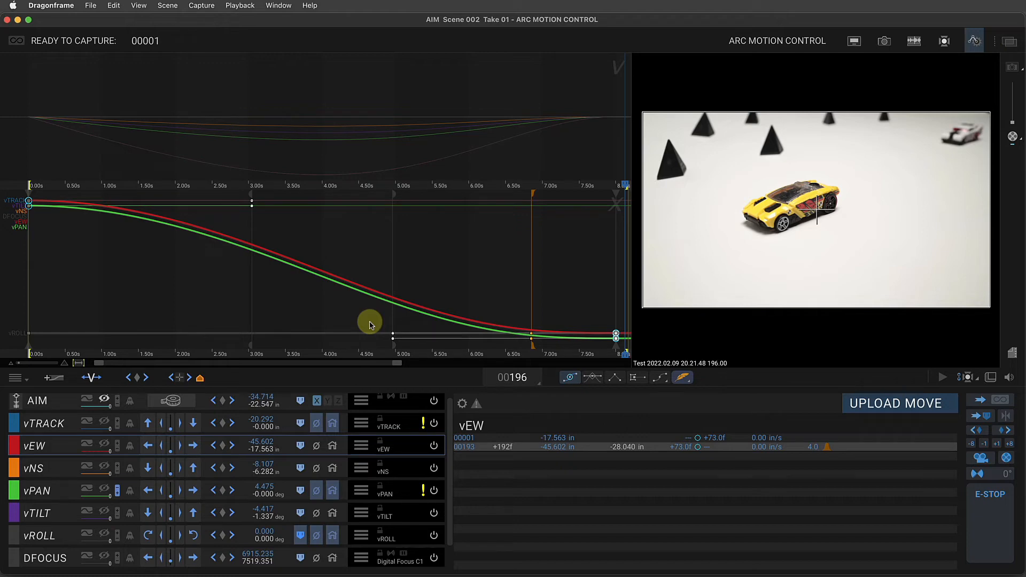
mouse_move(316, 342)
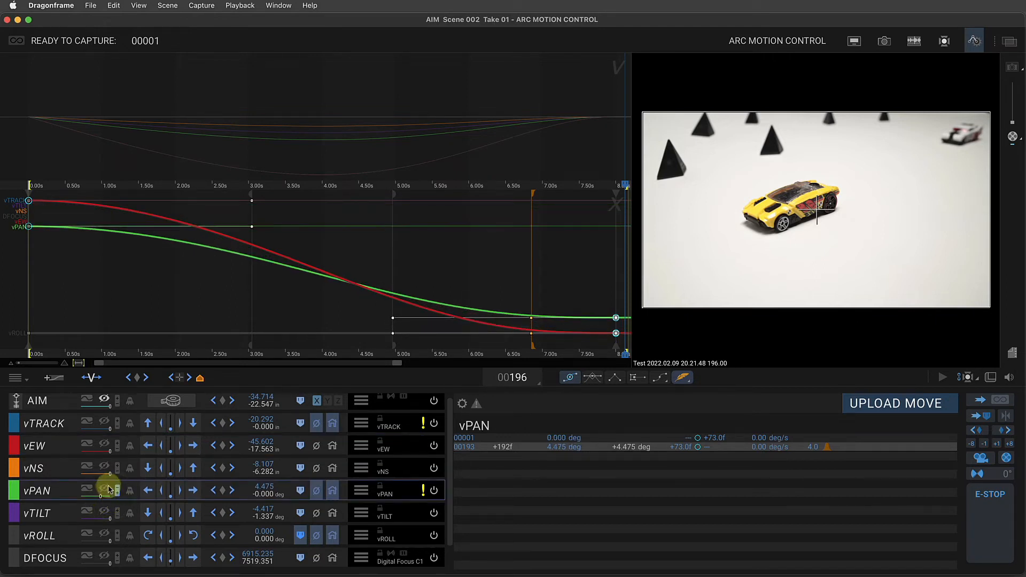
Show the vNS curve and upload the eased move to the rig
left_click(103, 466)
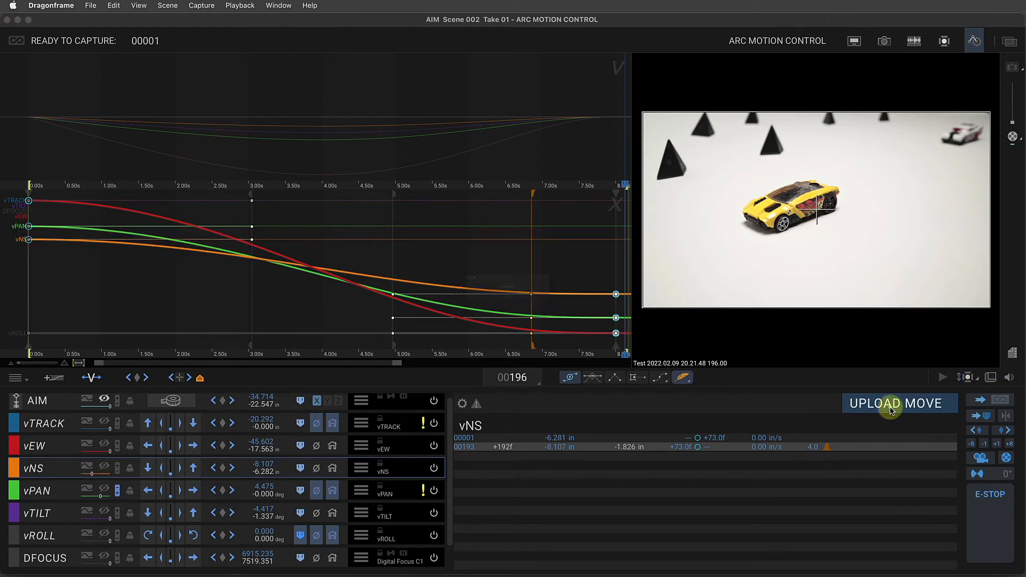
left_click(896, 403)
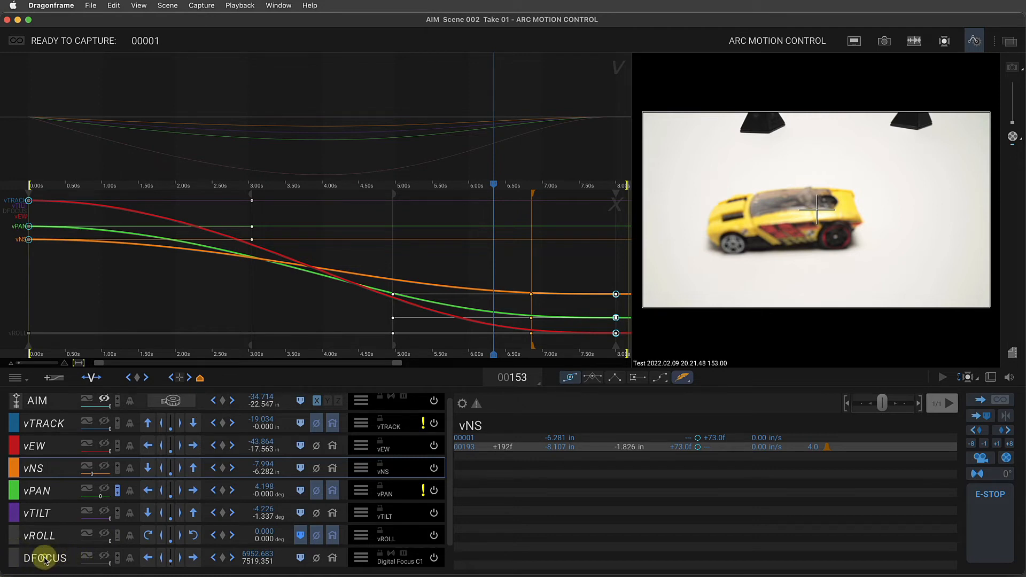
Select DFOCUS and plot its curve alone, easing from 7519.351 to 6915.235
left_click(45, 558)
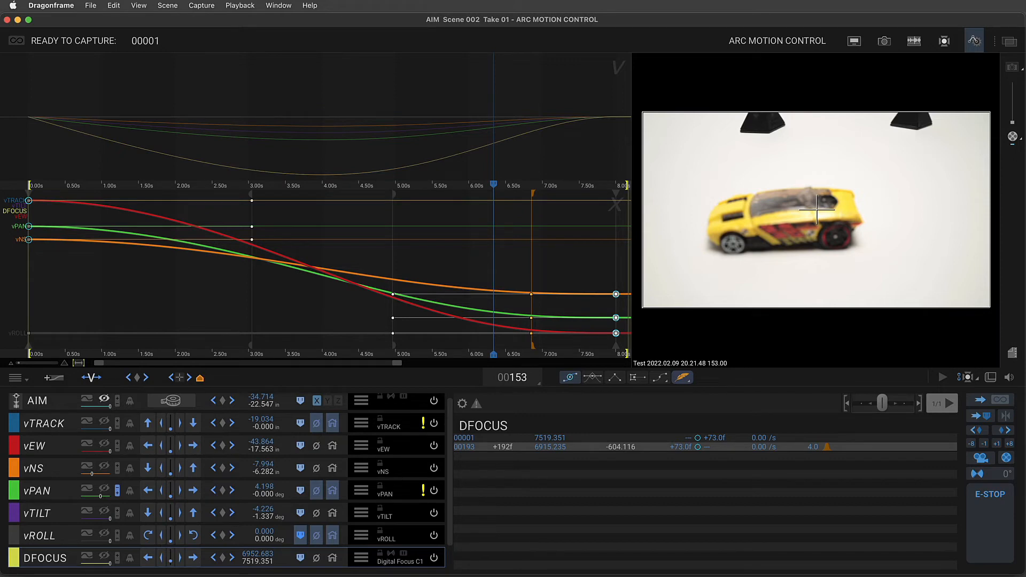
left_click(87, 561)
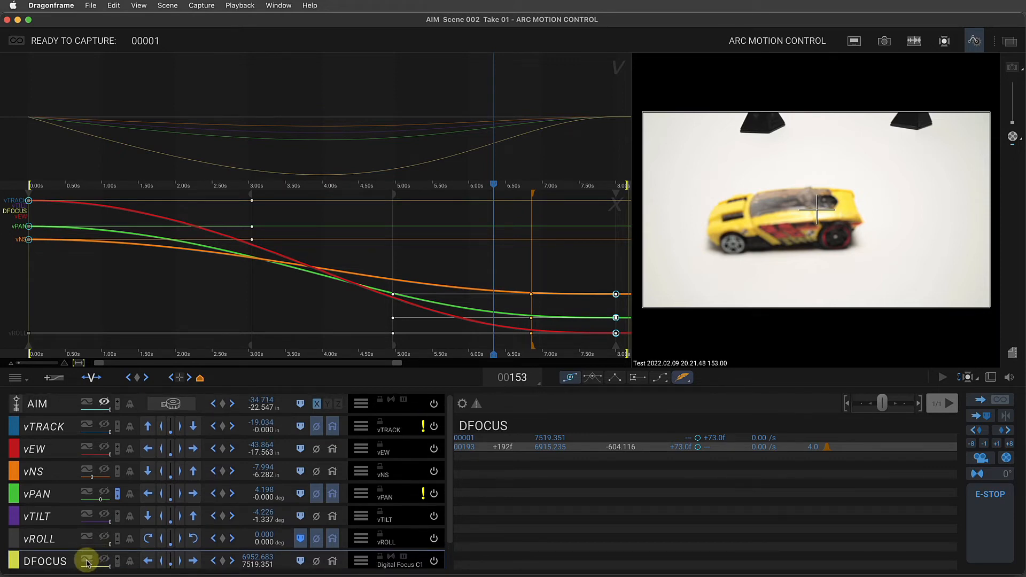
left_click(86, 561)
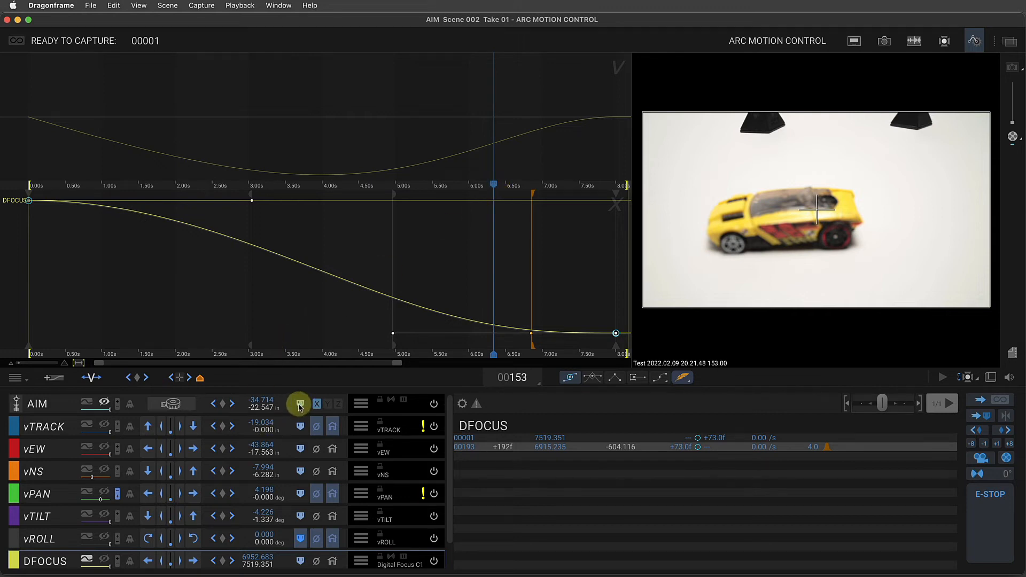
Send the AIM, vTRACK, vEW, vPAN and DFOCUS axes to their frame-153 positions
left_click(299, 404)
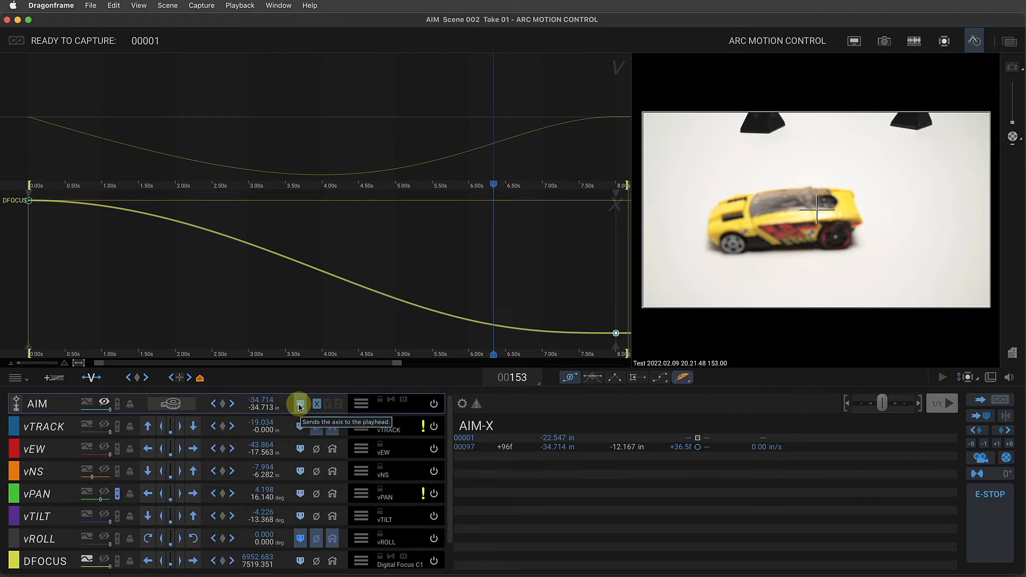
left_click(301, 426)
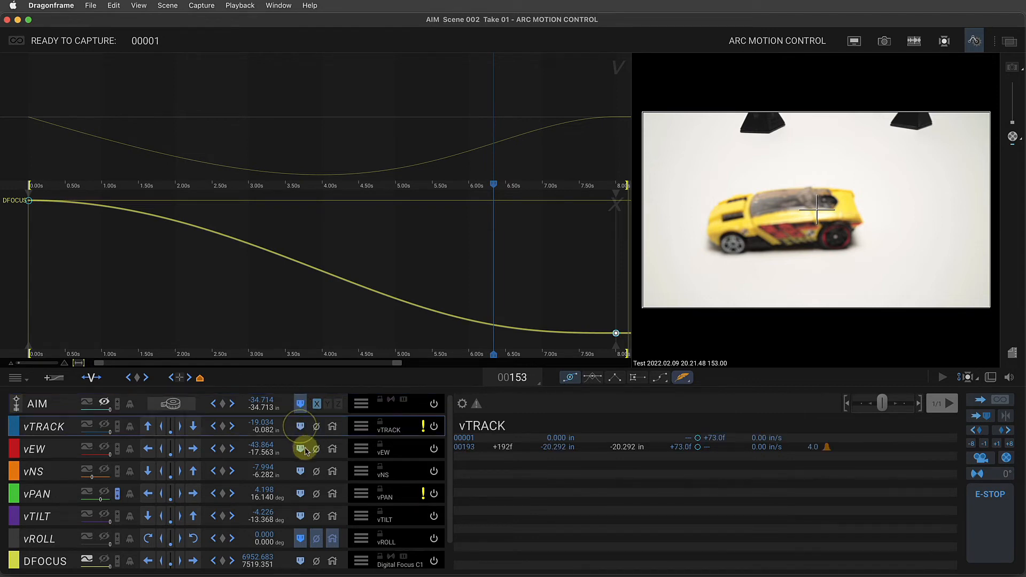
left_click(300, 471)
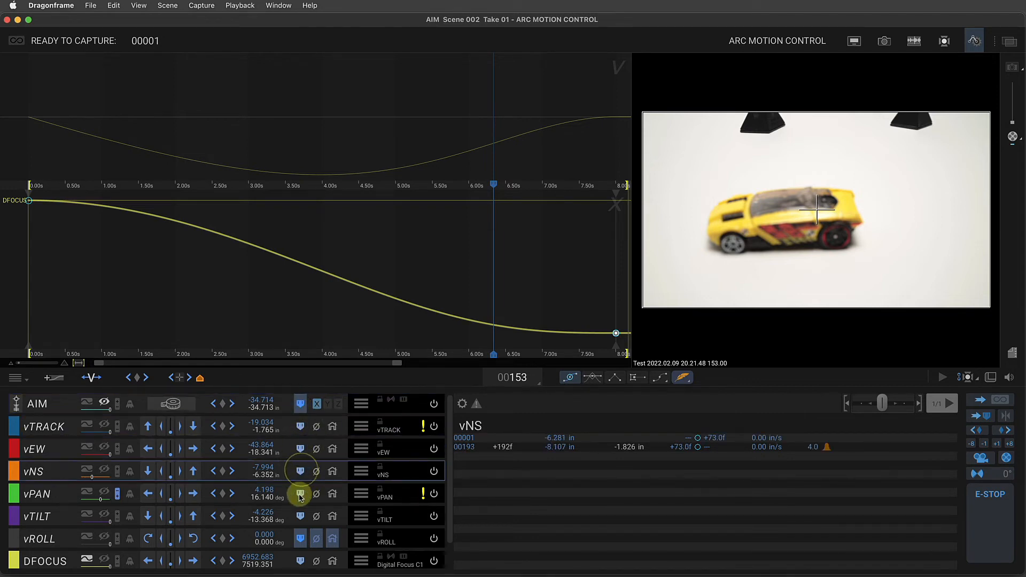
left_click(301, 561)
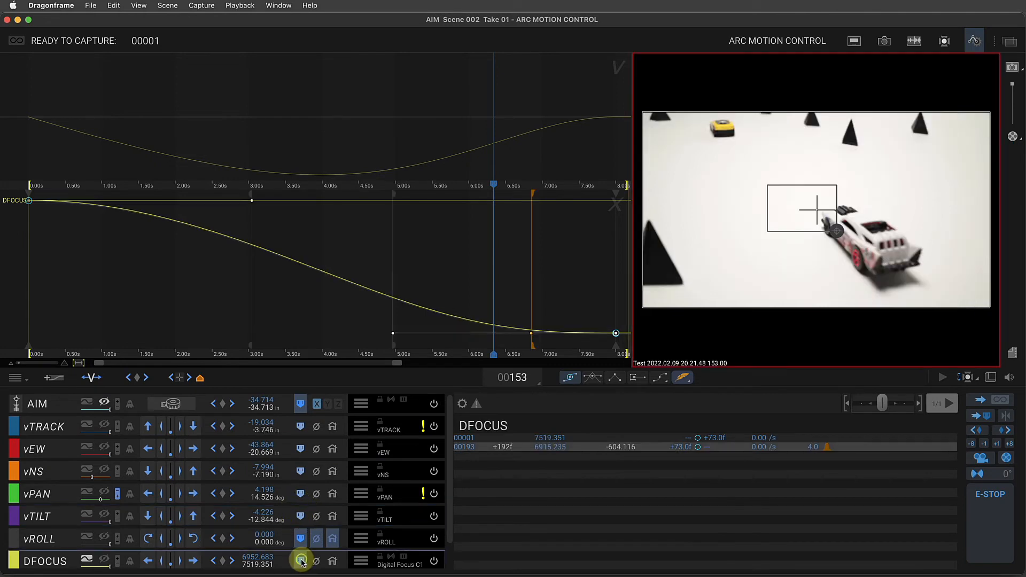
left_click(301, 561)
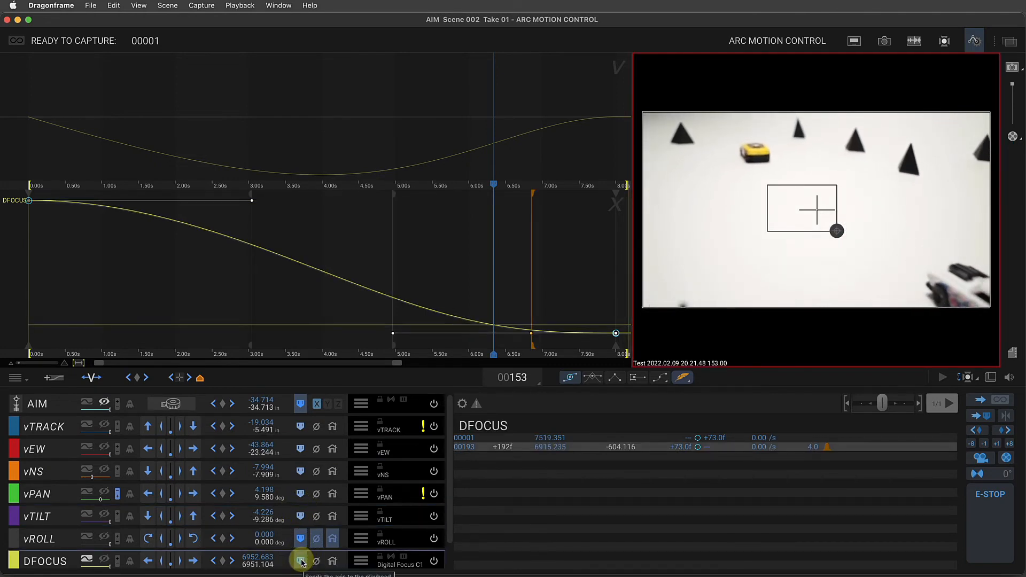
left_click(300, 561)
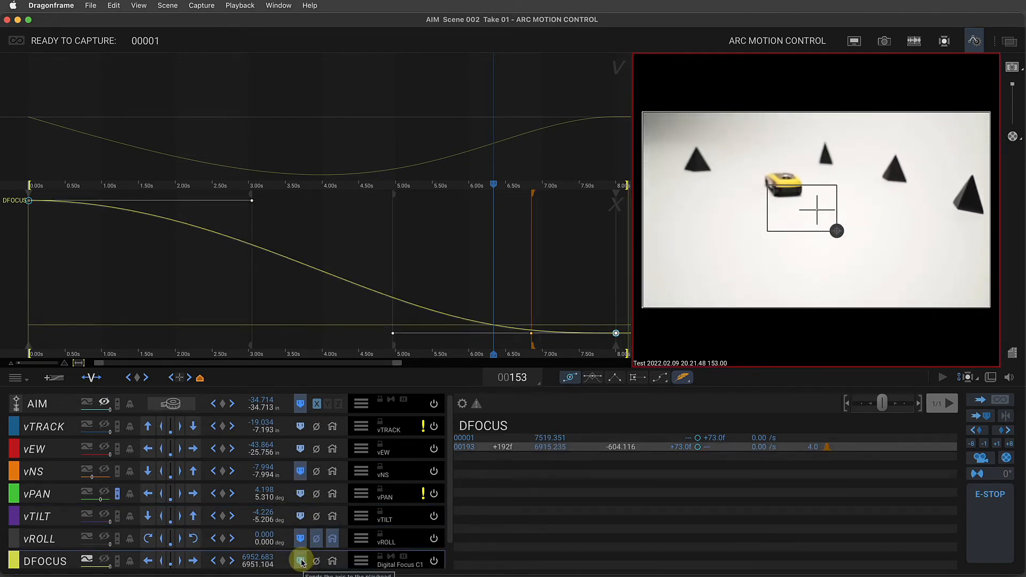
Send the focus axis to frame 153 (about 6951.104) and magnify the live view on the car
left_click(301, 561)
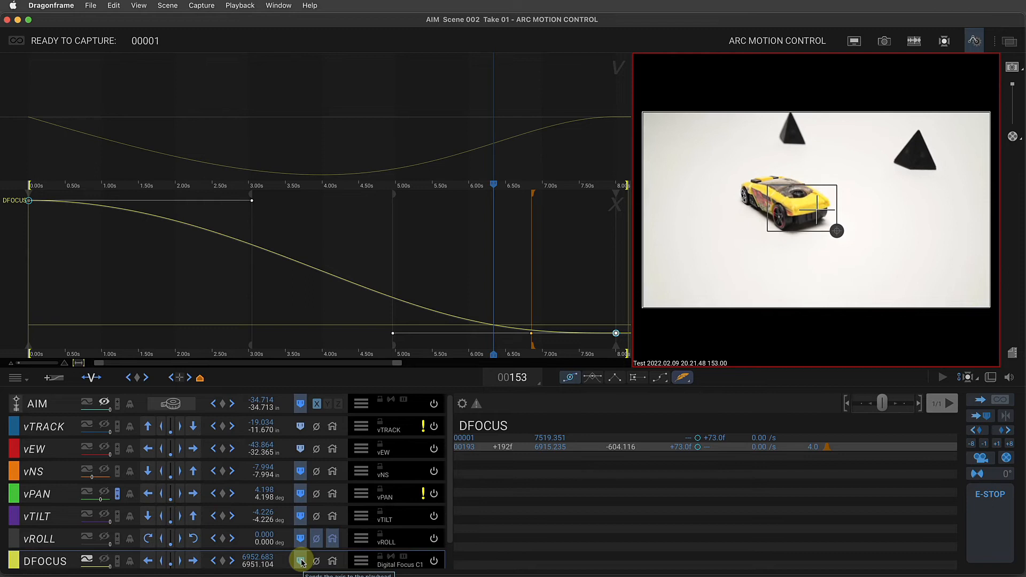
left_click(301, 561)
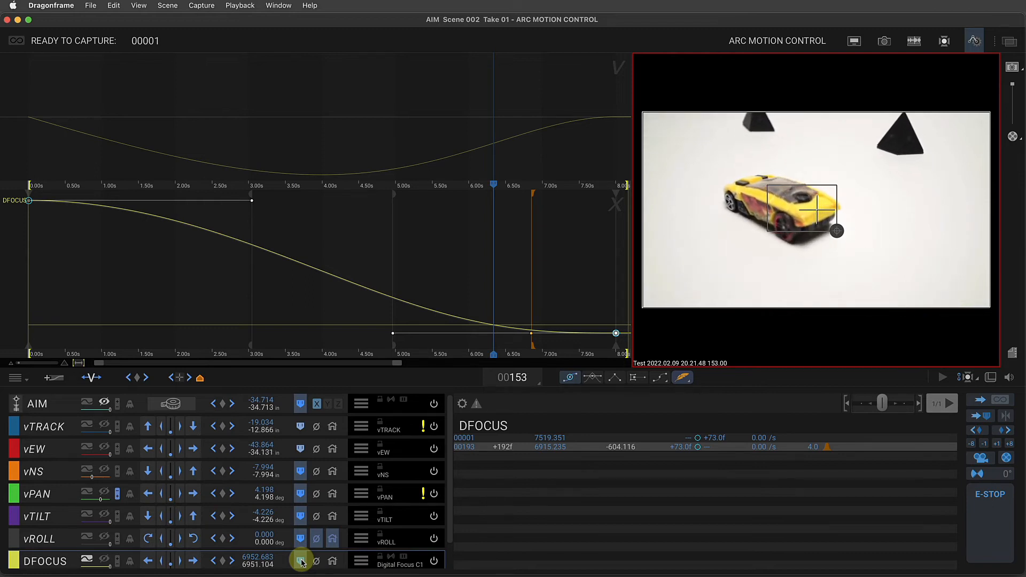
left_click(302, 562)
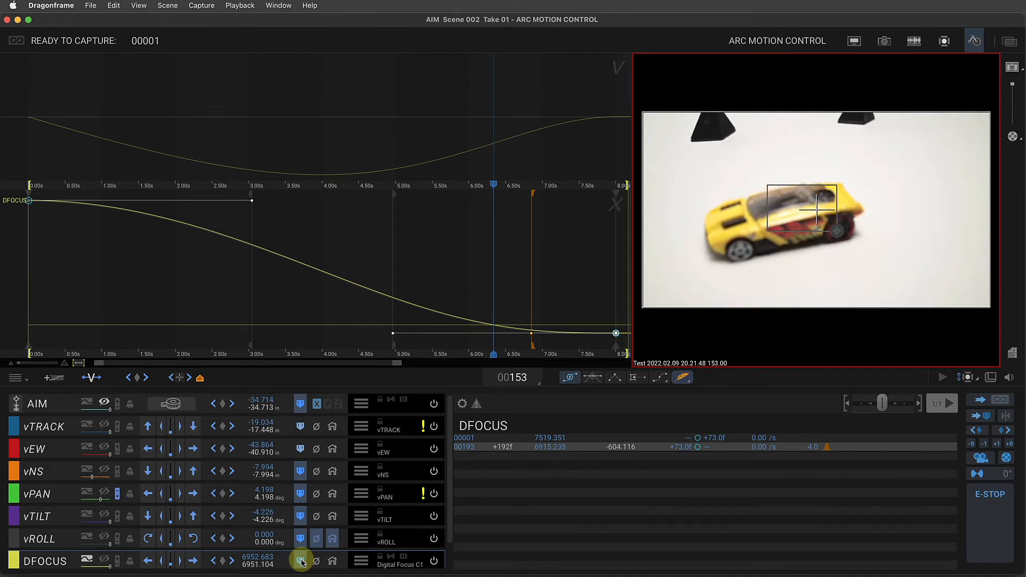
left_click(300, 561)
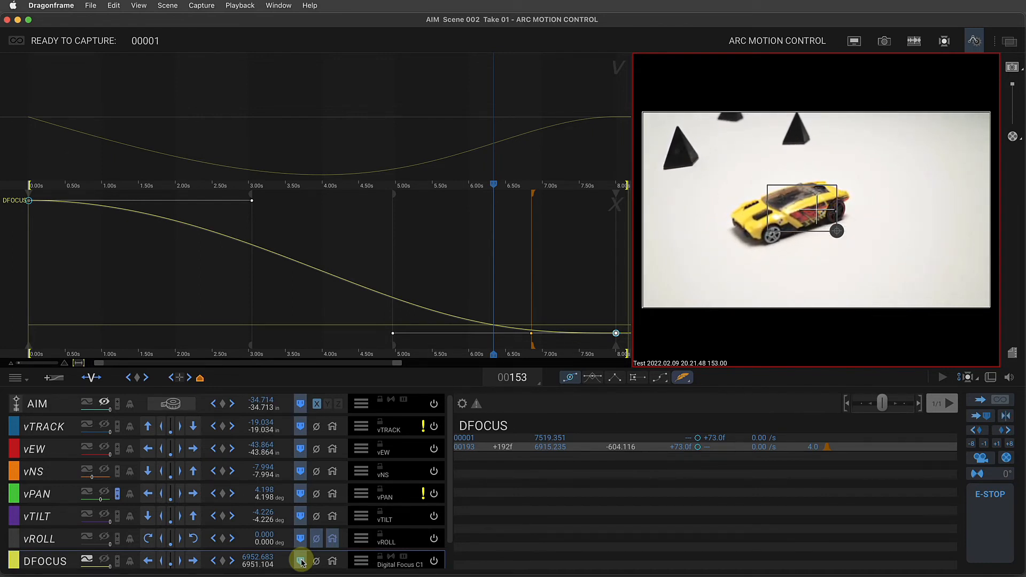
left_click(300, 561)
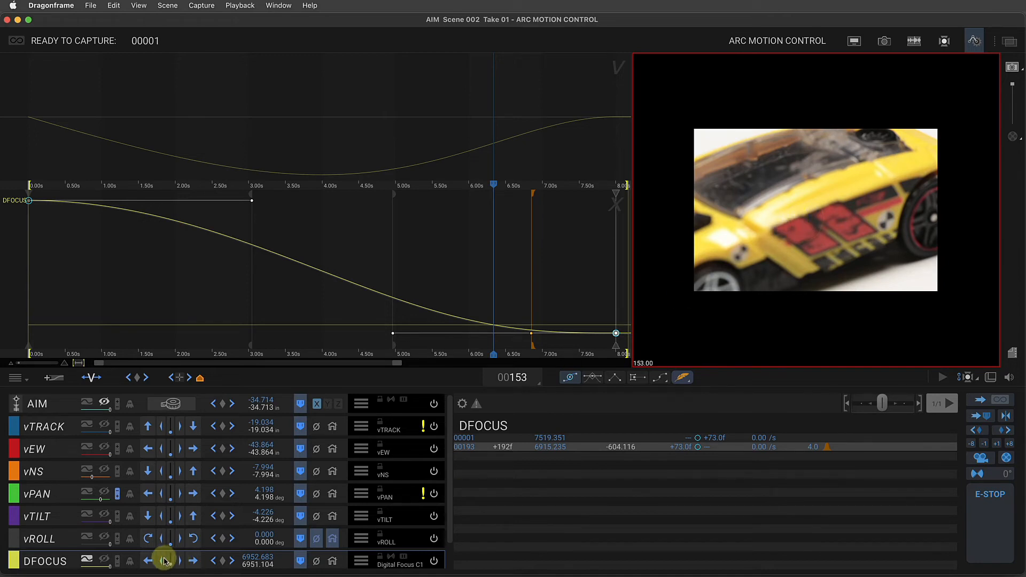
Pull DFOCUS until the car is sharp and key it at frame 153 at 6350.765
left_click(147, 561)
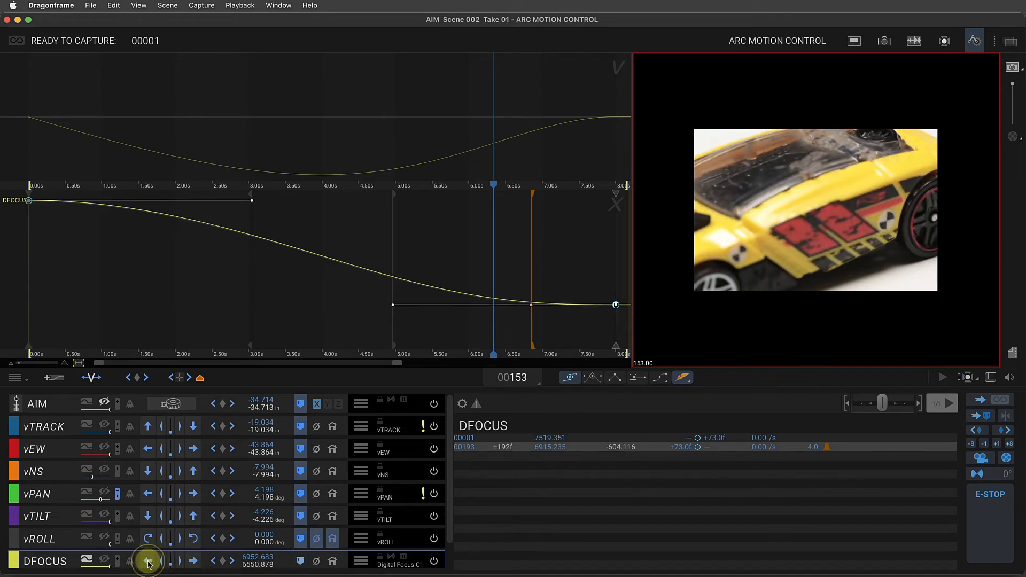
left_click(147, 561)
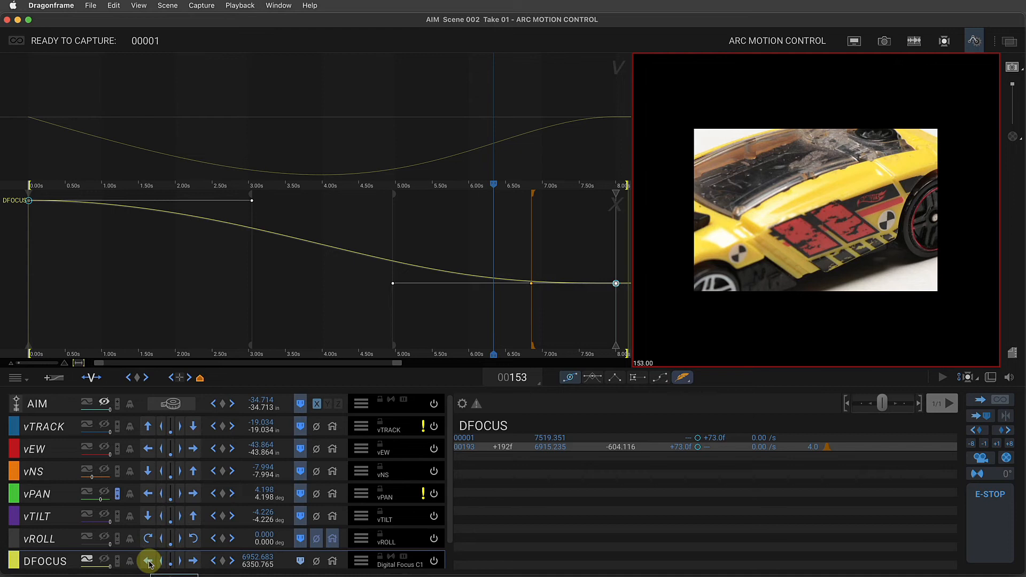
mouse_move(222, 560)
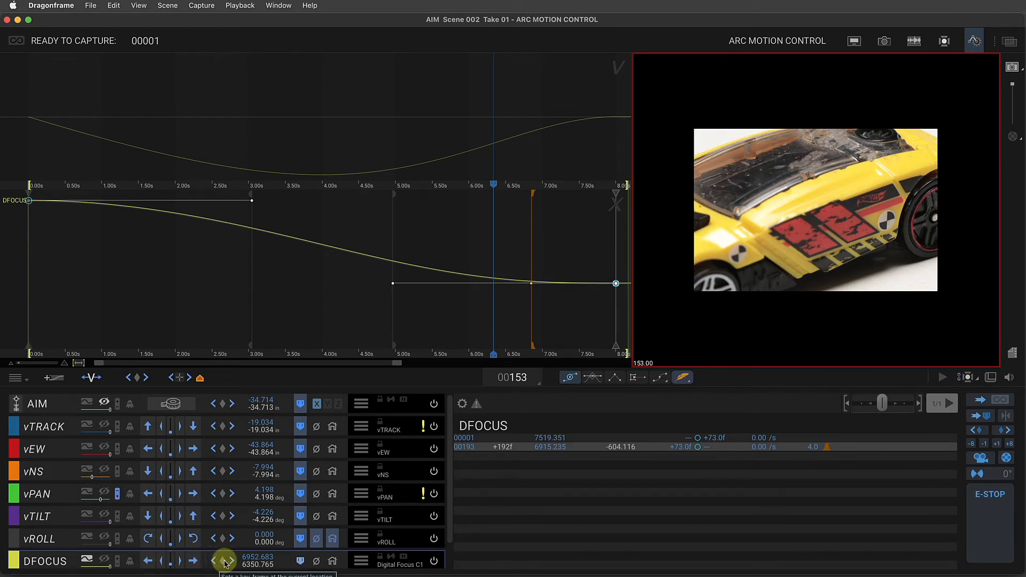
left_click(223, 561)
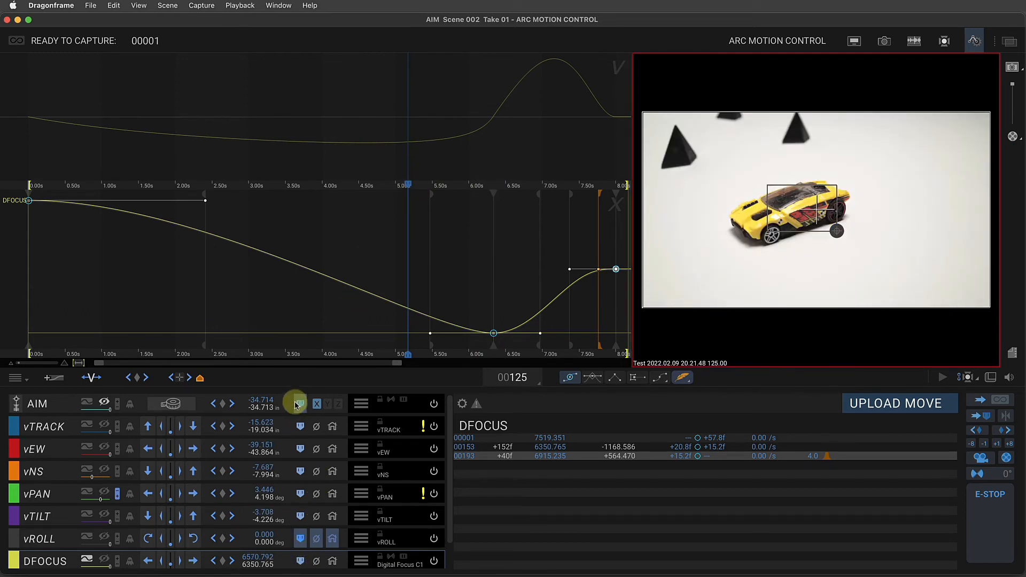
Send the rig and focus axes to their frame-125 positions
left_click(299, 404)
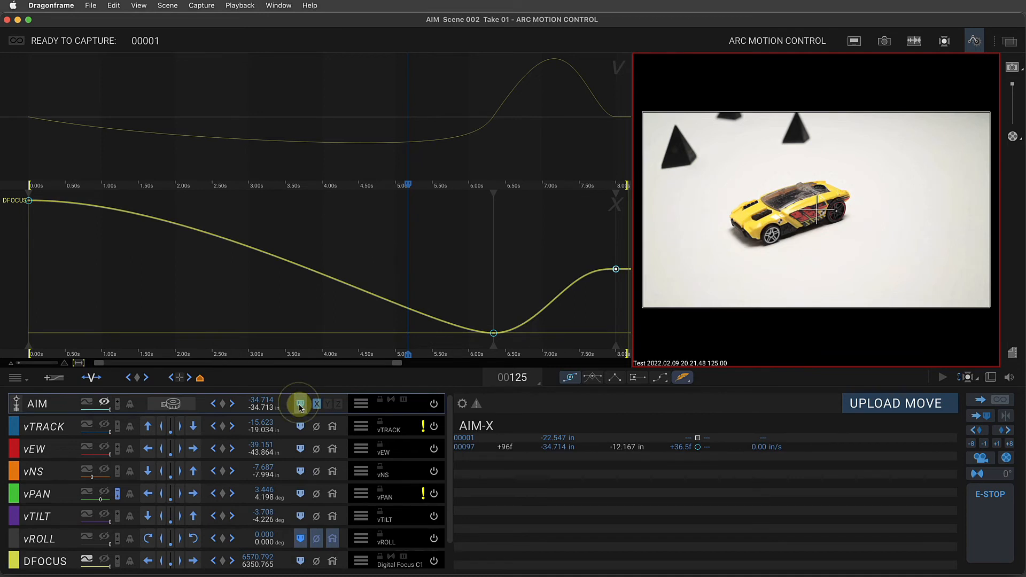
left_click(299, 426)
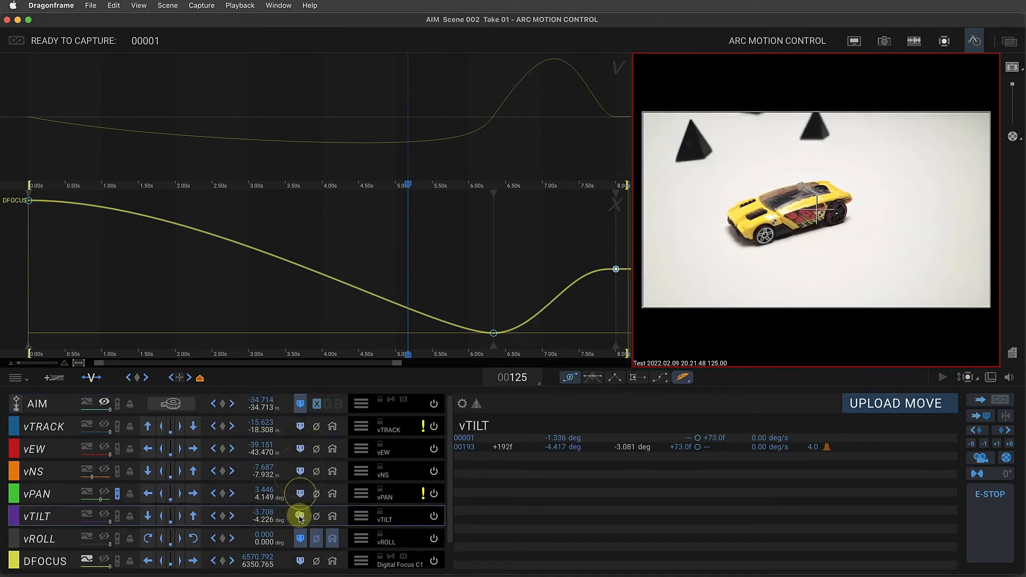
left_click(299, 561)
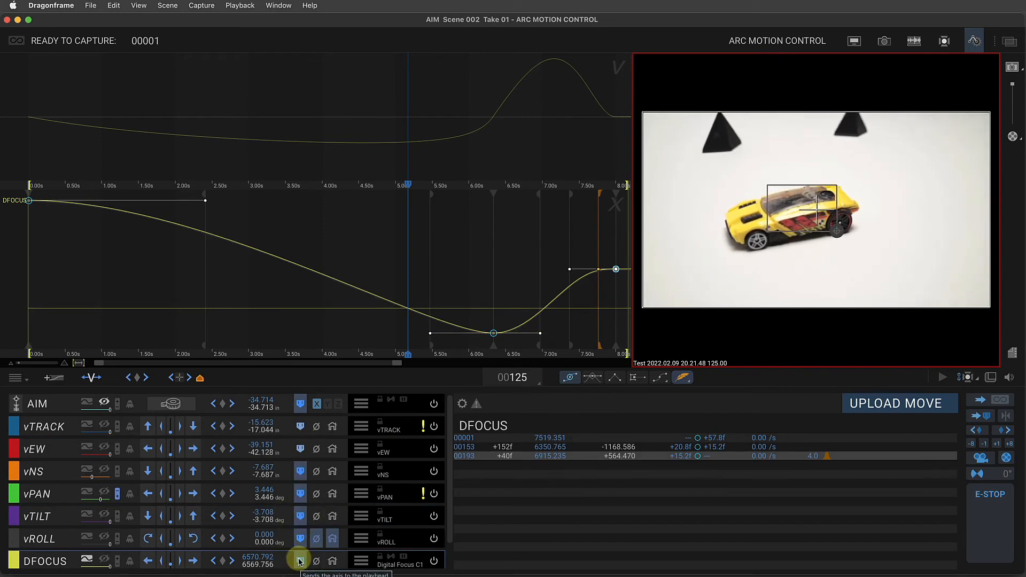
left_click(299, 561)
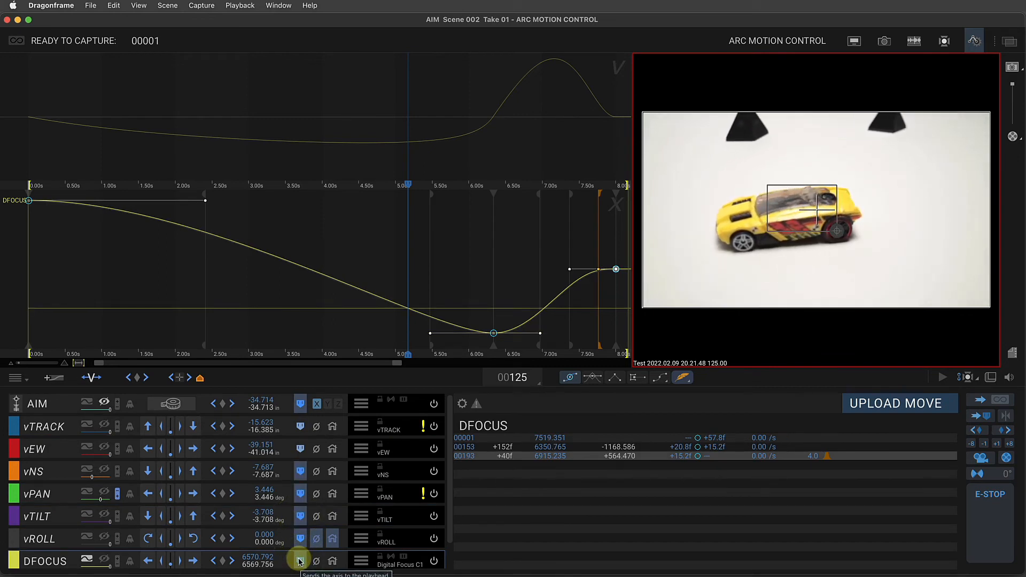
left_click(299, 561)
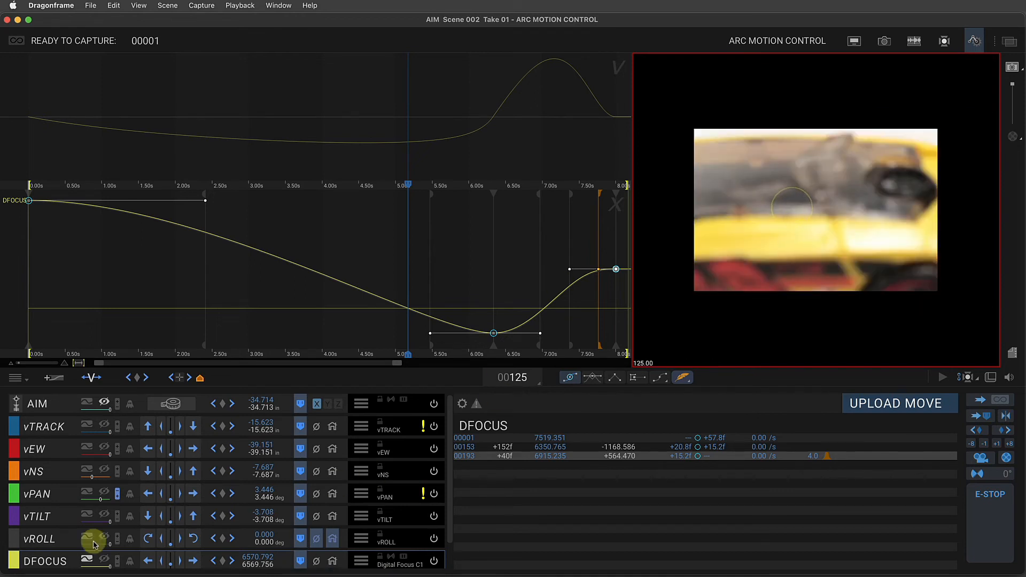
Jog DFOCUS back and forth to the sharpest point and key 5085.898 at frame 125
left_click(148, 561)
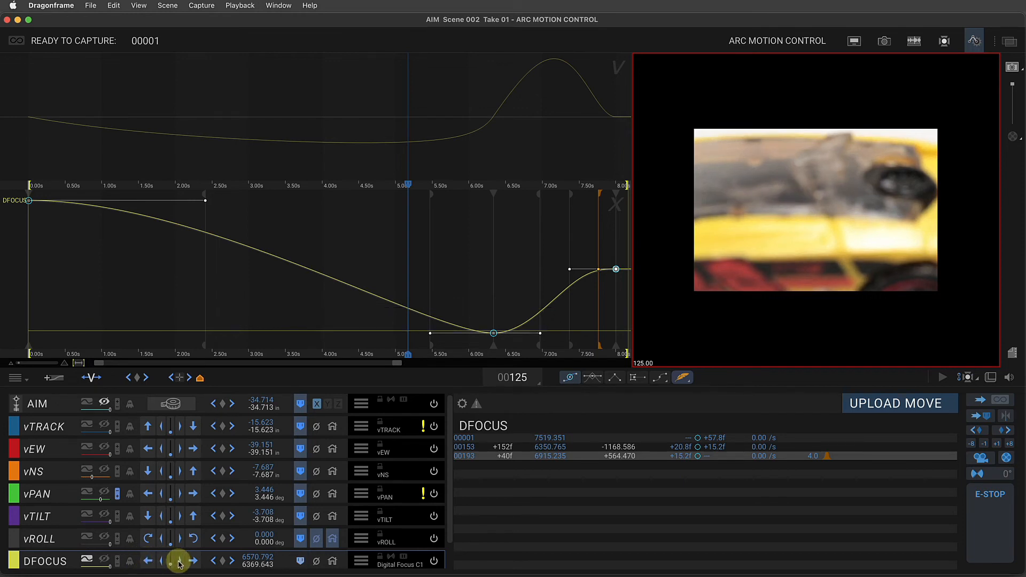
left_click(193, 561)
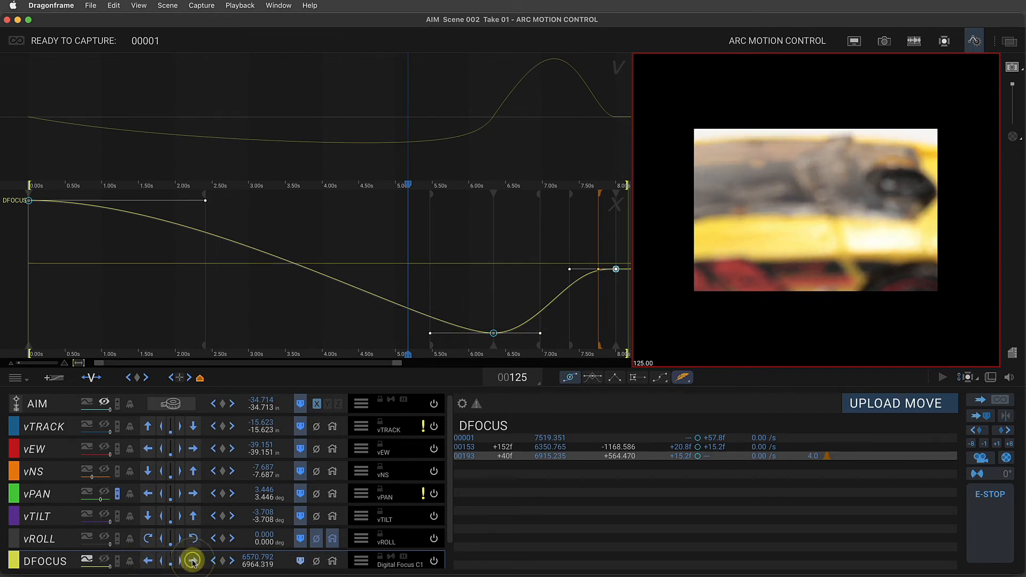
left_click(149, 561)
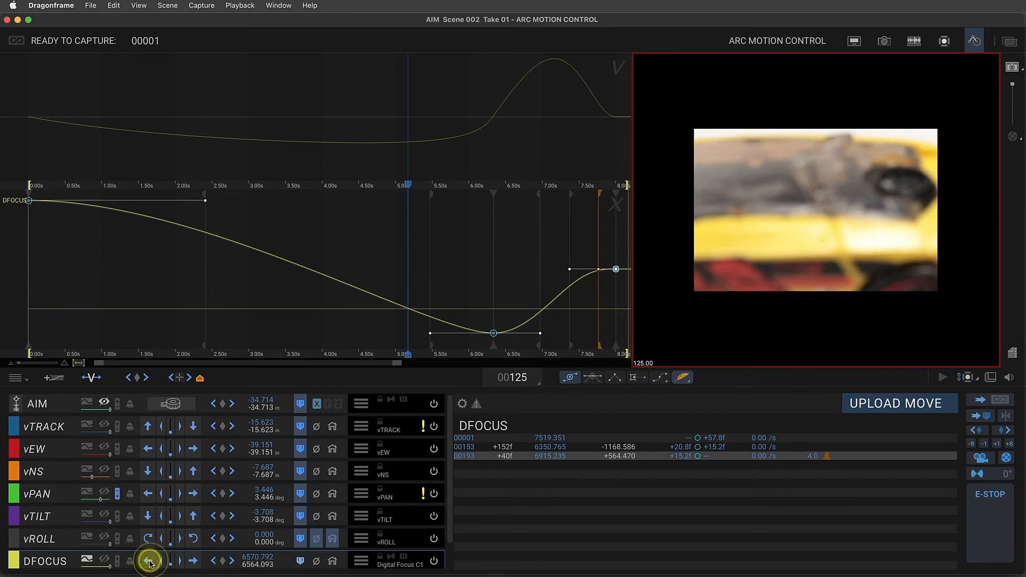
left_click(158, 561)
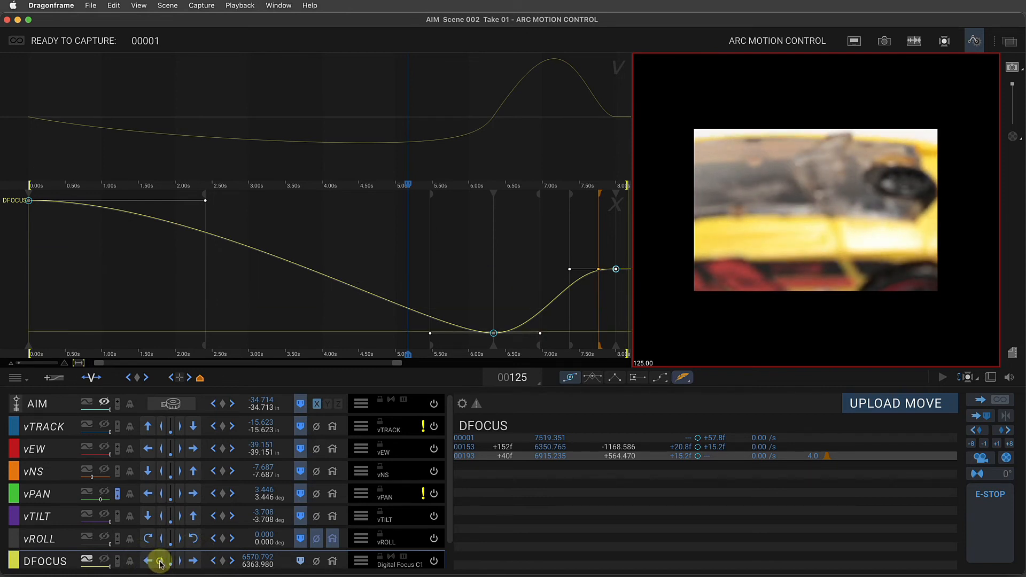
left_click(160, 561)
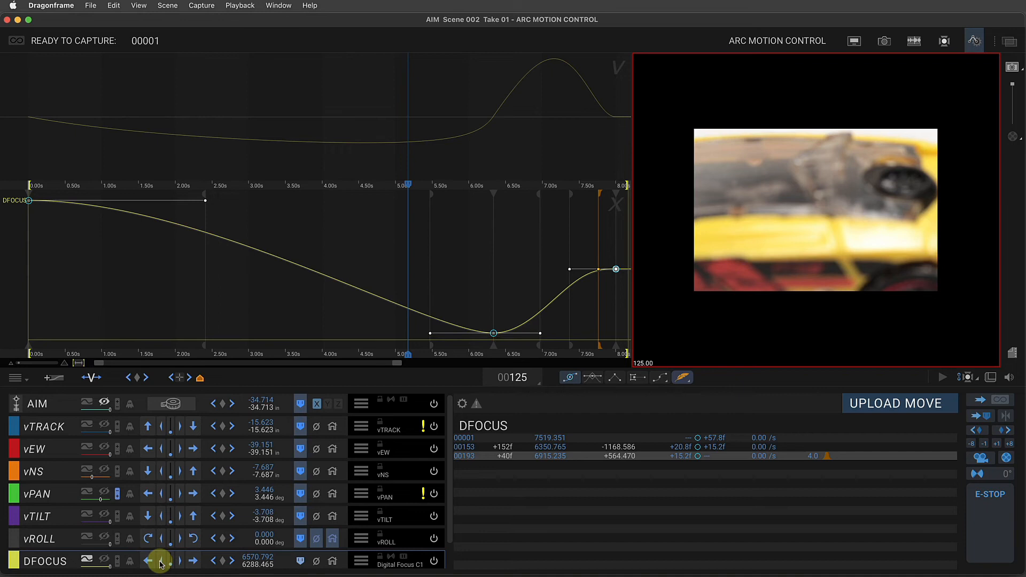
left_click(148, 561)
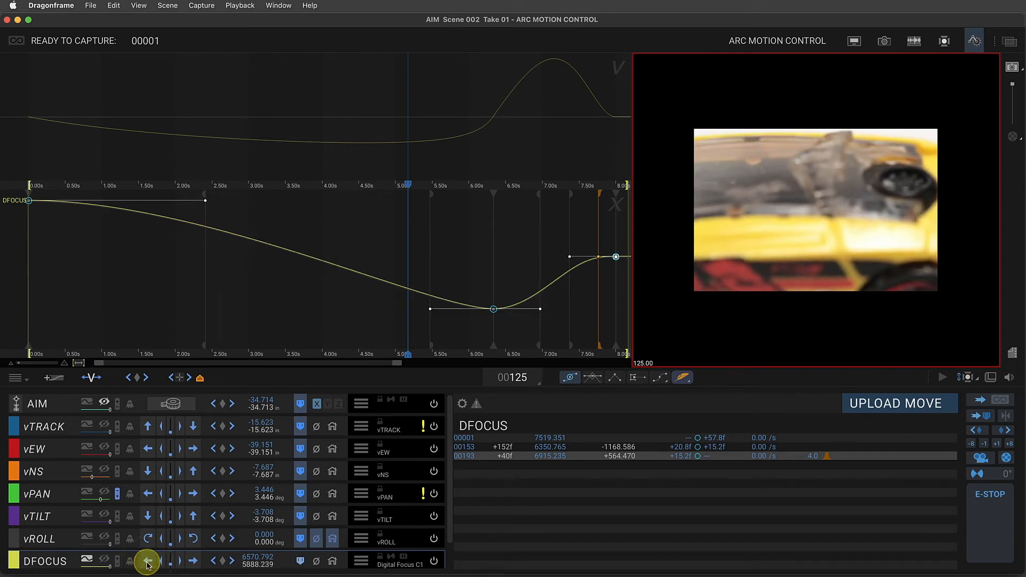
left_click(148, 561)
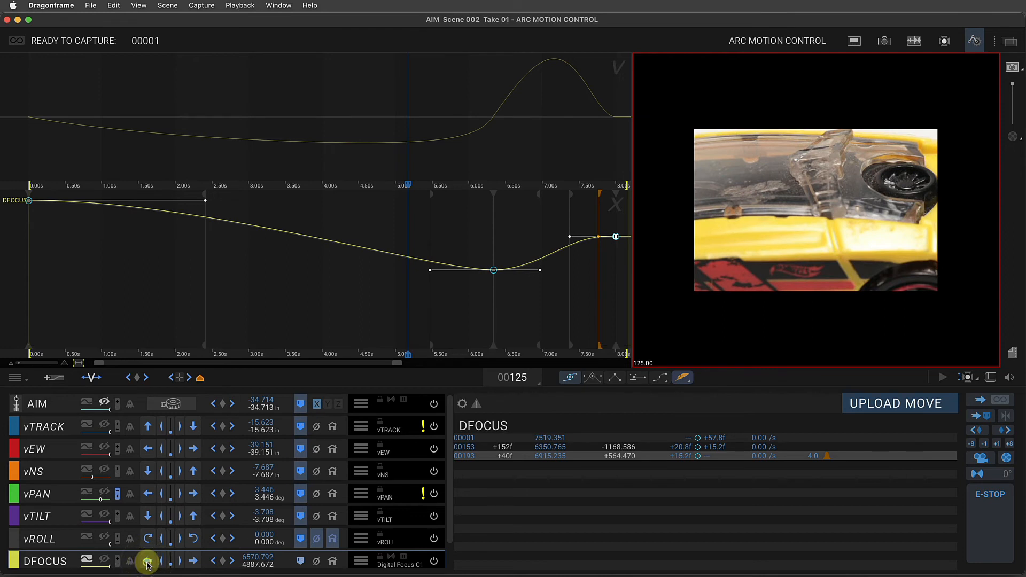
left_click(148, 564)
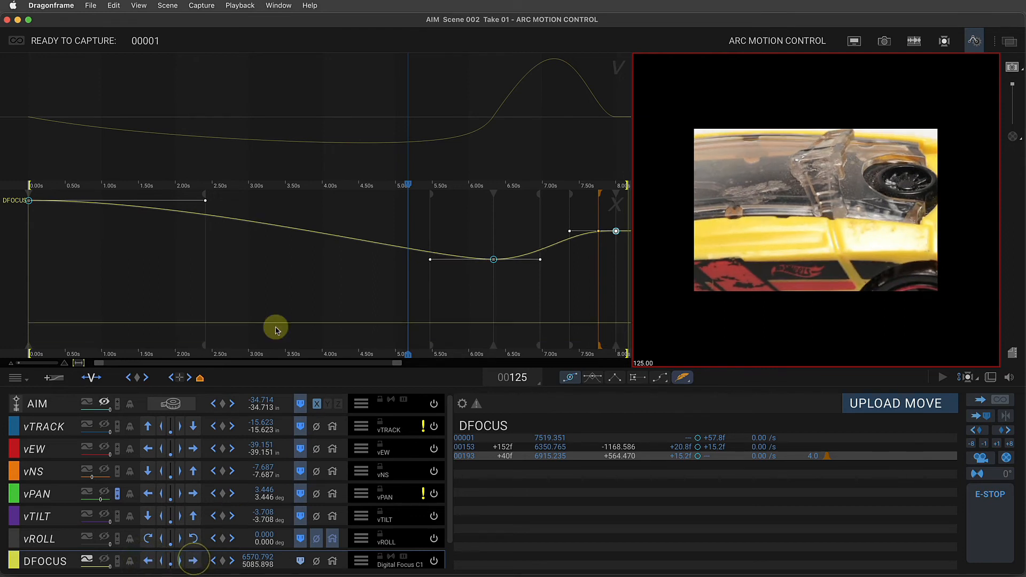
mouse_move(418, 277)
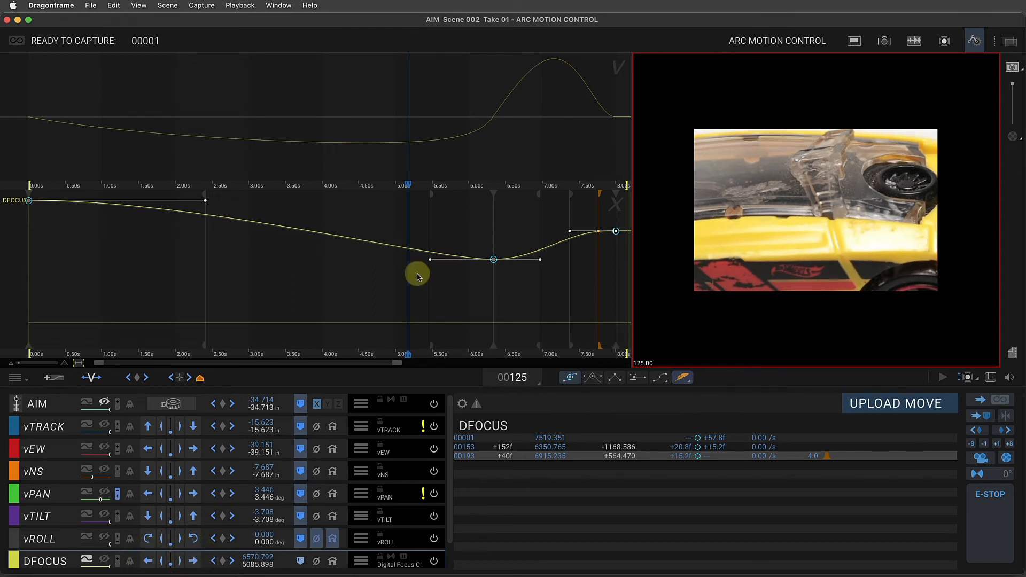
left_click(216, 562)
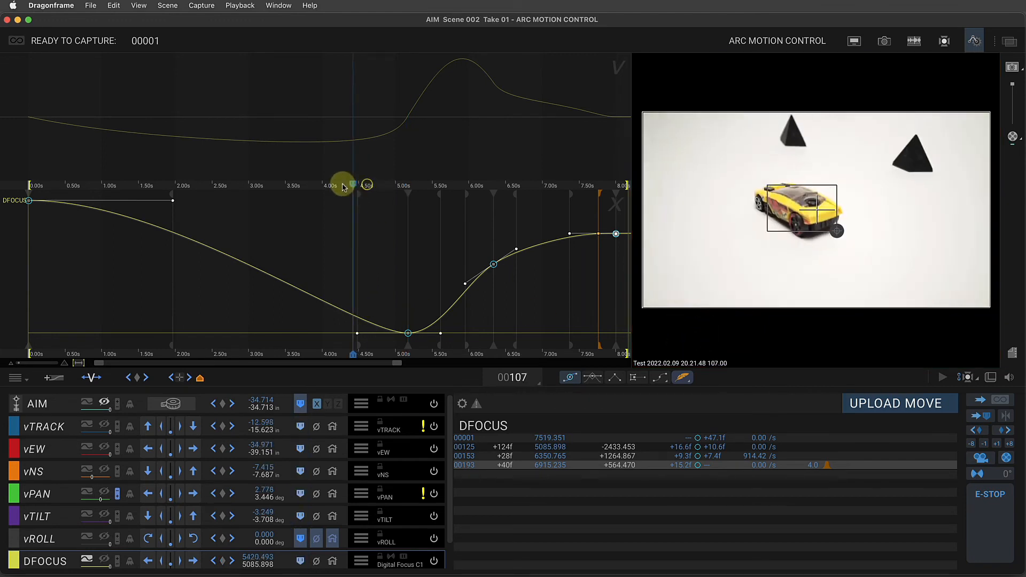
Move the playhead to frame 87 and send all rig axes to that frame's positions
left_click_drag(345, 185, 290, 185)
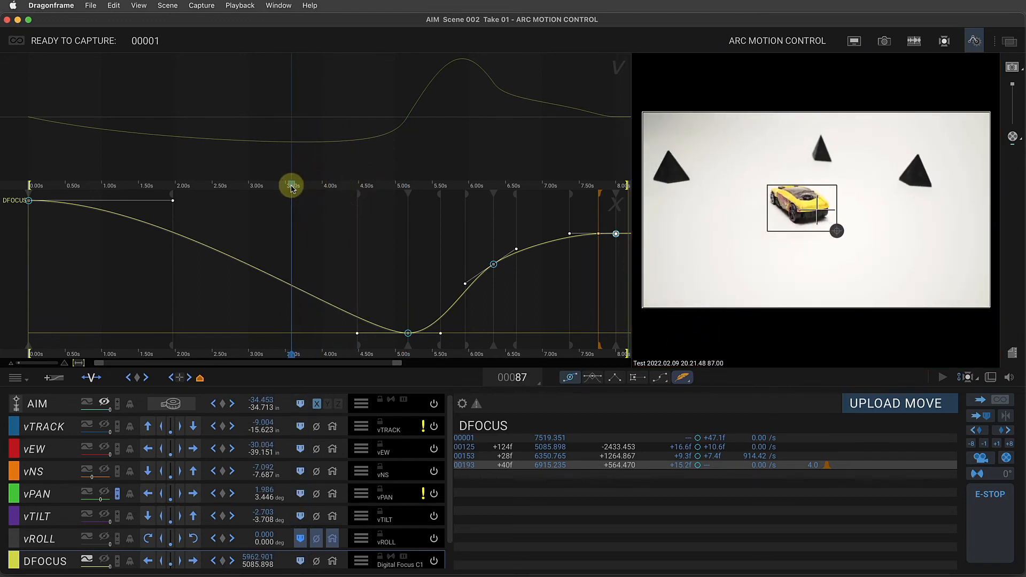
left_click(299, 404)
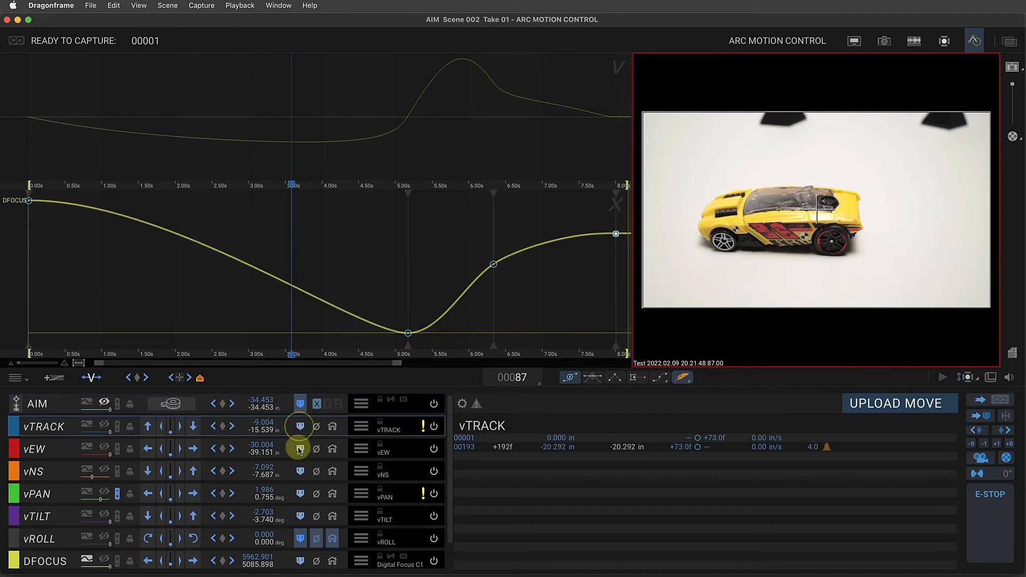
left_click(299, 516)
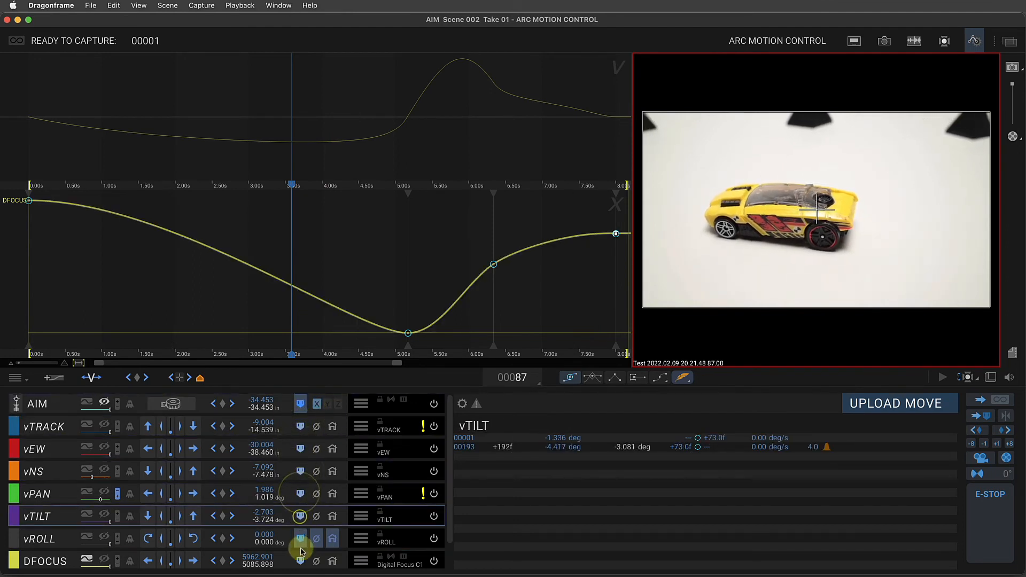
left_click(299, 561)
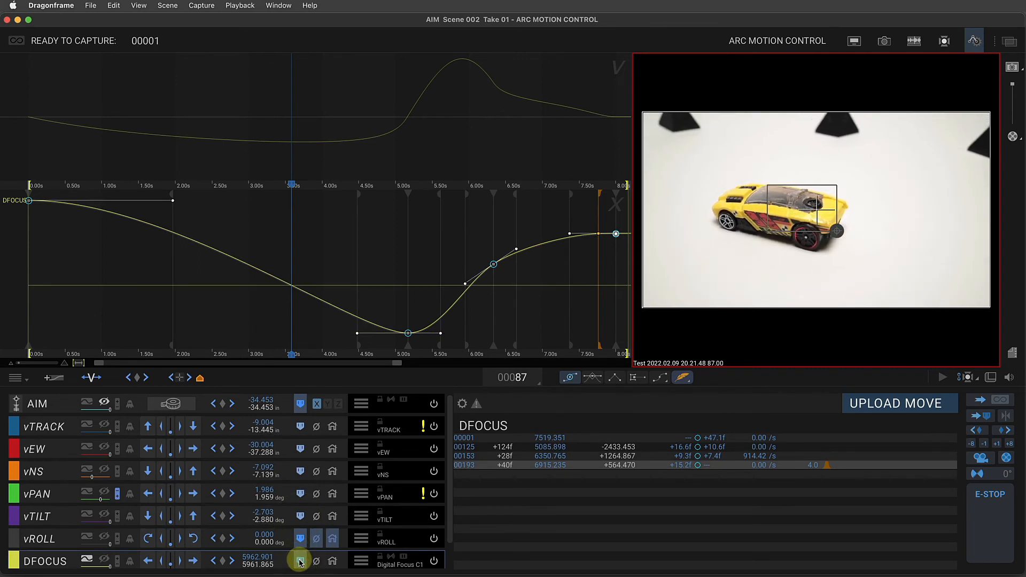
left_click(299, 561)
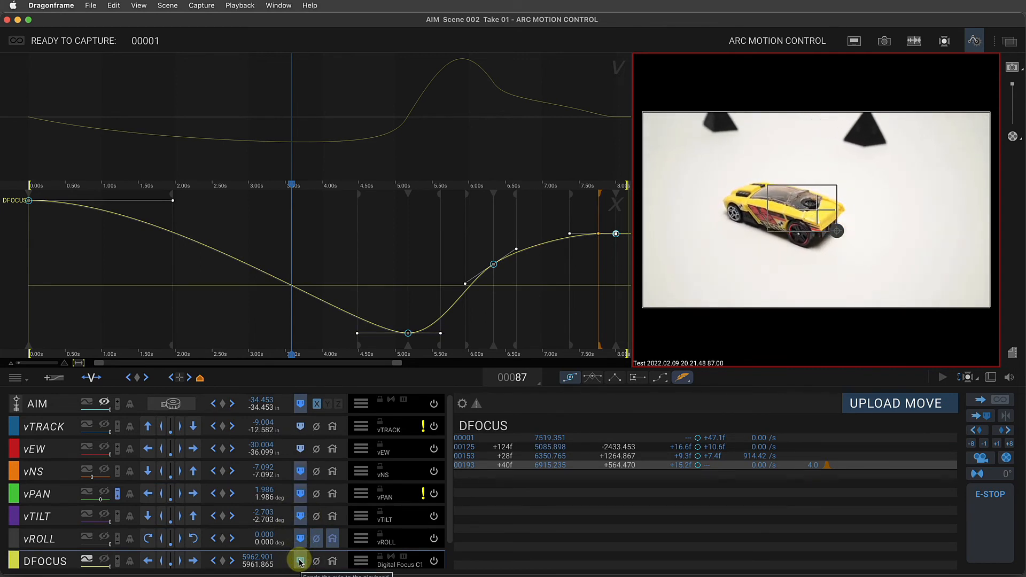
left_click(299, 561)
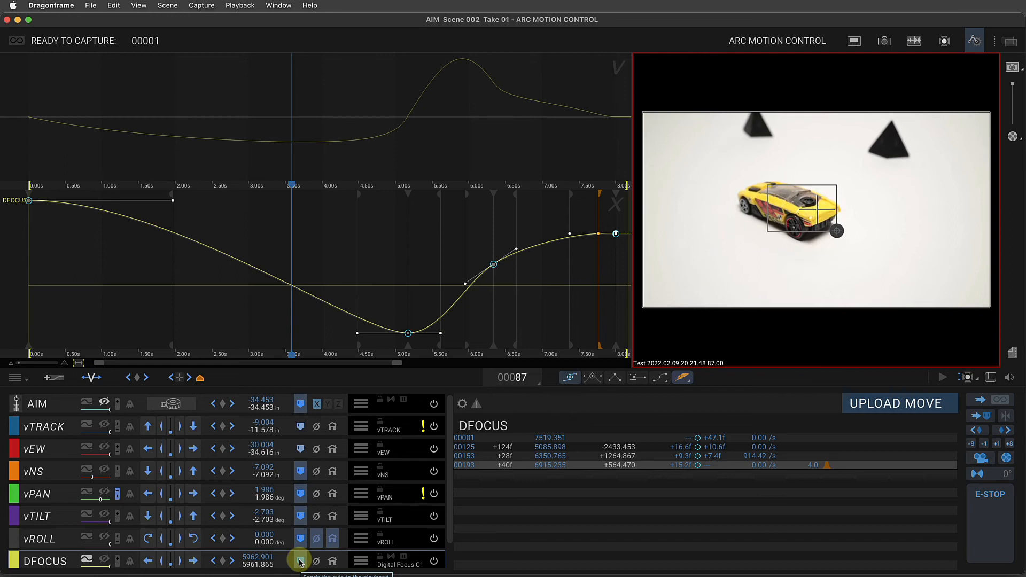
left_click(299, 560)
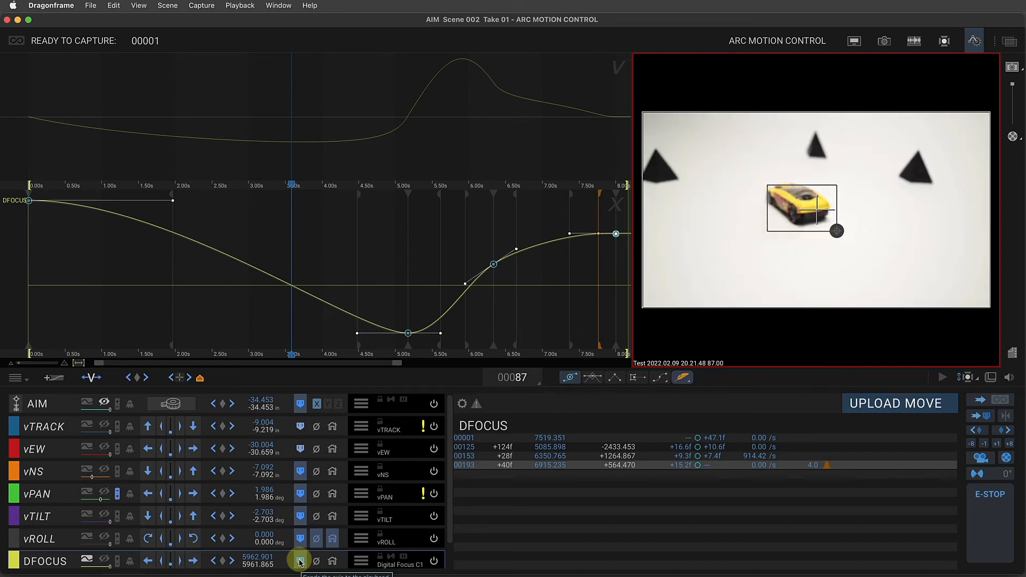
left_click(299, 561)
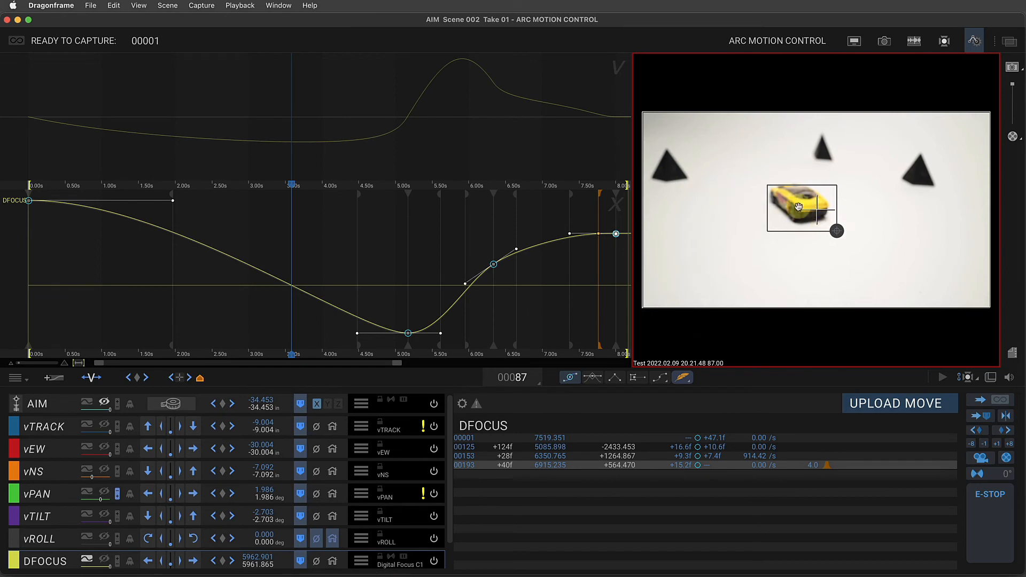
Magnify the live view, jog DFOCUS until the car is sharp and key focus 7347.555 at frame 87
left_click(145, 561)
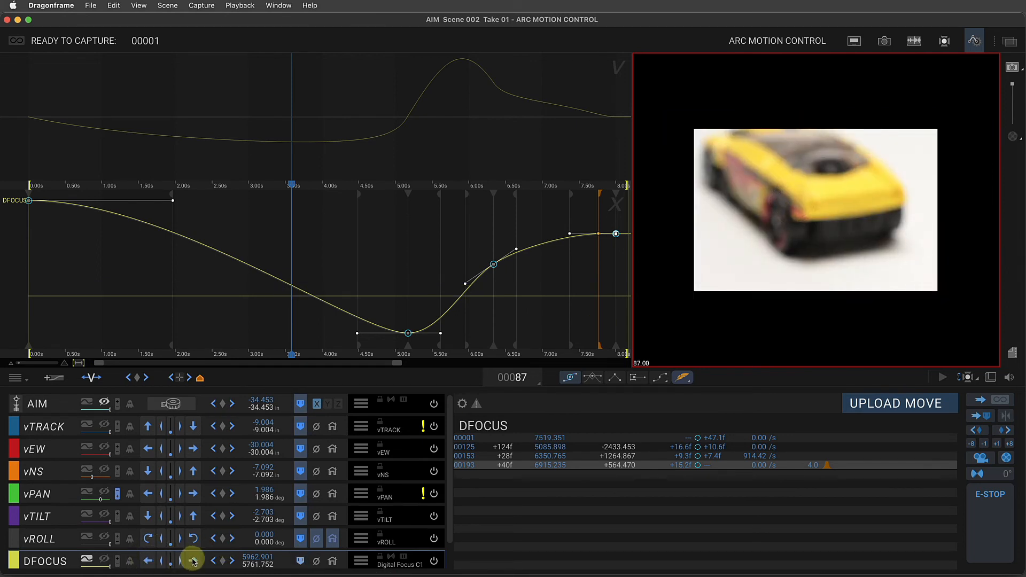
left_click(191, 559)
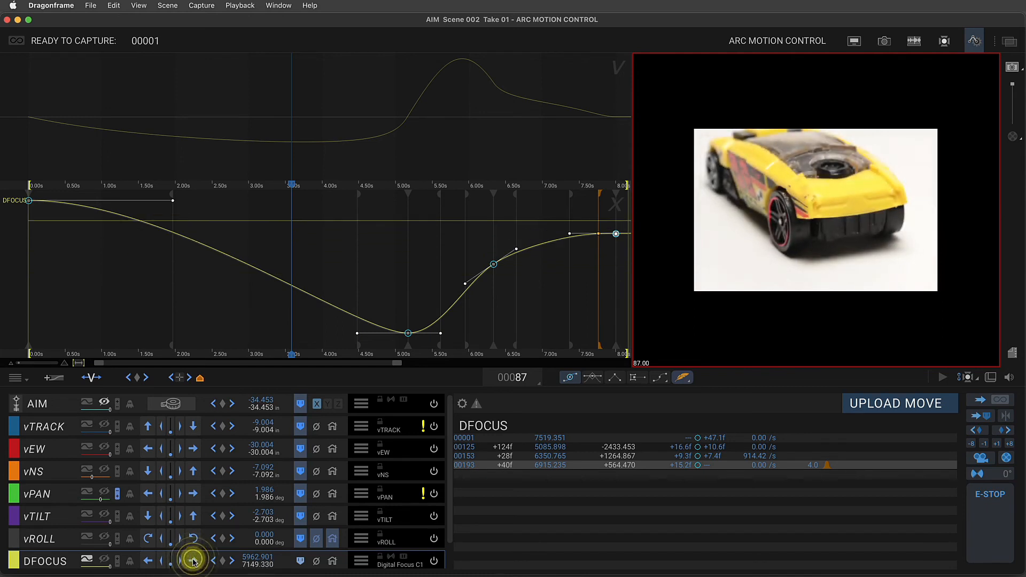
left_click(192, 560)
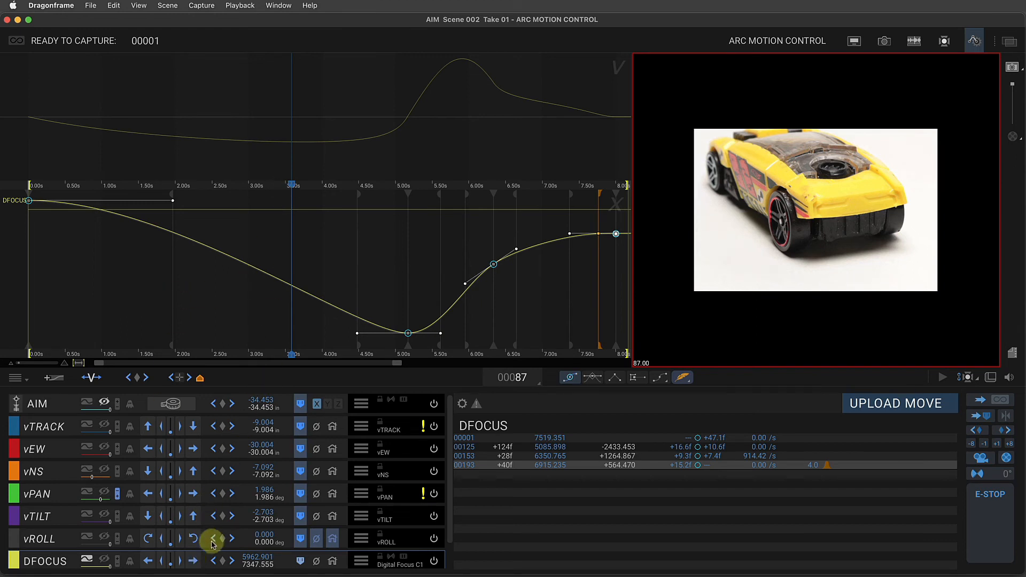
left_click(211, 561)
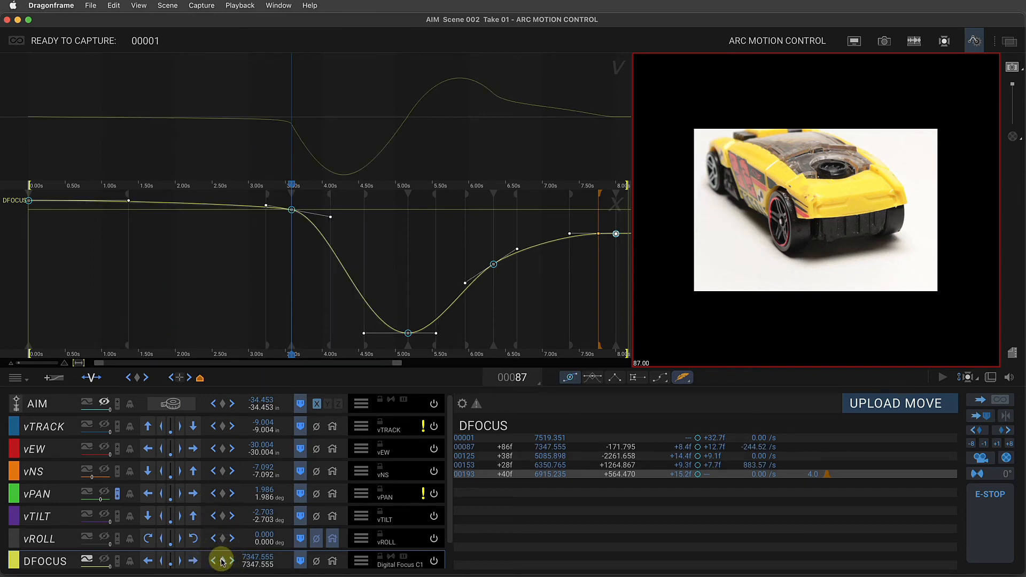
mouse_move(222, 561)
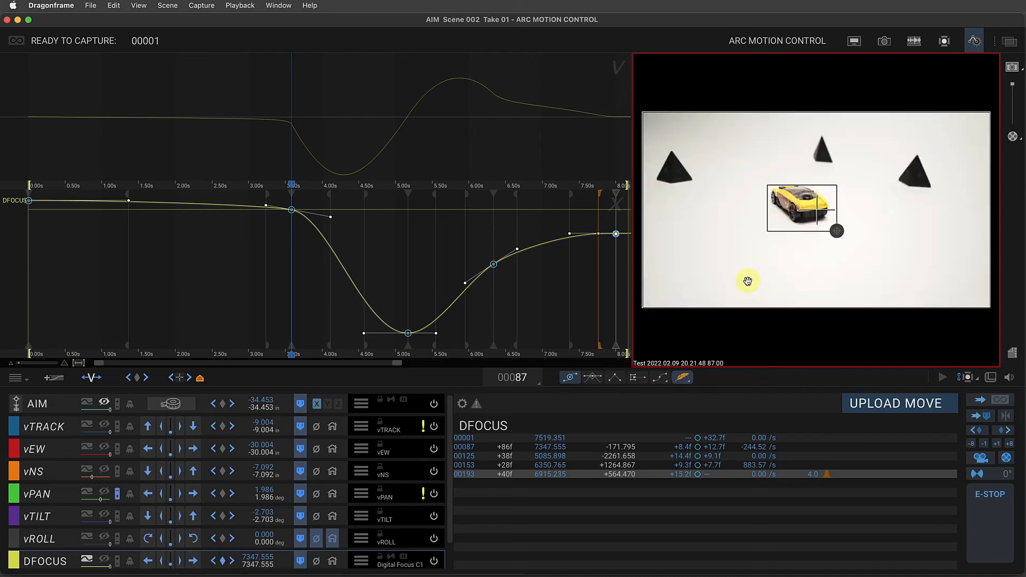
mouse_move(747, 286)
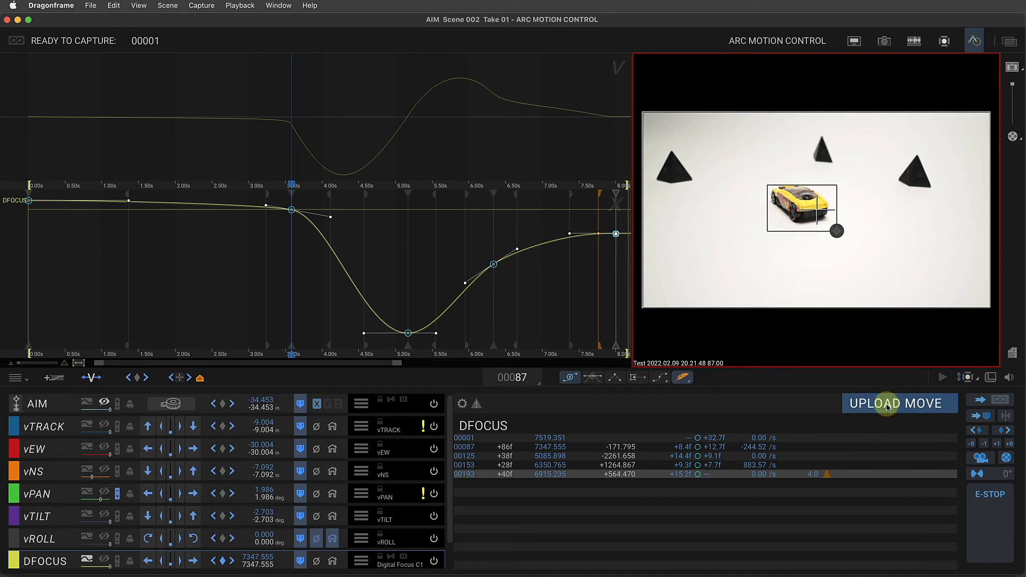
Upload the revised move to the rig, return to frame 1 and bring up the move test settings
left_click(899, 403)
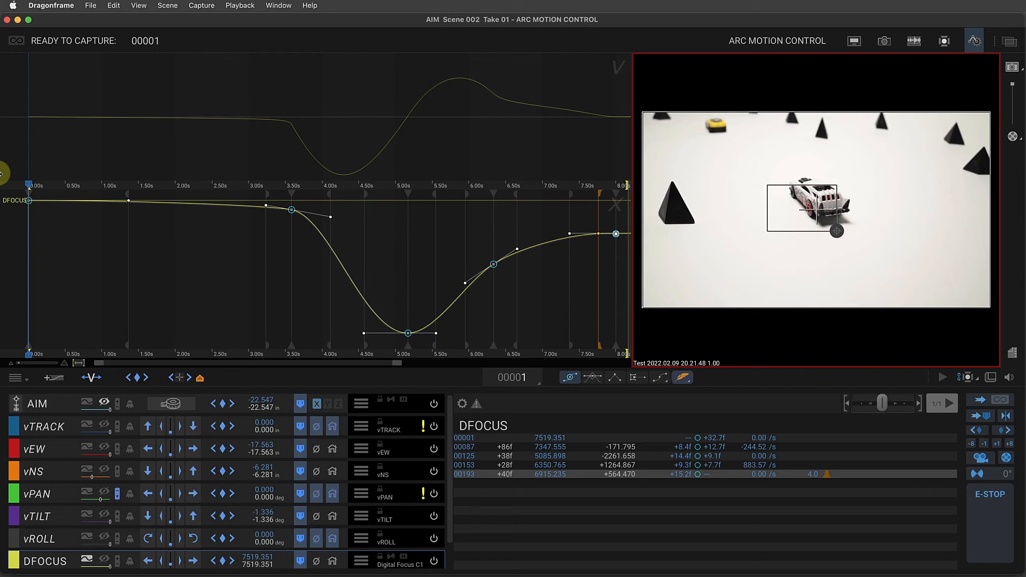
mouse_move(931, 552)
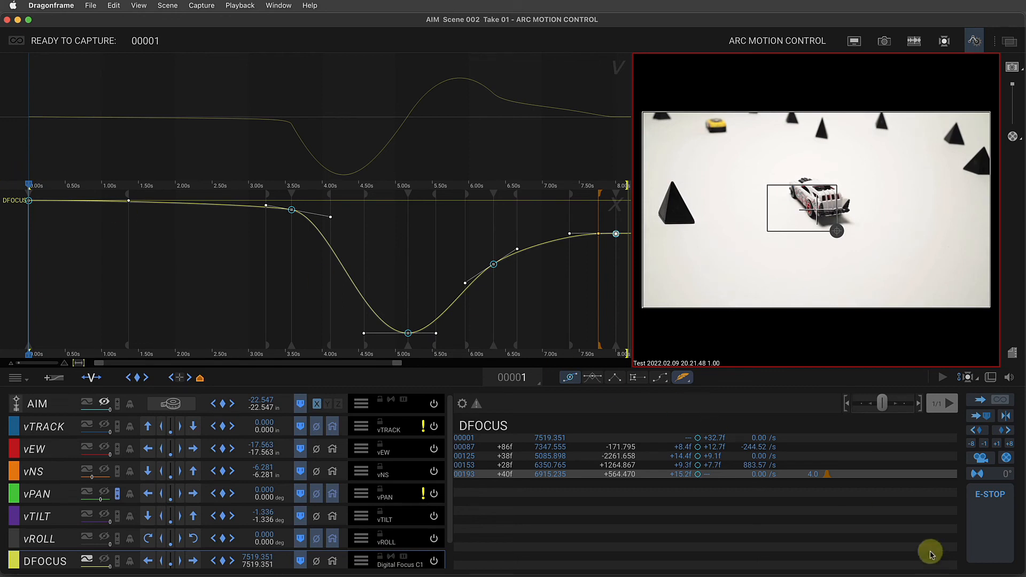
left_click(981, 456)
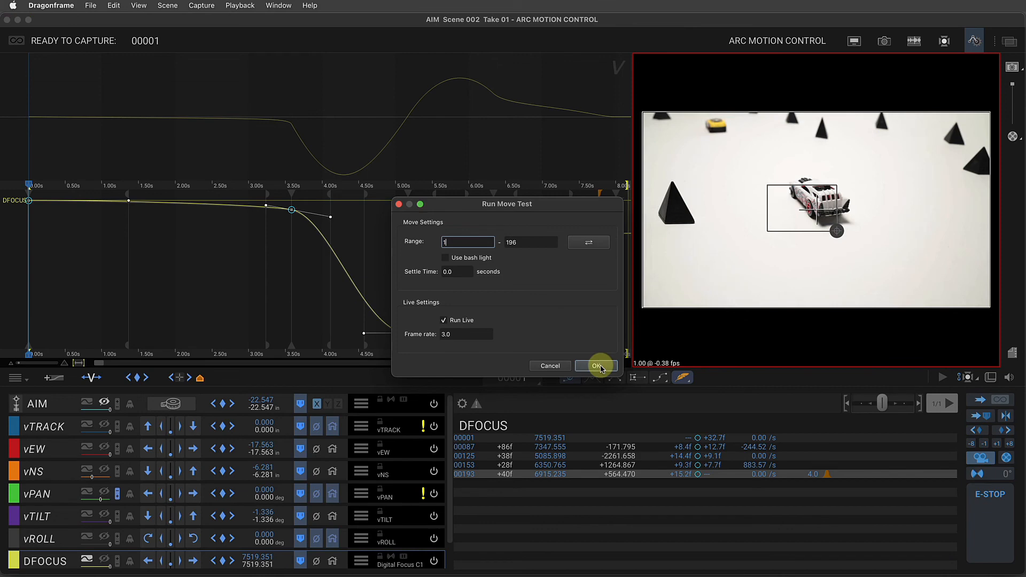
Run the live move test over frames 1–196 at 3 fps, ending at frame 196
left_click(596, 365)
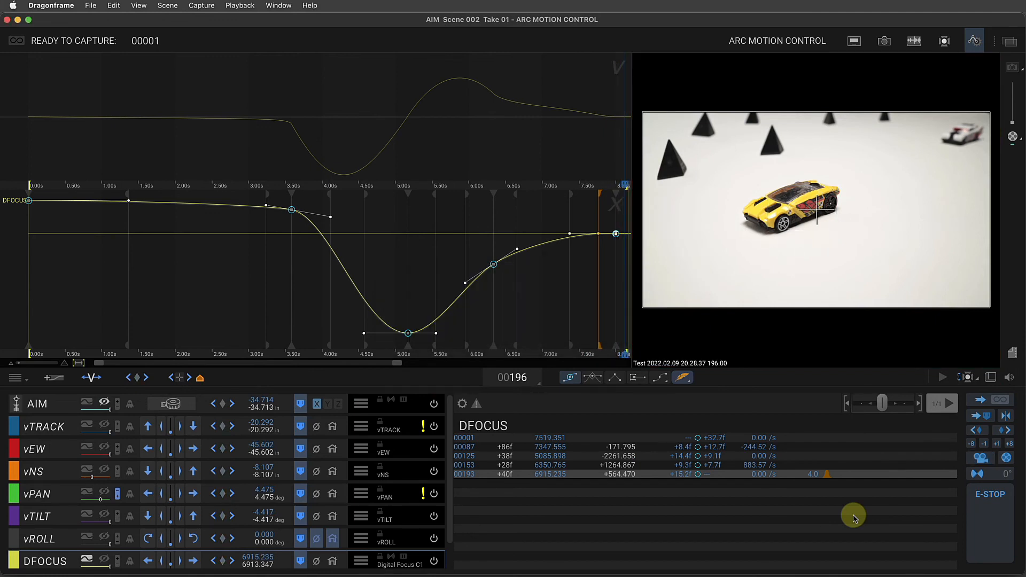
mouse_move(375, 176)
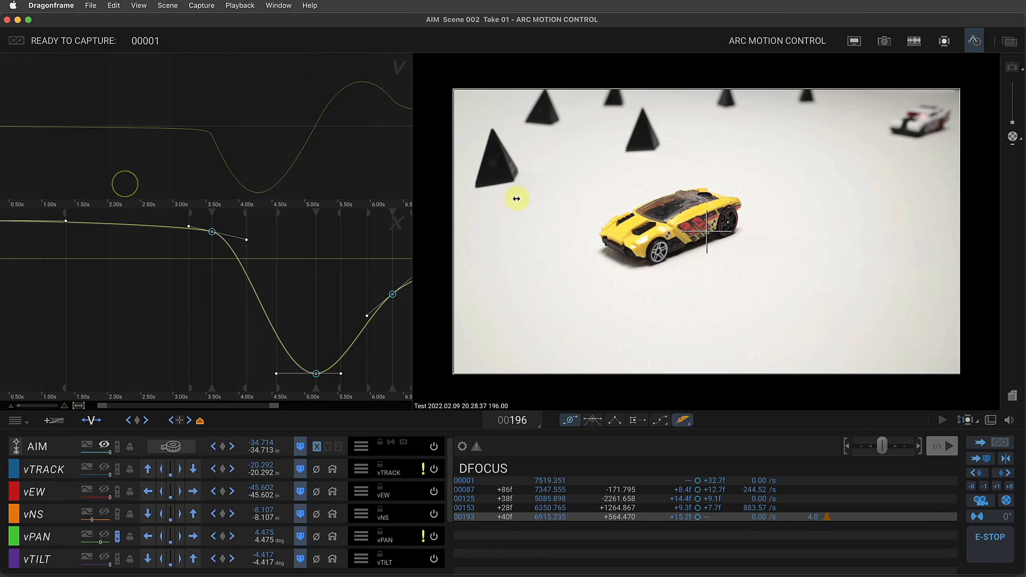
Overlay the AIM and vEW curves with vTRACK in the graph editor
left_click(86, 445)
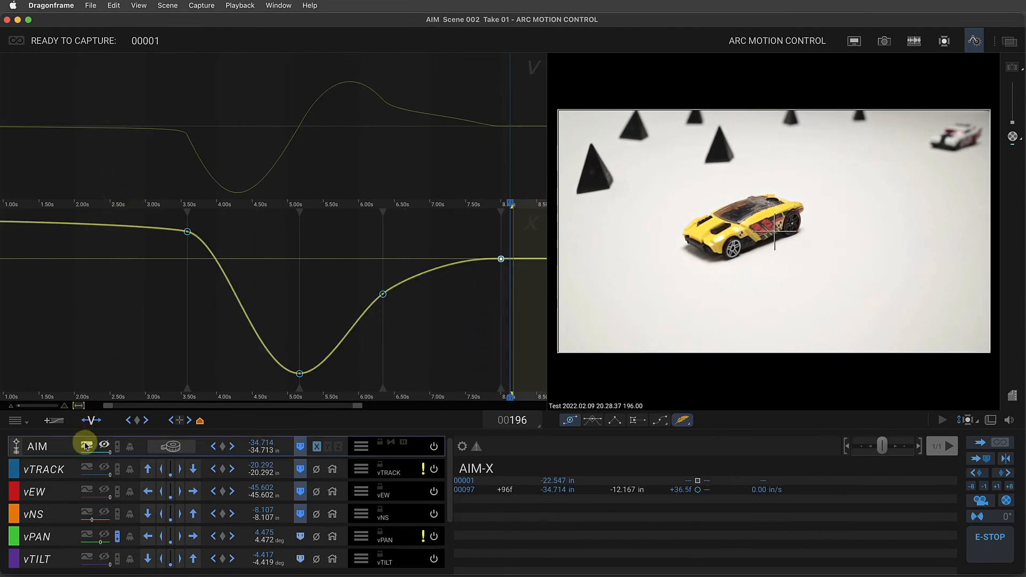
left_click(85, 446)
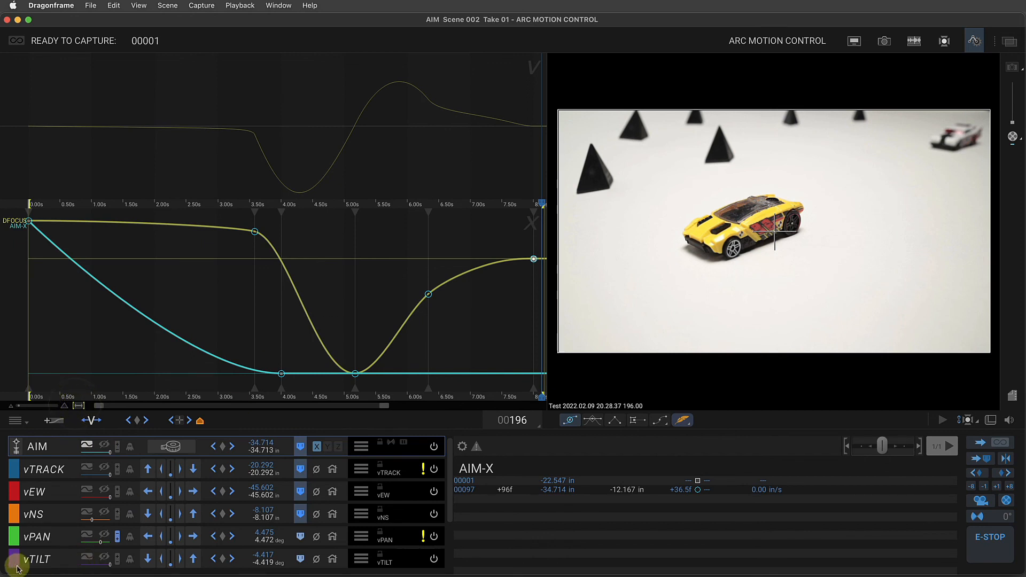
scroll("down", 3)
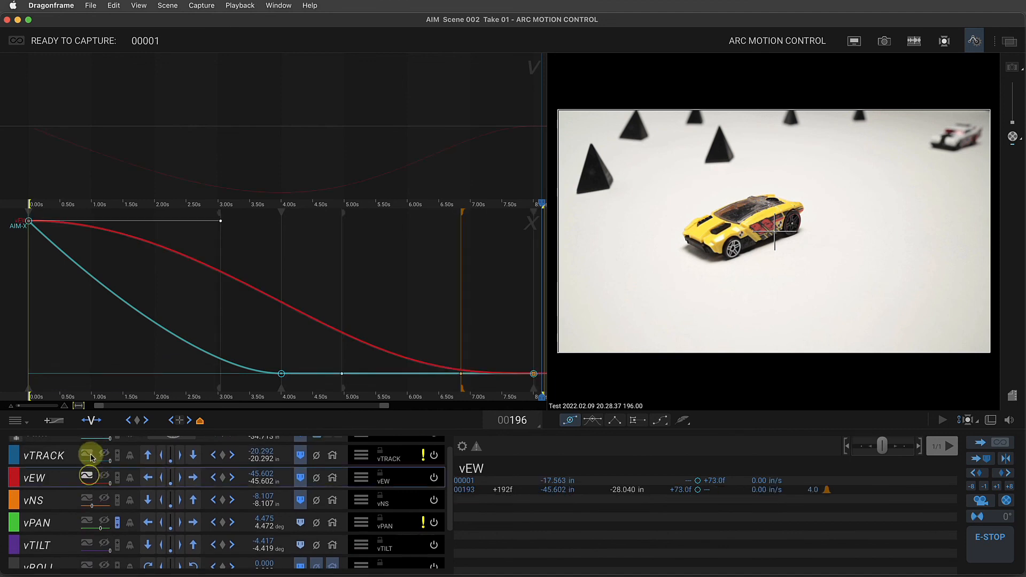
left_click(90, 456)
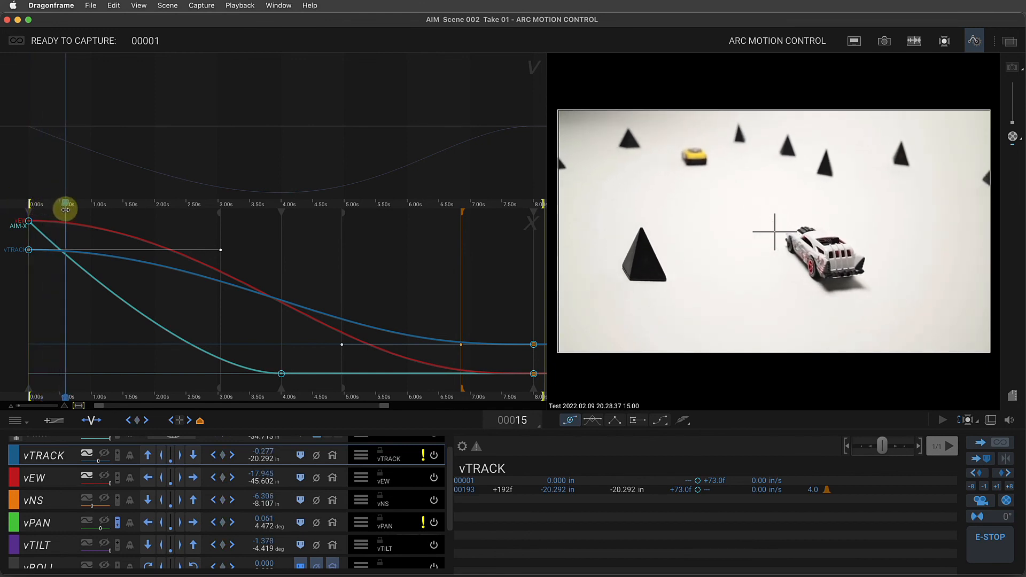
Scrub the playhead to preview the move around frames 42, 87 and 118
left_click_drag(65, 208, 138, 218)
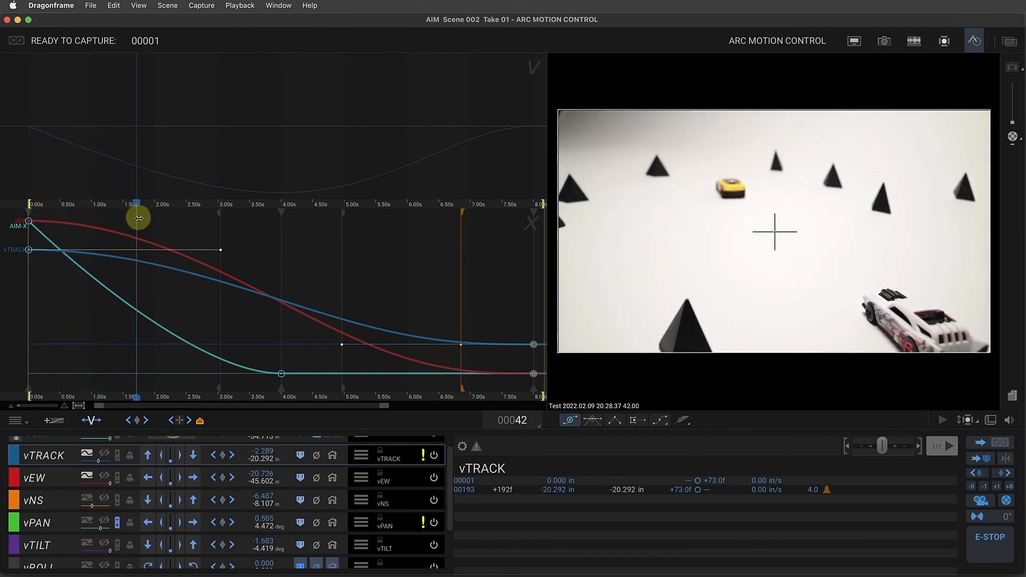
left_click_drag(136, 218, 256, 242)
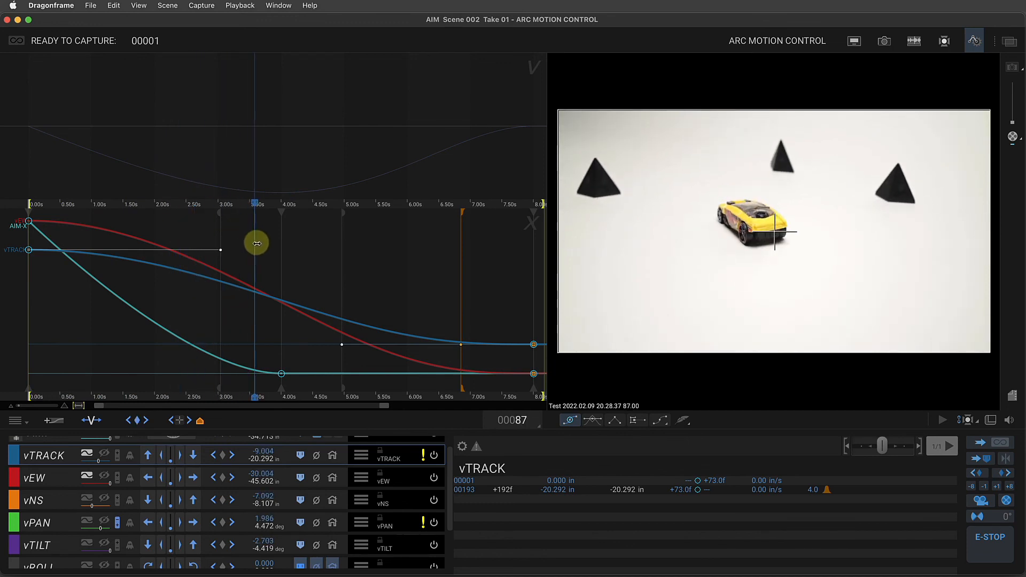
left_click_drag(256, 243, 255, 203)
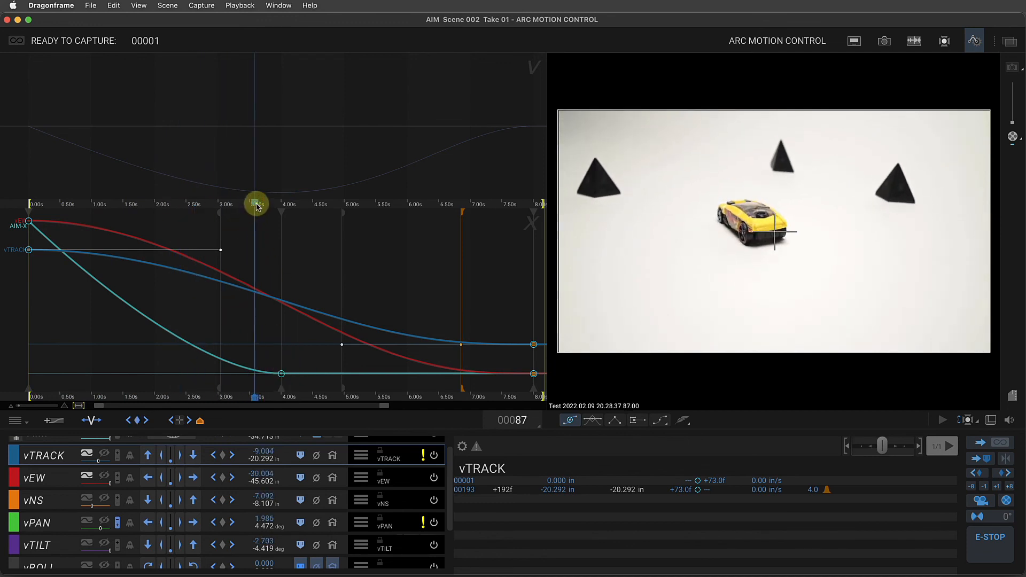
left_click_drag(256, 204, 335, 204)
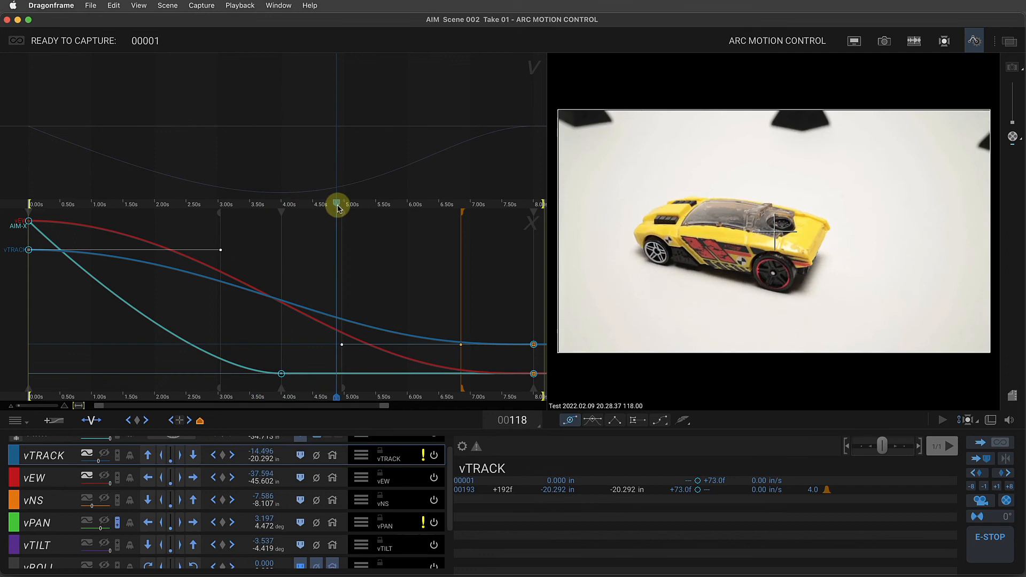